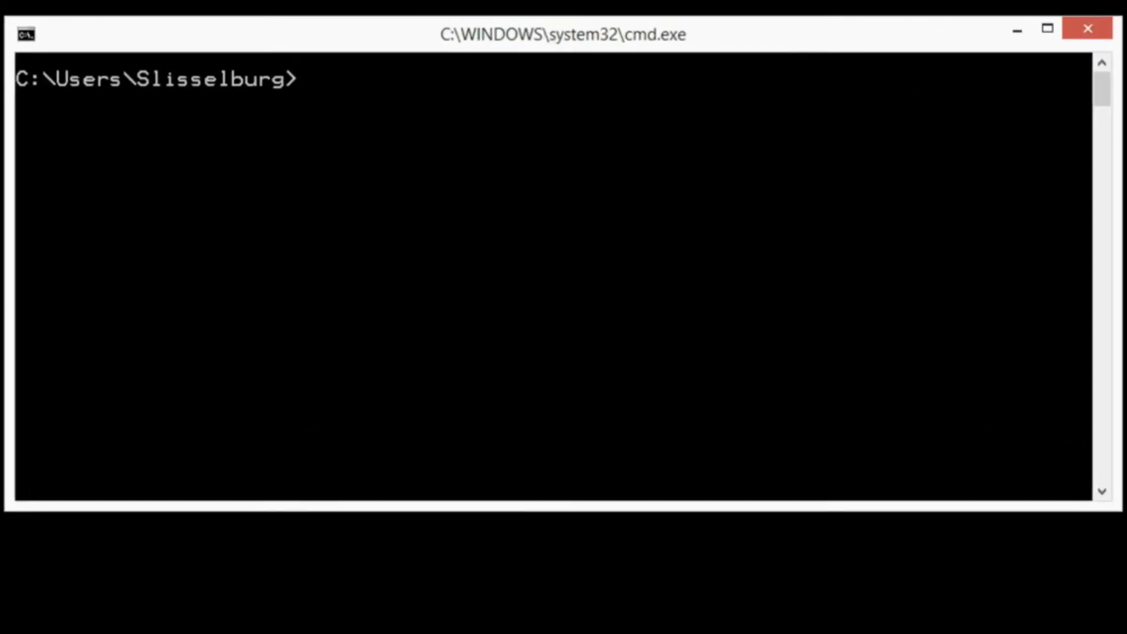
- Install the ansible-tower-cli package (version 3.3.9) with pip3 install ansible-tower-cli
text(pip3)
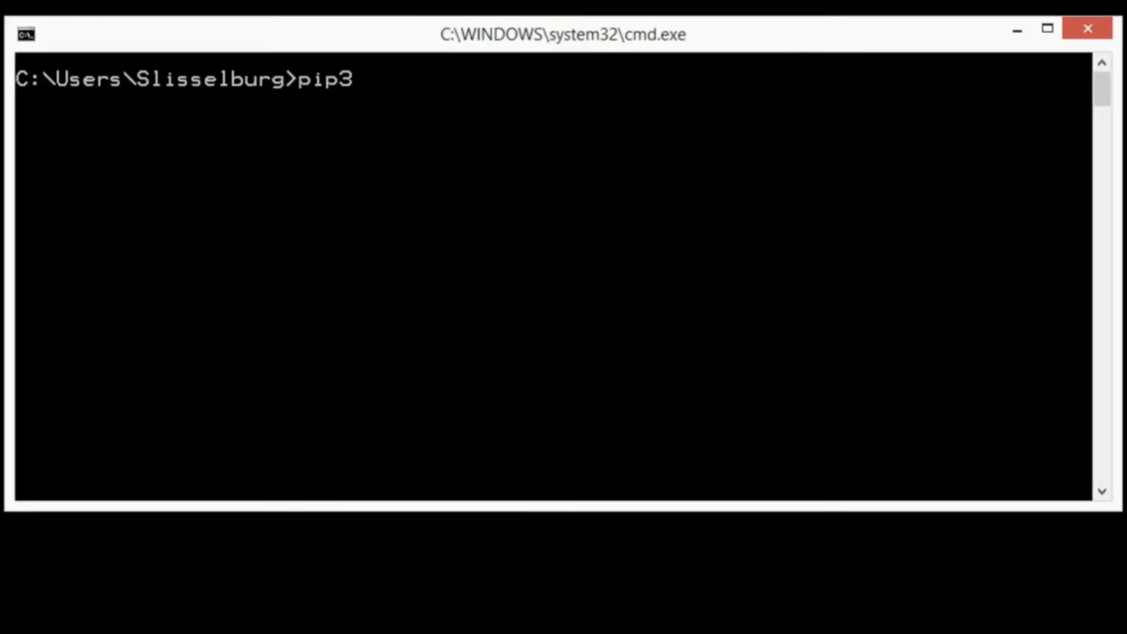
text(ins)
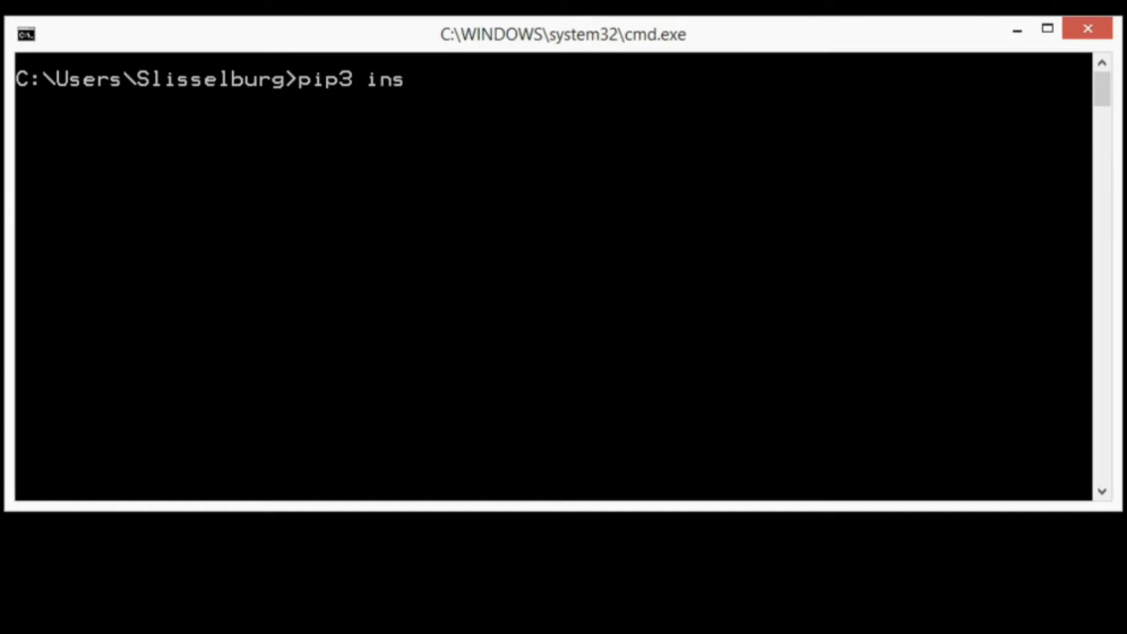
text(tall)
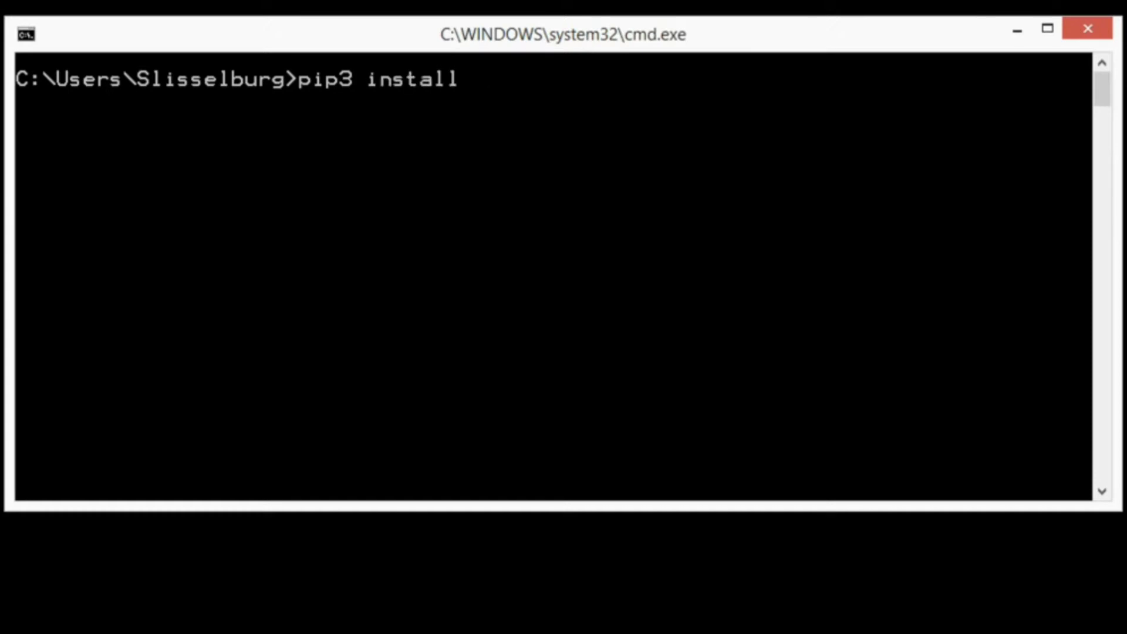
text(ansib)
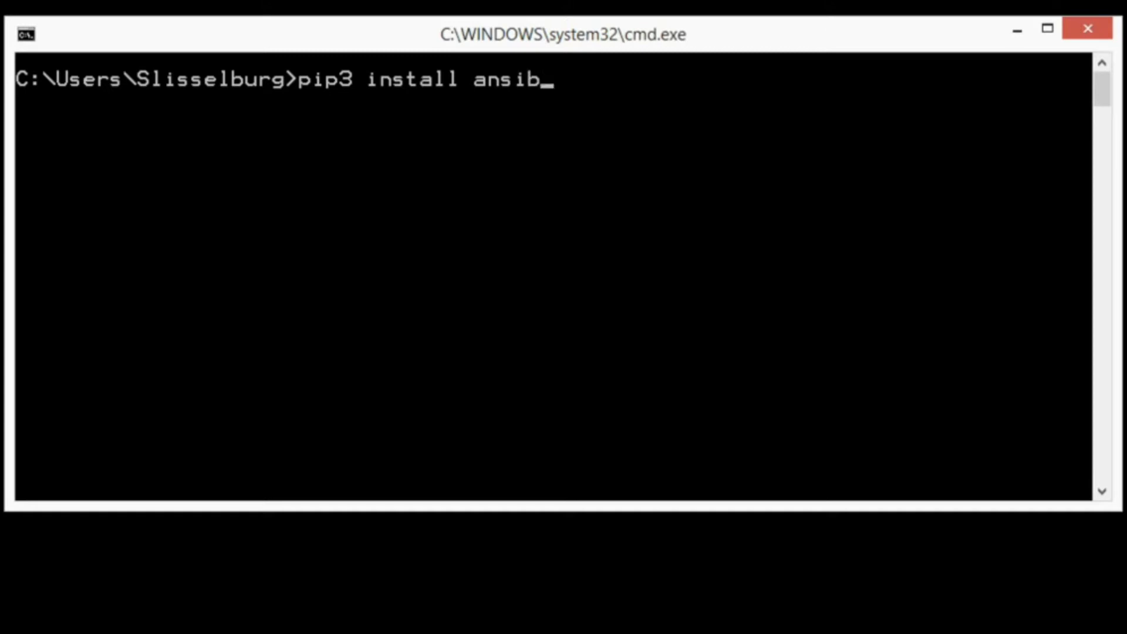
text(le-towe)
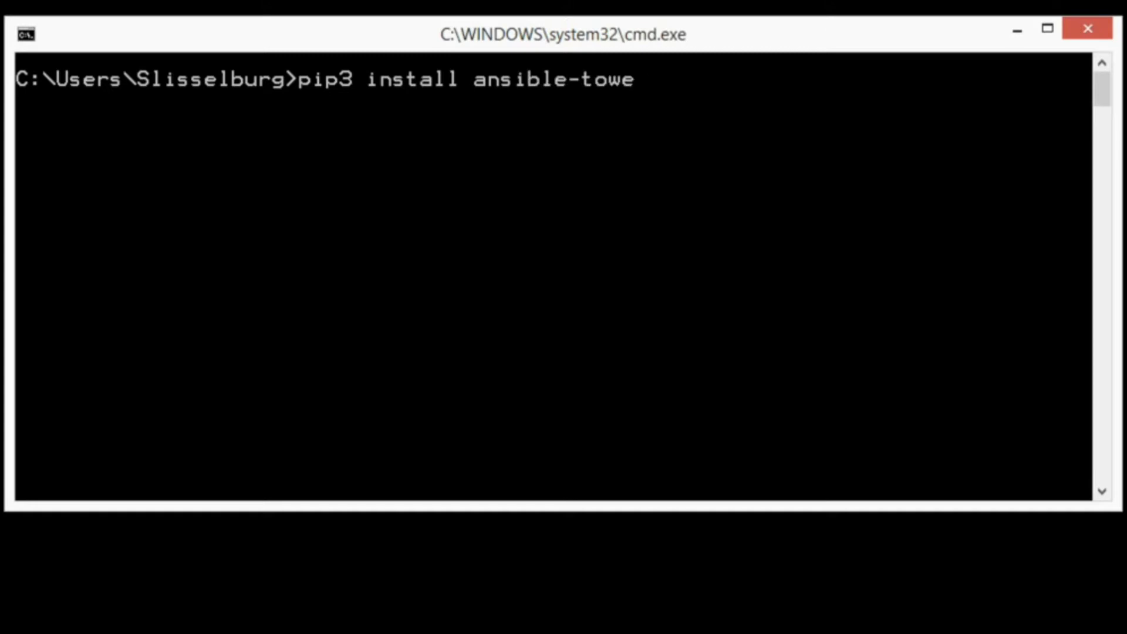
text(r-cli)
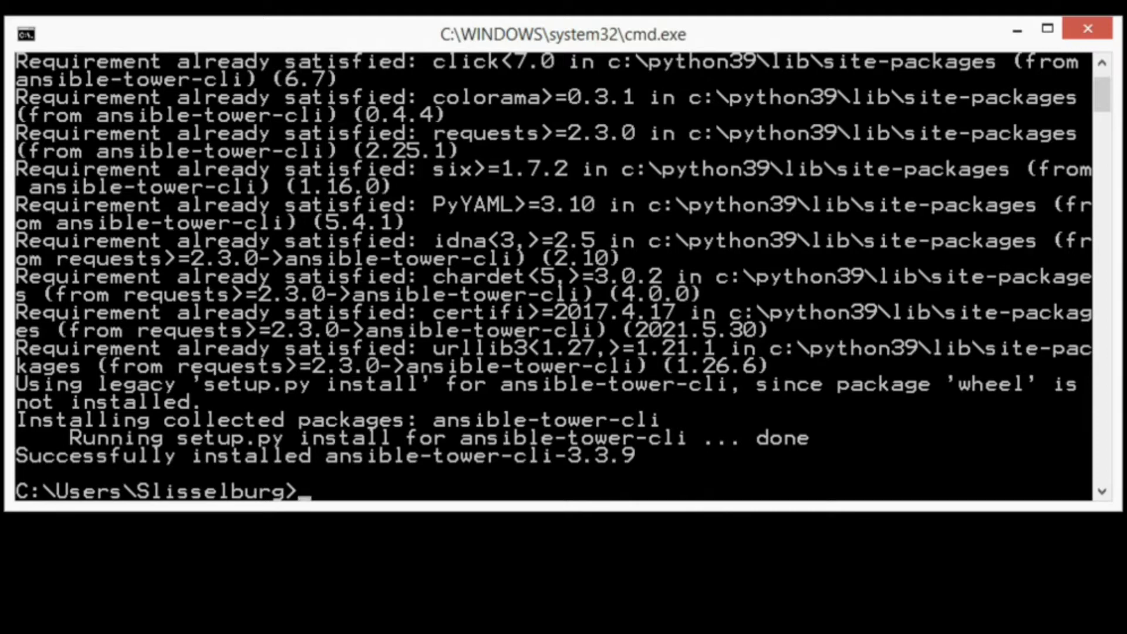
- Run tower-cli config to list the default settings with host 127.0.0.1
text(tow)
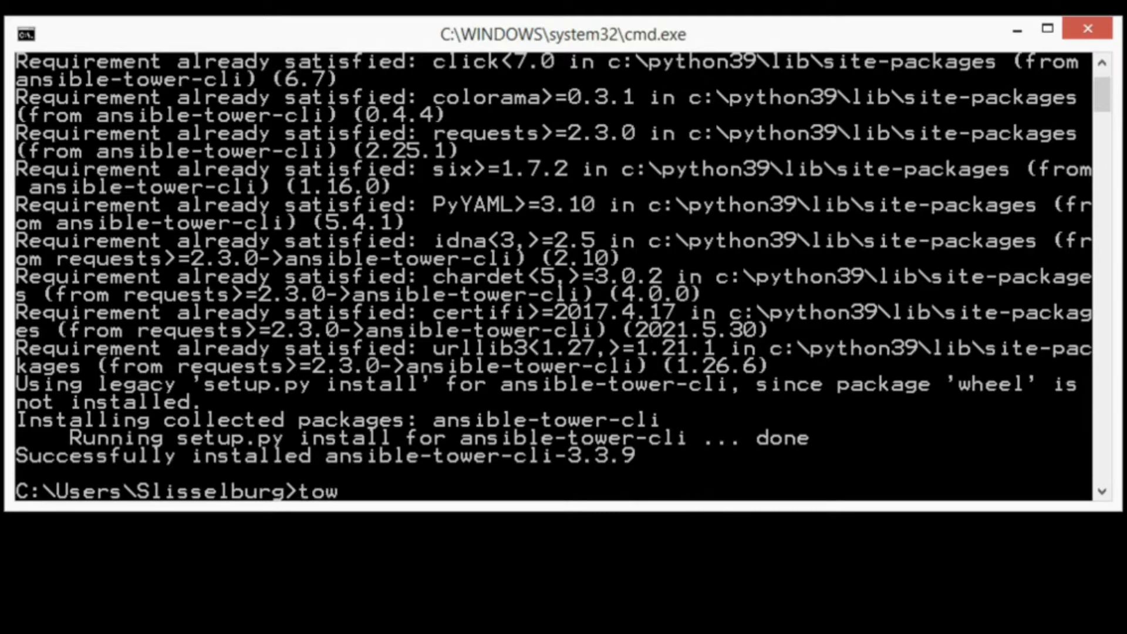
text(er-cli)
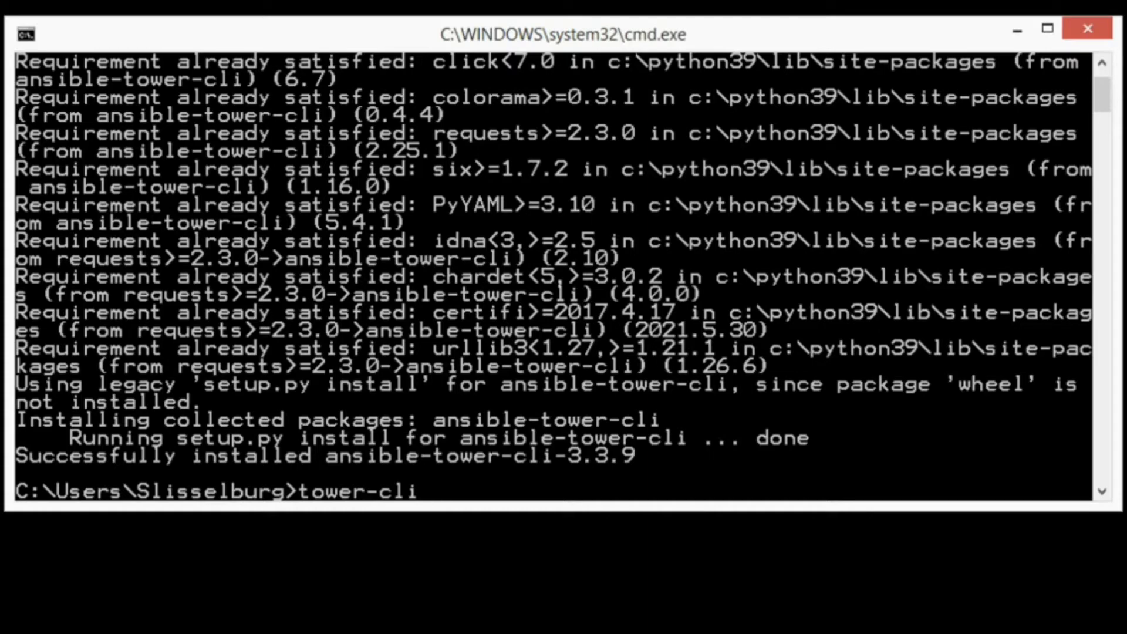
text(co)
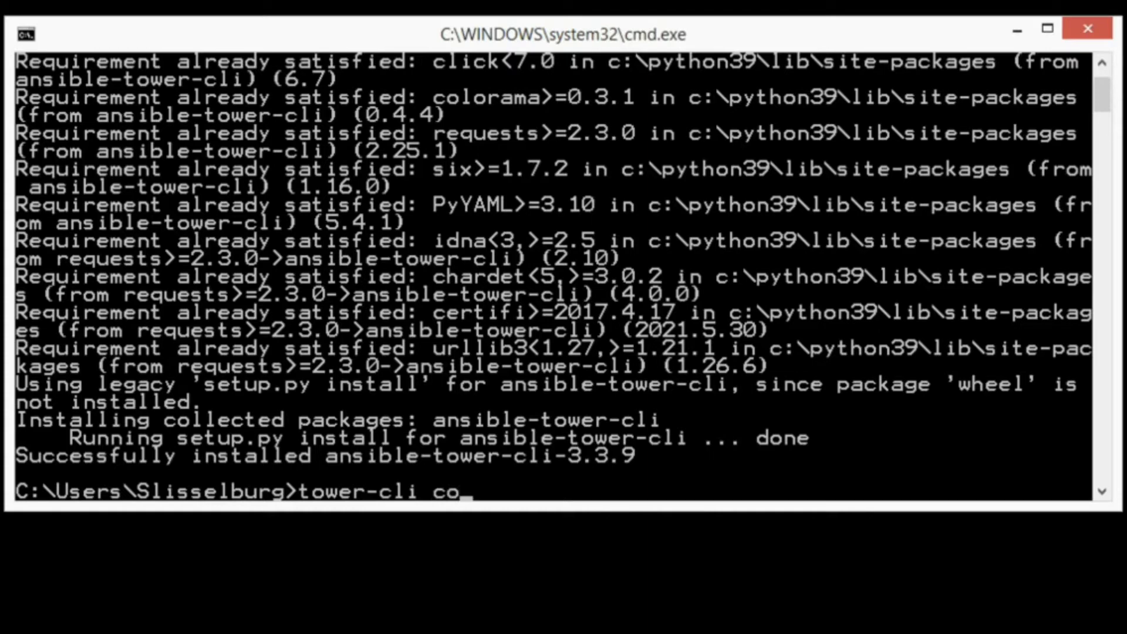
key(Return)
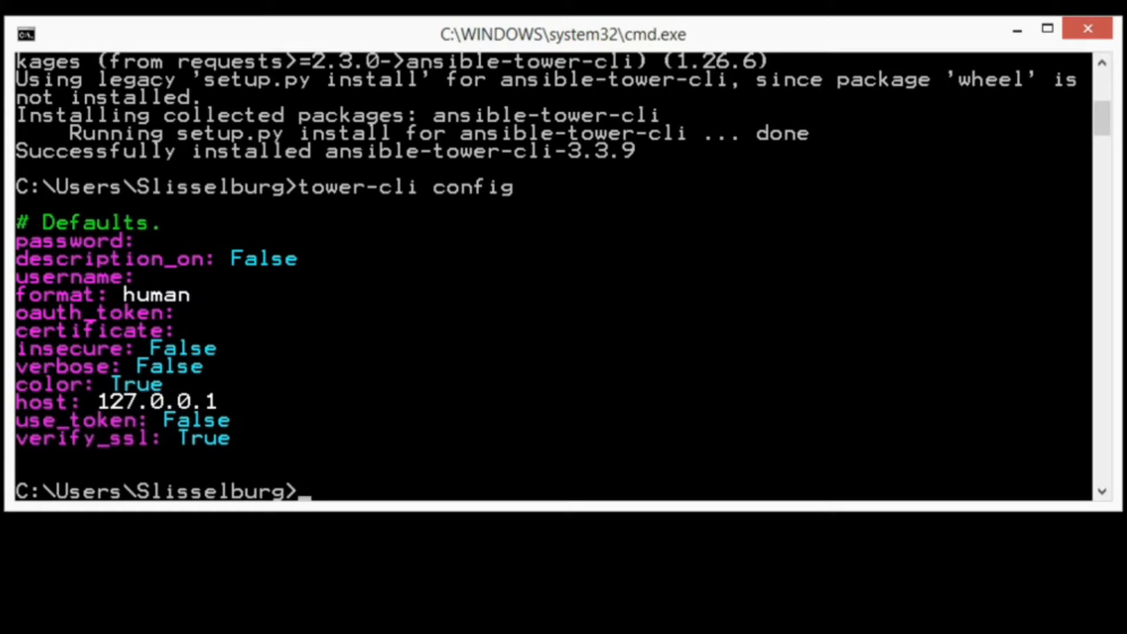
text(tower-cl)
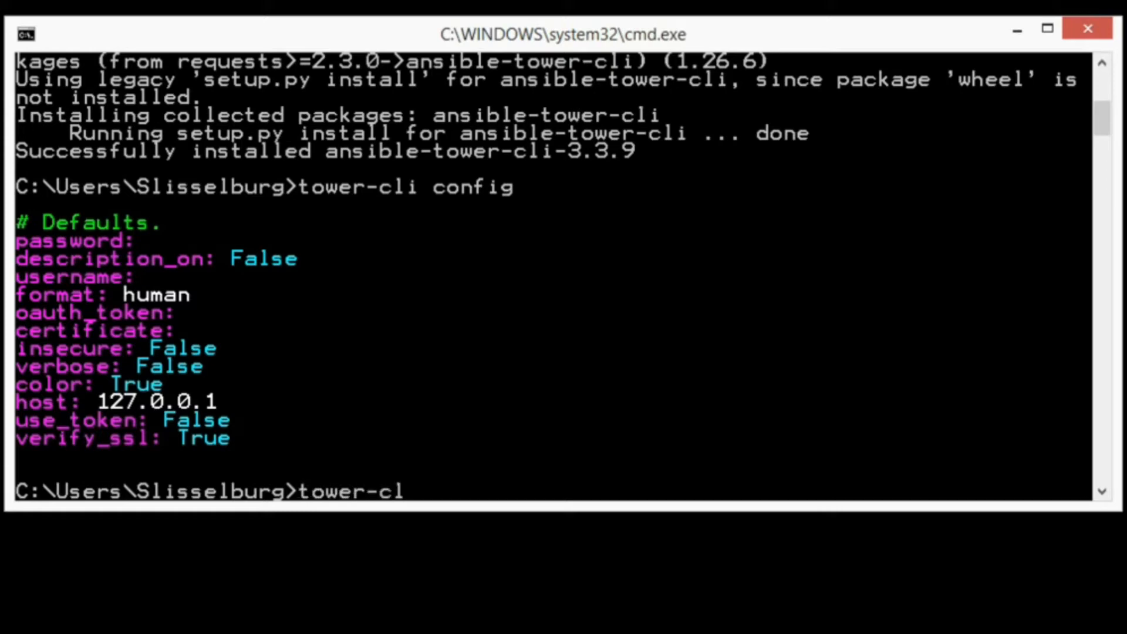
text(i config host)
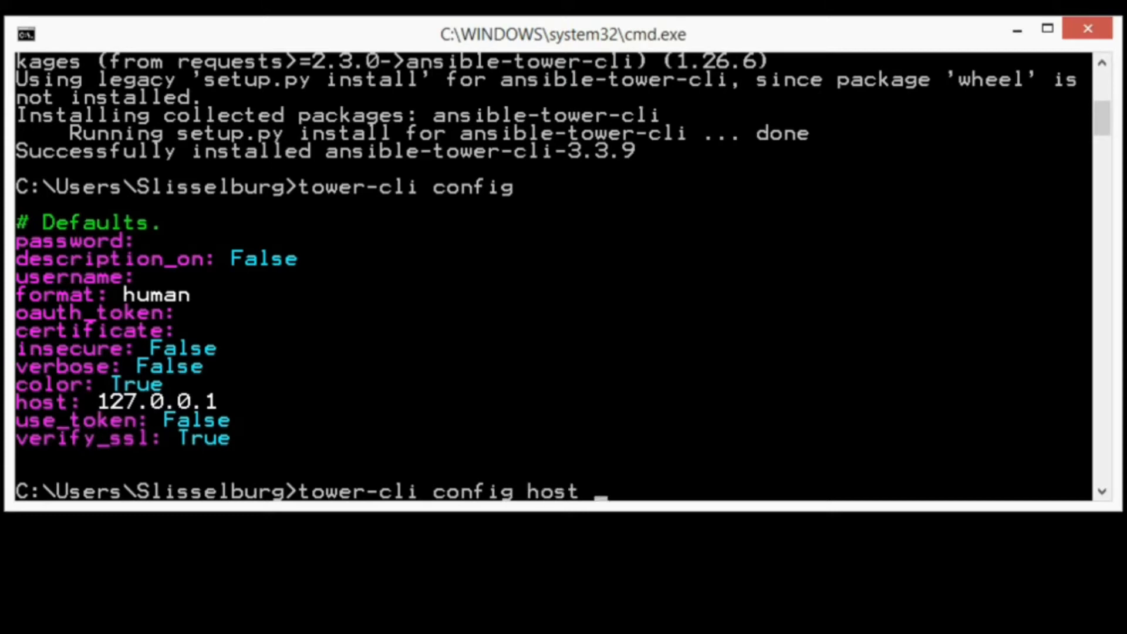
text(htpp)
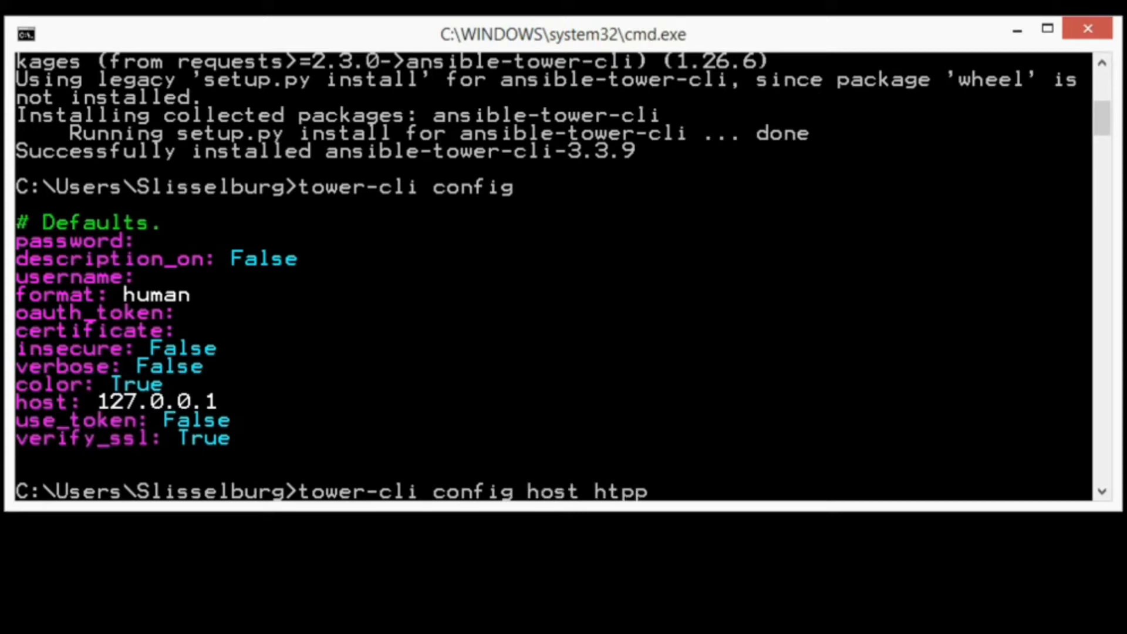
key(Backspace)
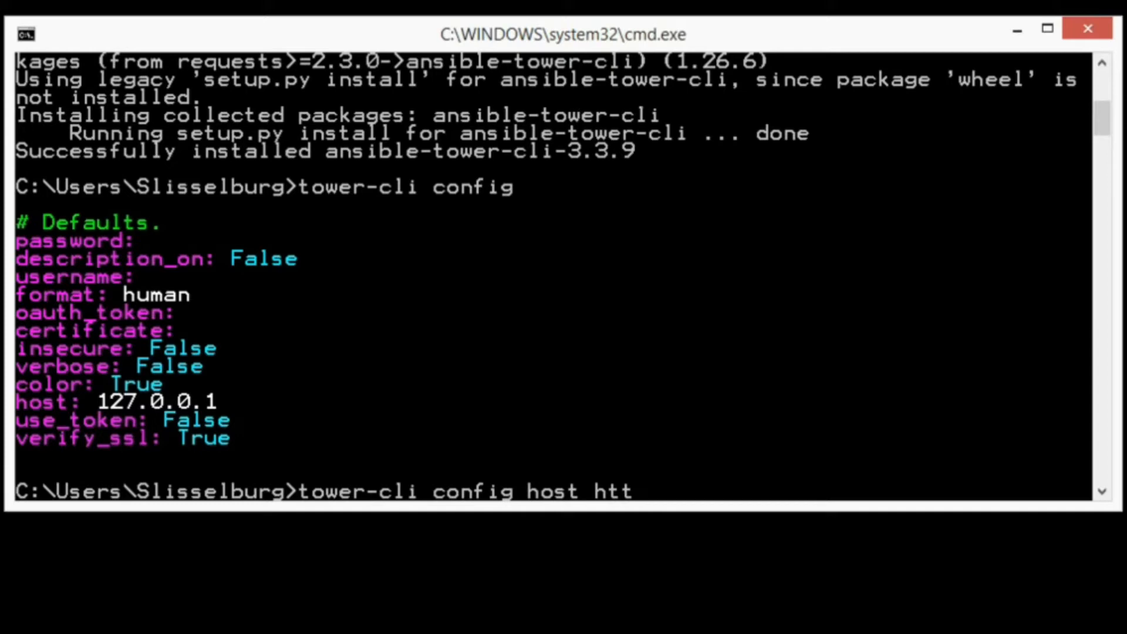
text(p://)
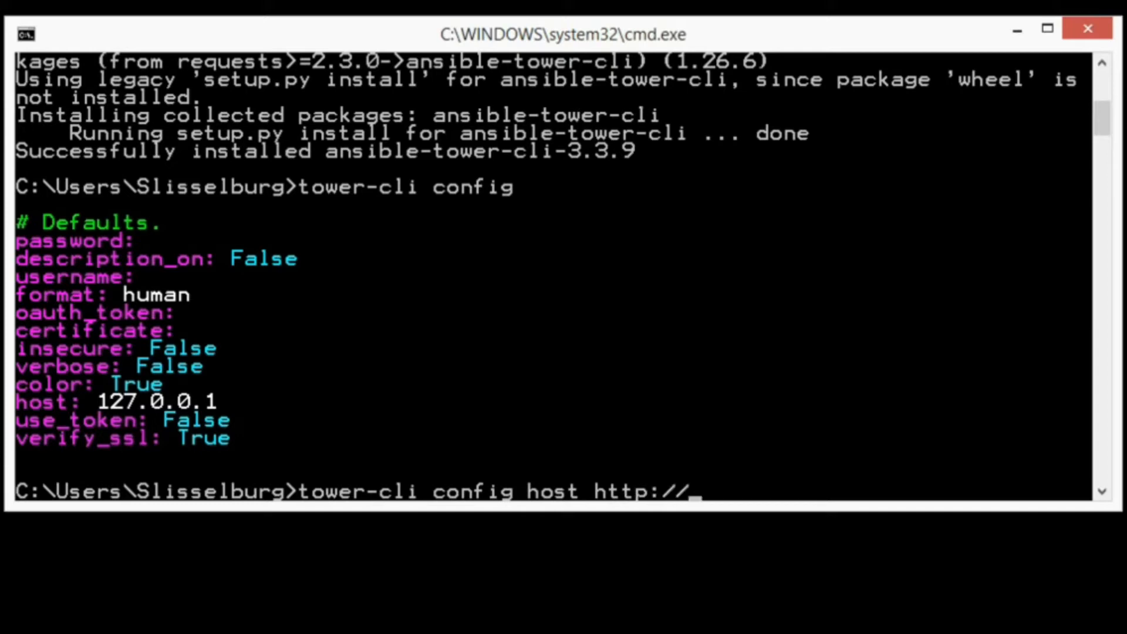
text(192.168)
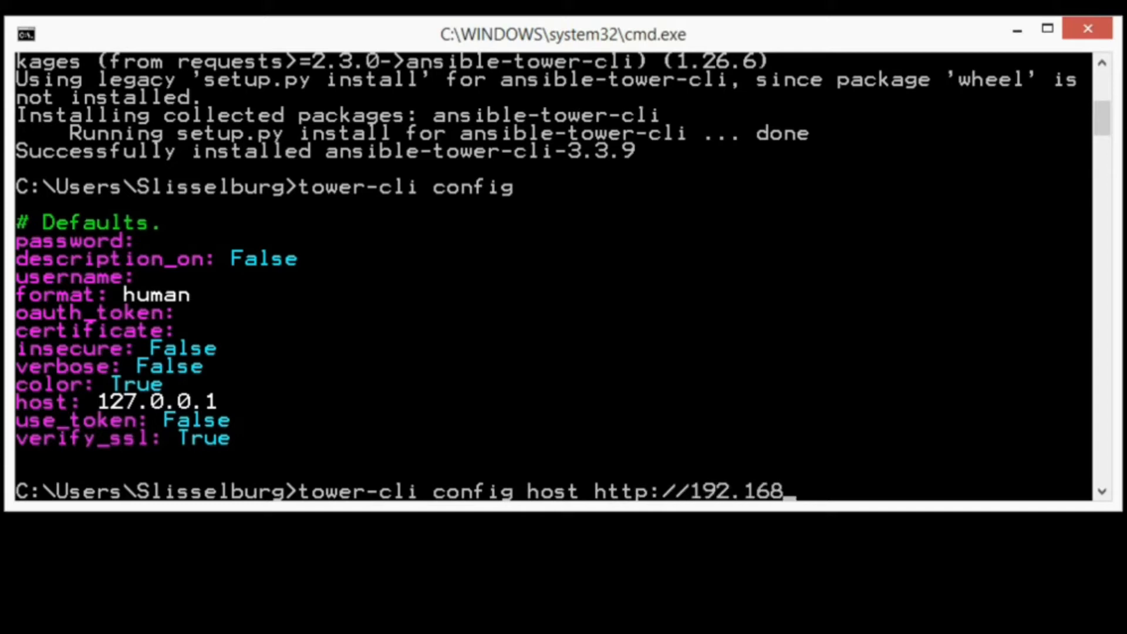
text(.0.150)
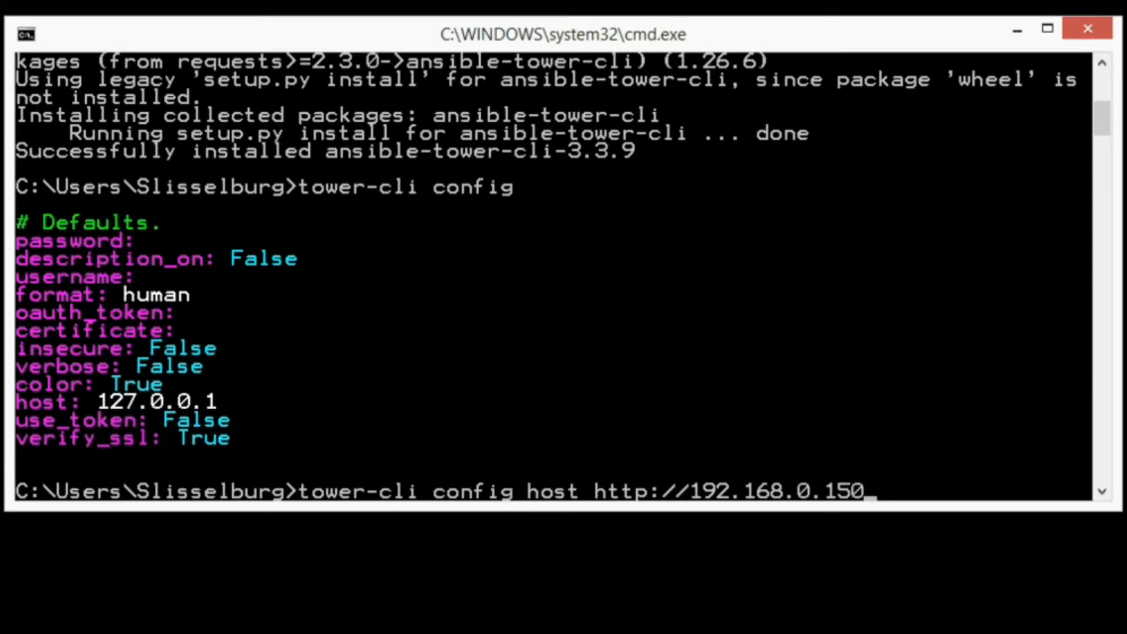
key(Return)
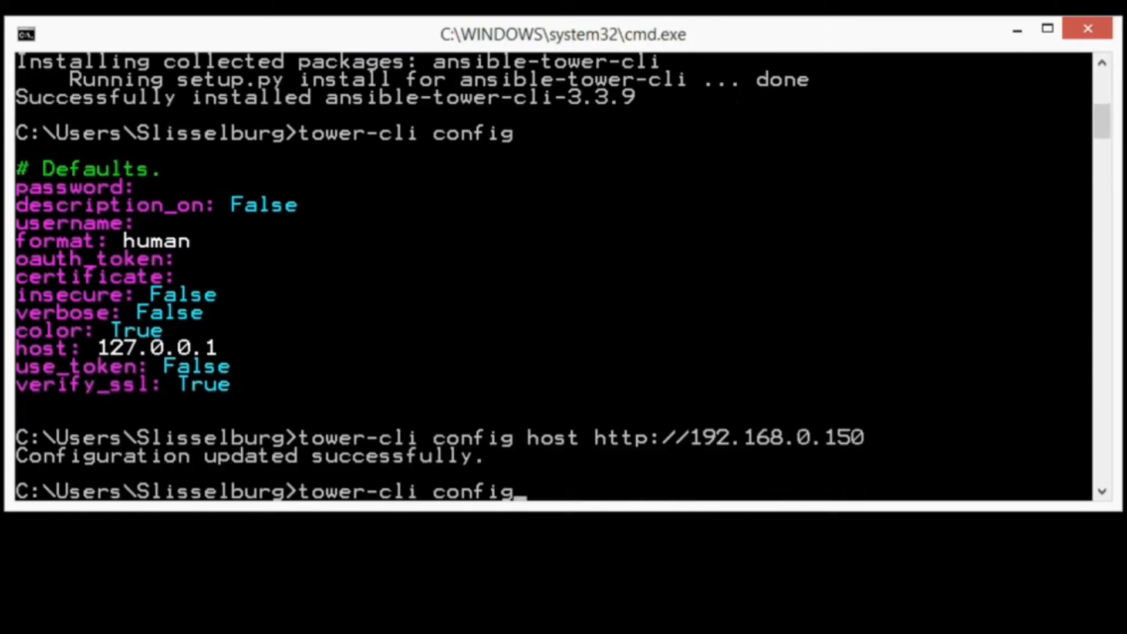
- List the updated settings, then set tower-cli verify_ssl to false
key(Return)
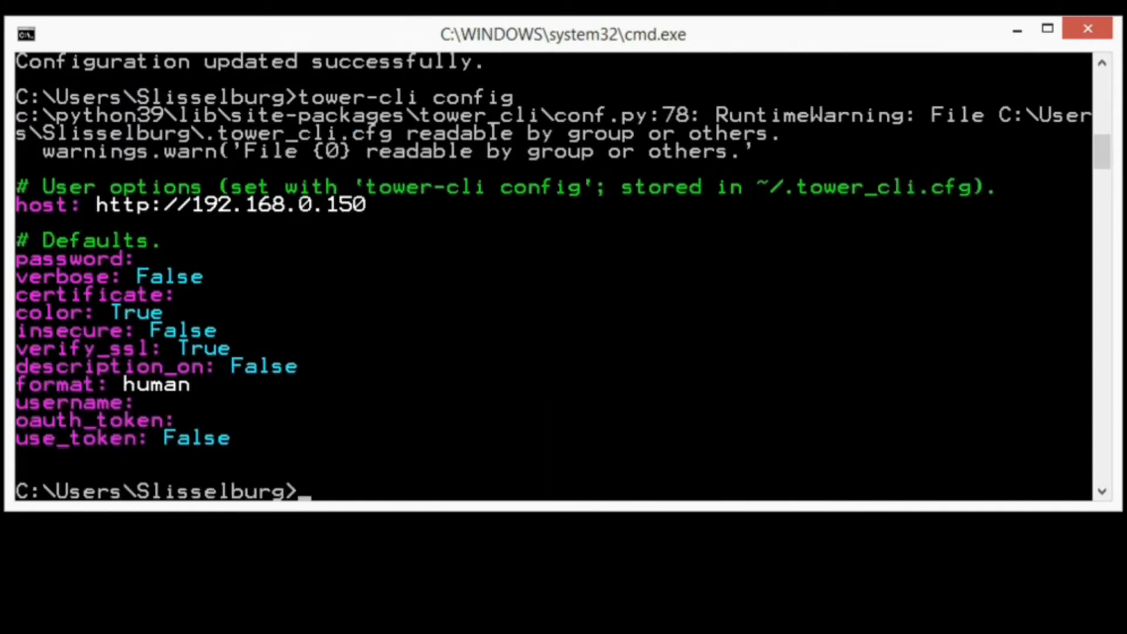
mouse_move(93, 231)
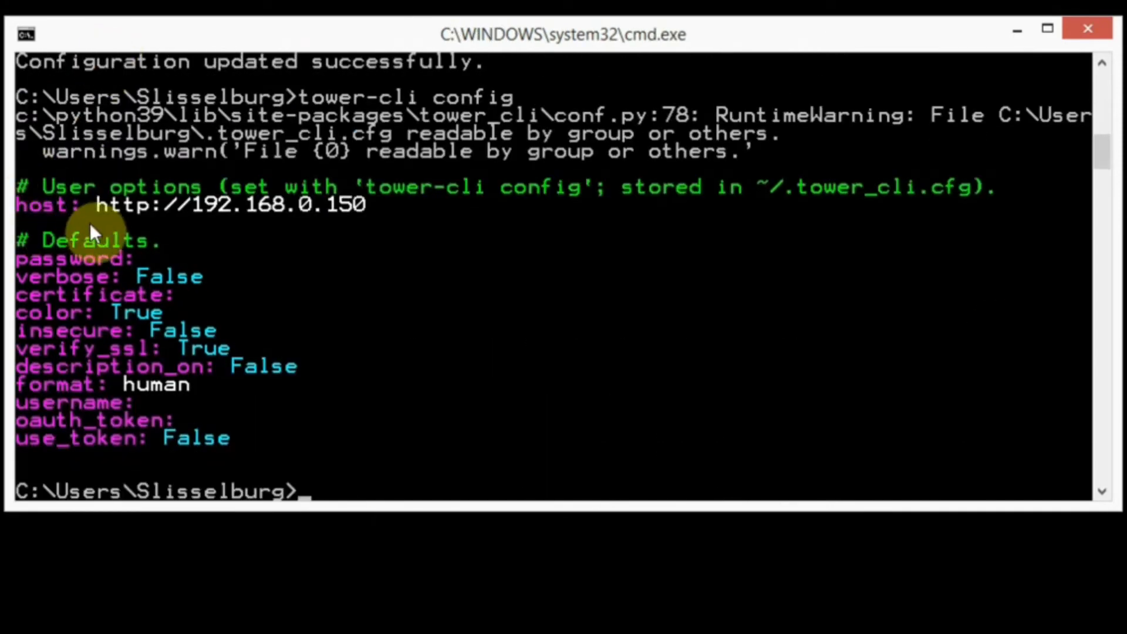
text(tewo)
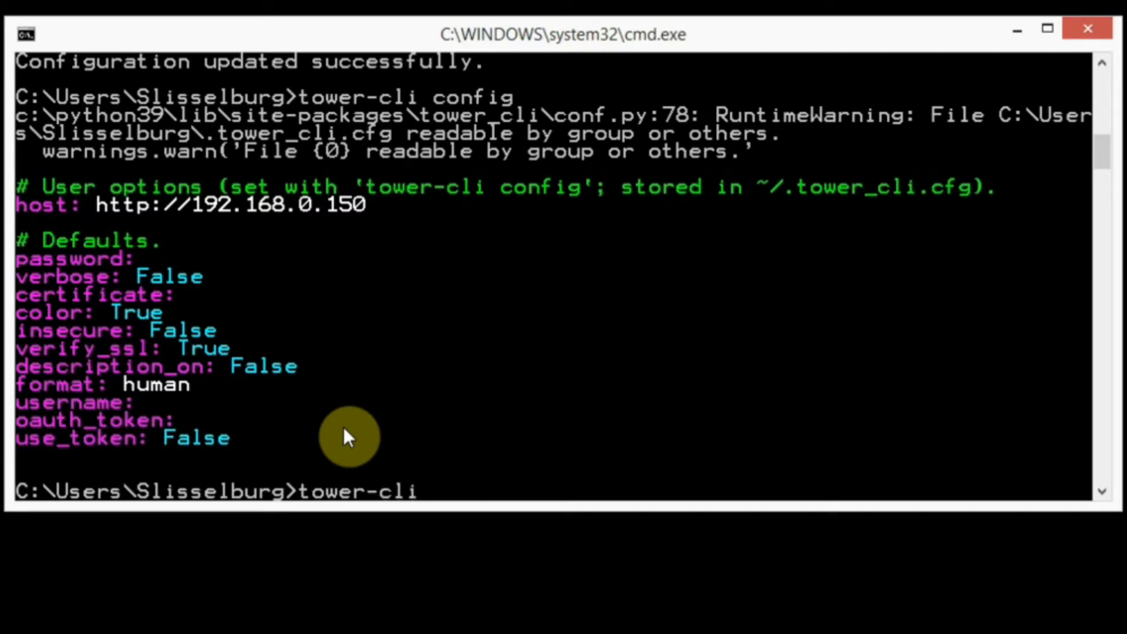
text(config)
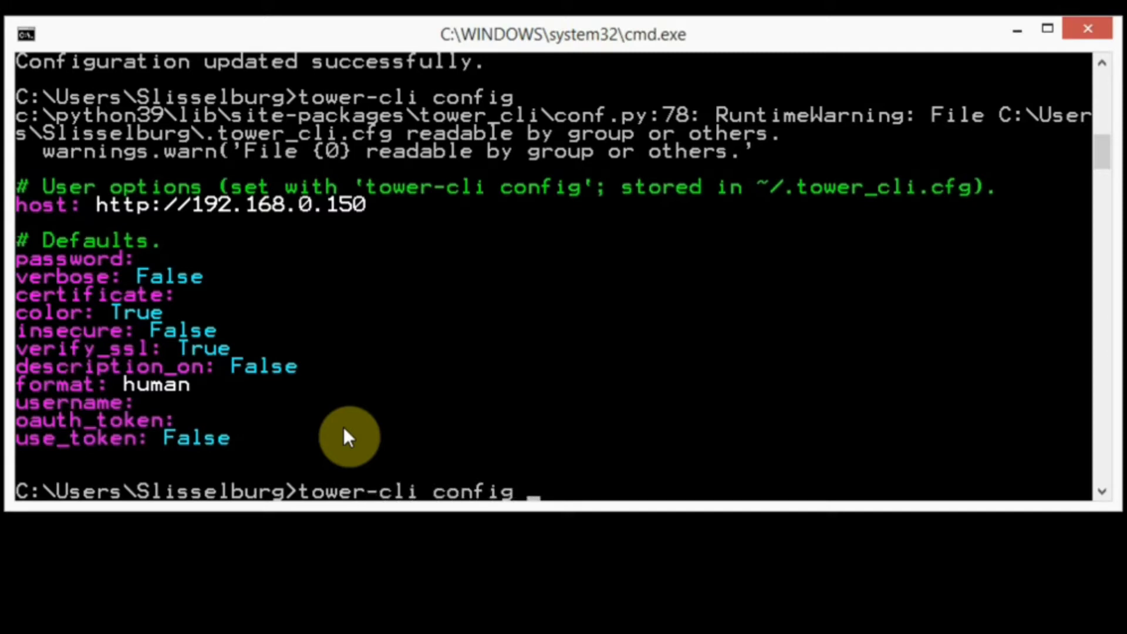
text(ver)
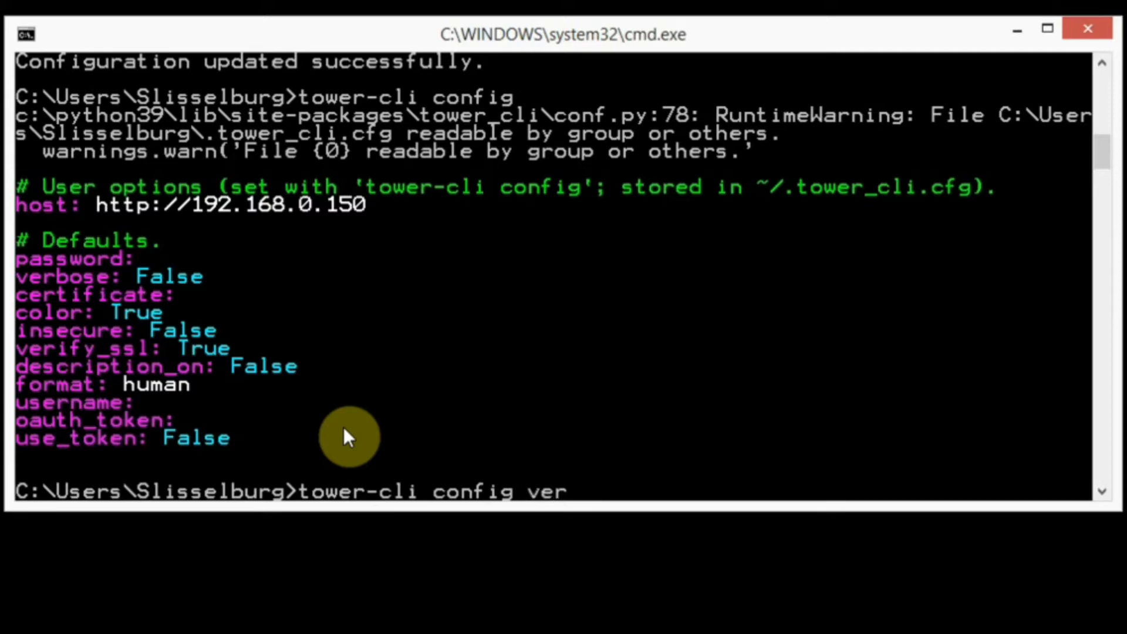
text(ify_s)
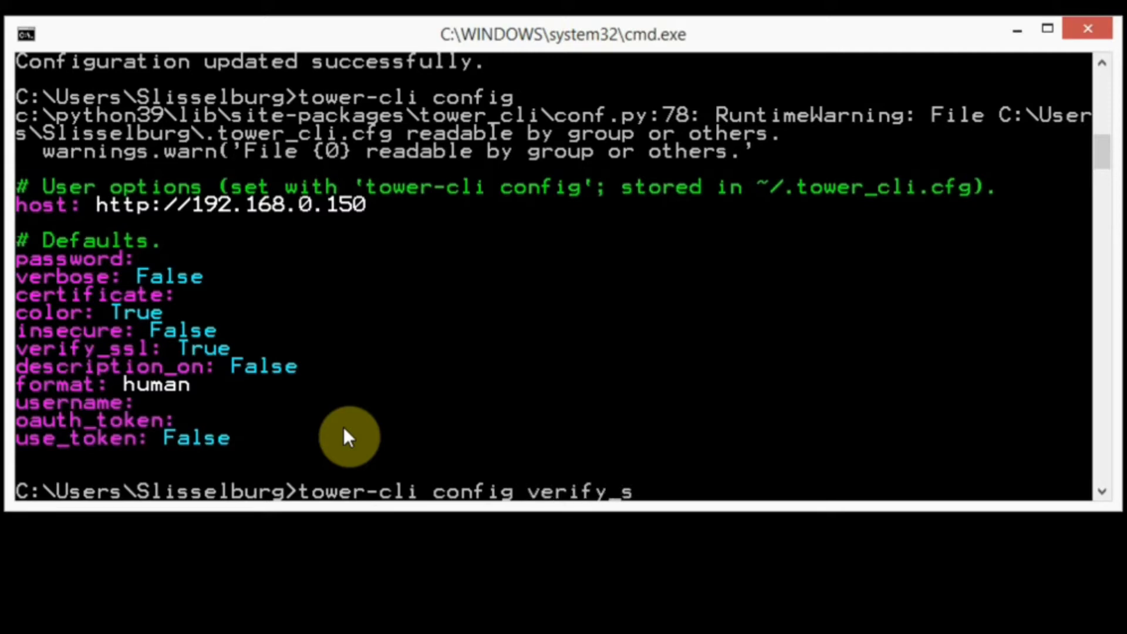
text(sl)
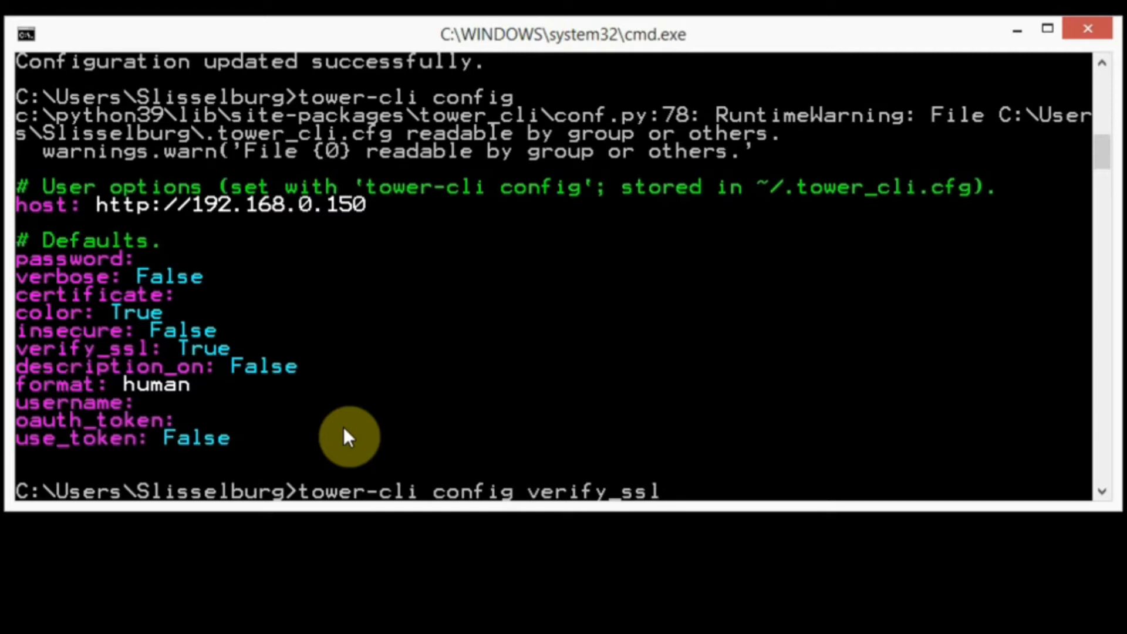
text(false)
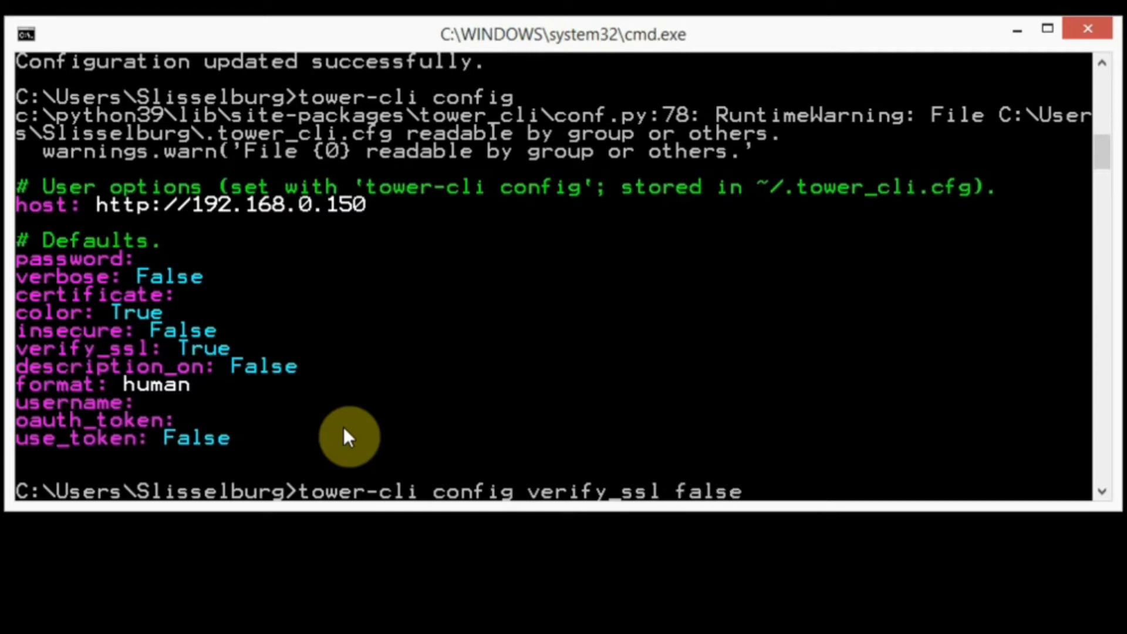
key(Return)
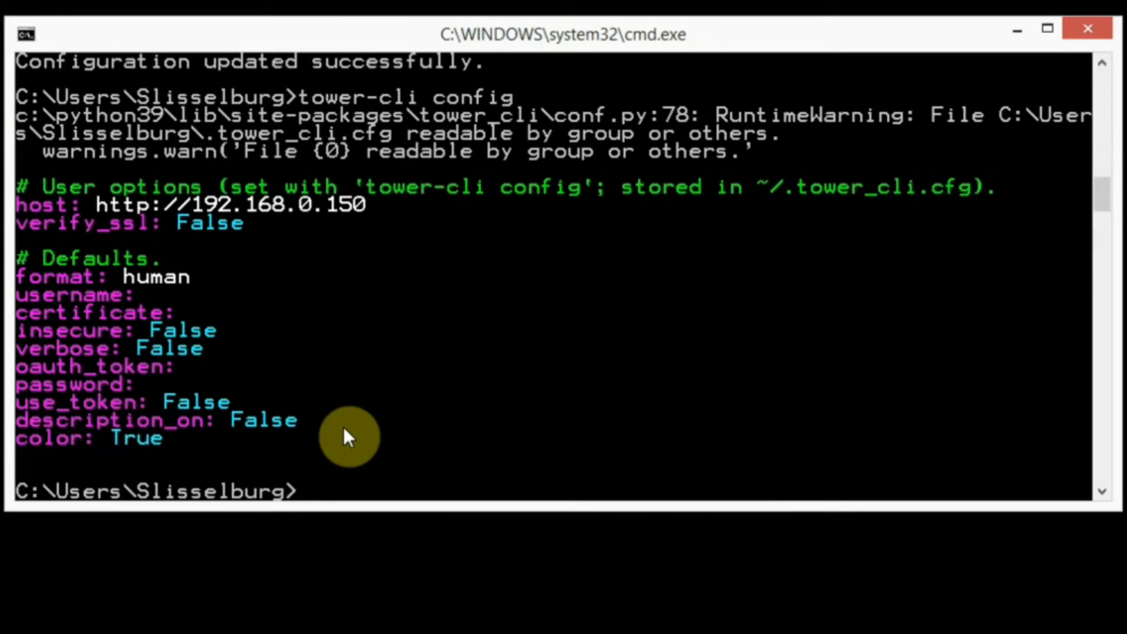
- Set the tower-cli username to admin with tower-cli config username admin
text(to)
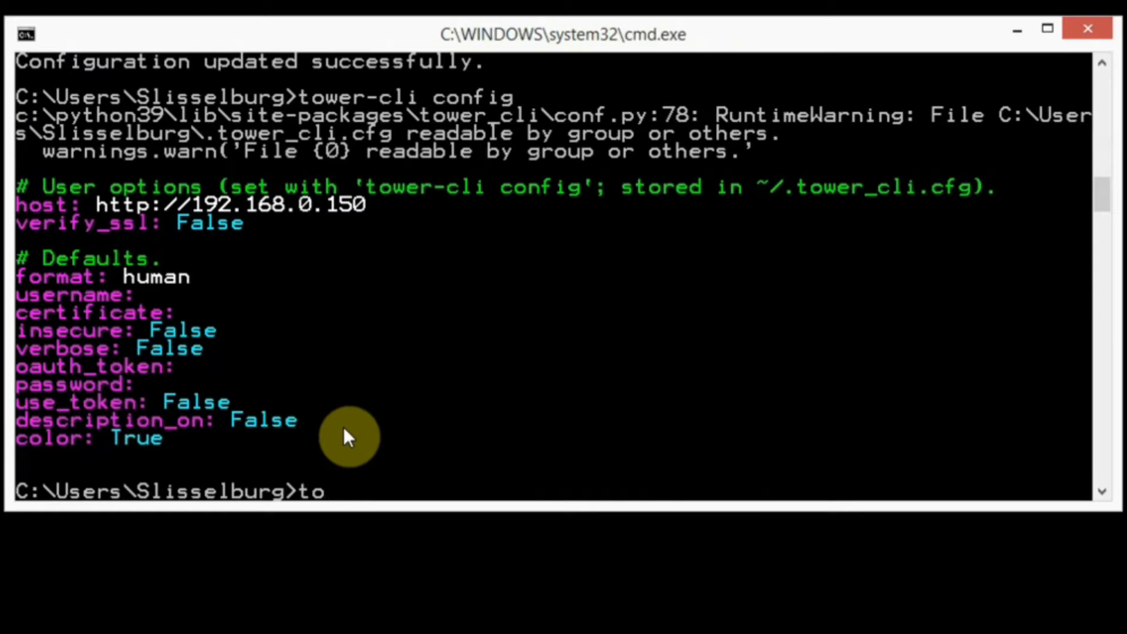
text(wer-cli)
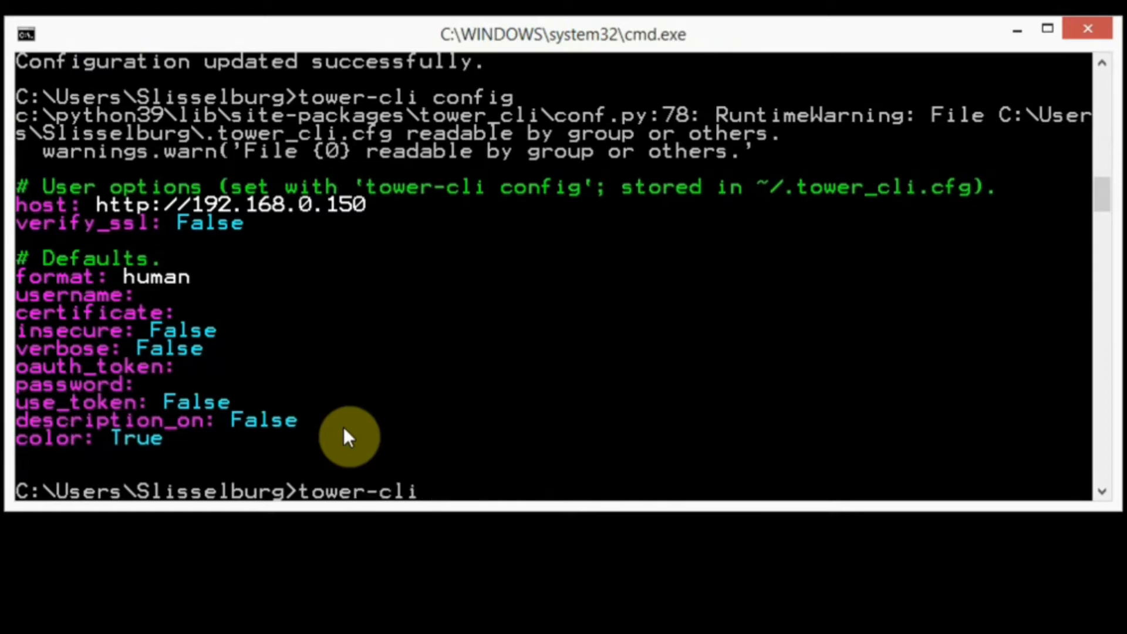
text(config)
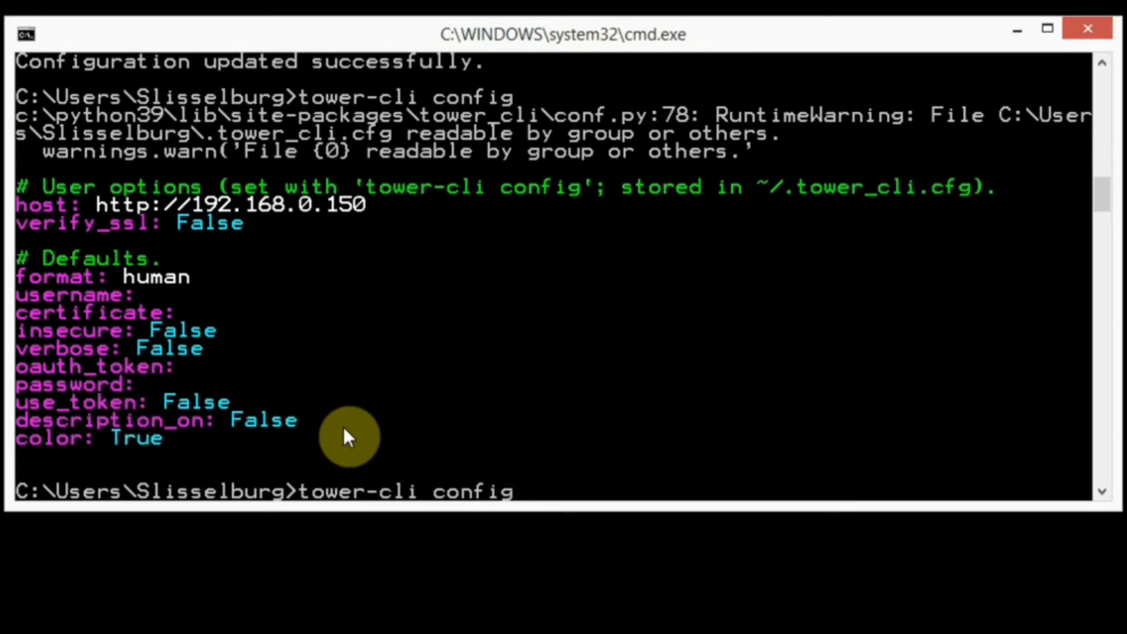
text(userna)
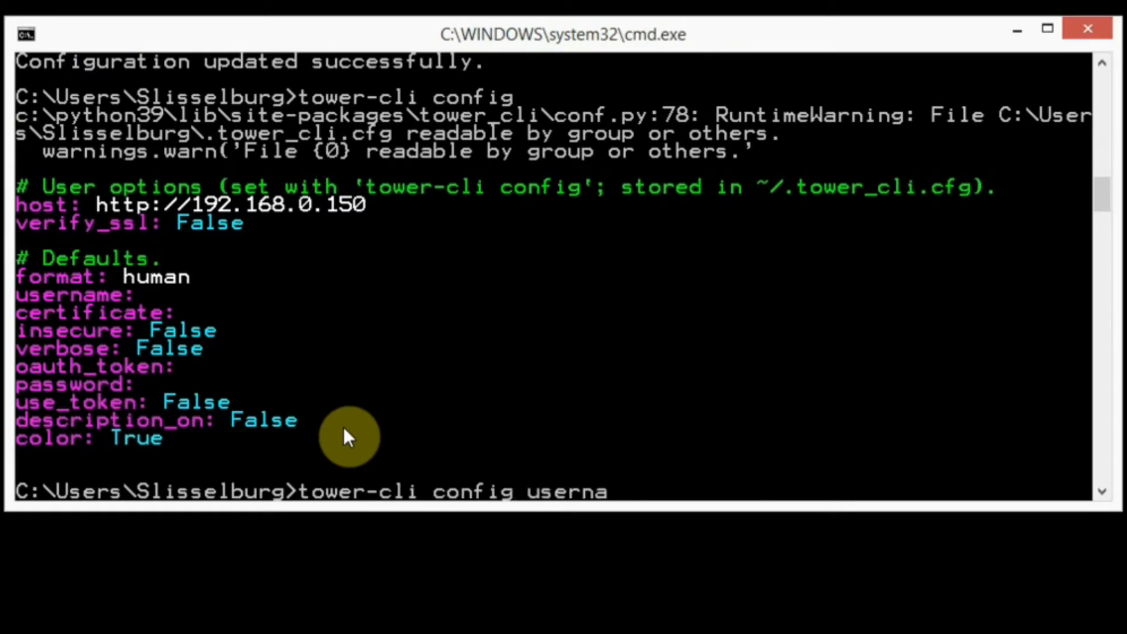
text(me)
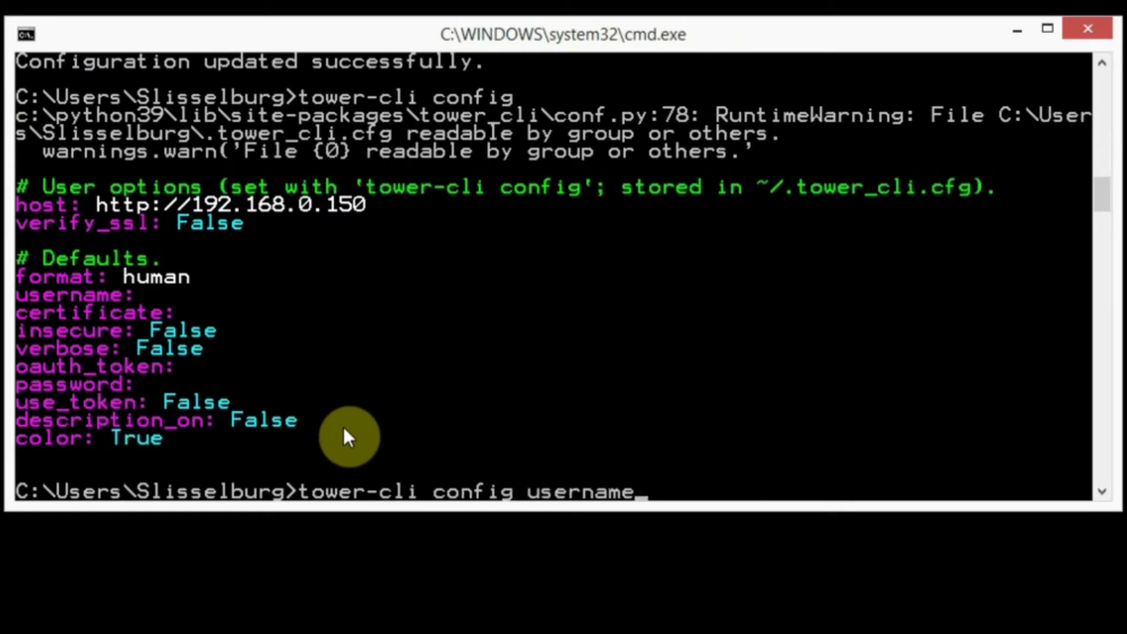
text(admin)
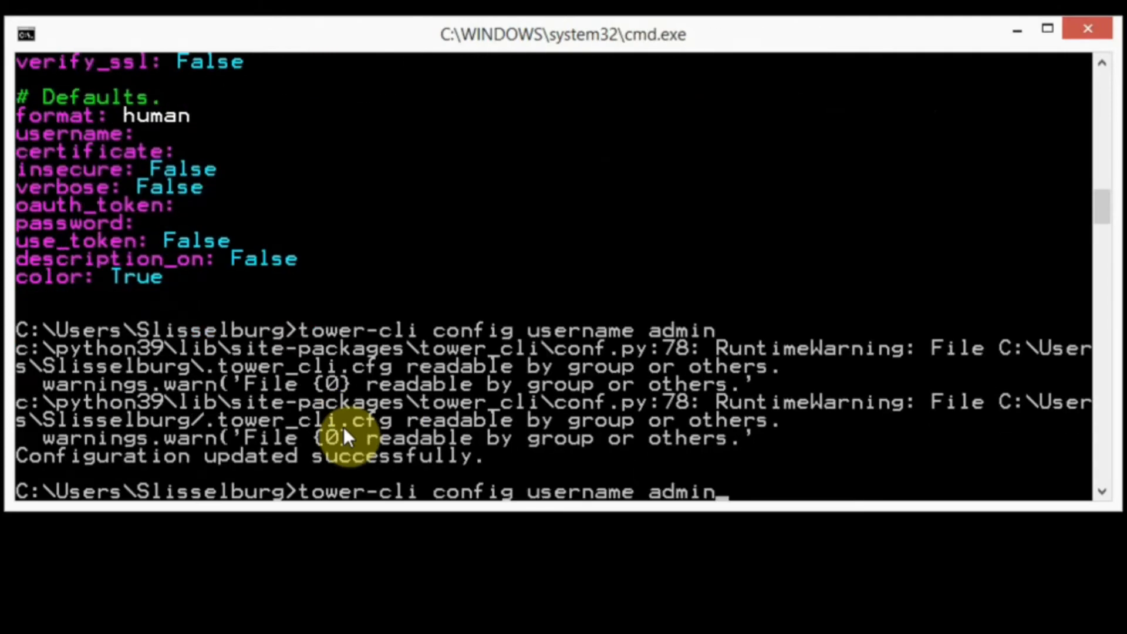
key(Backspace)
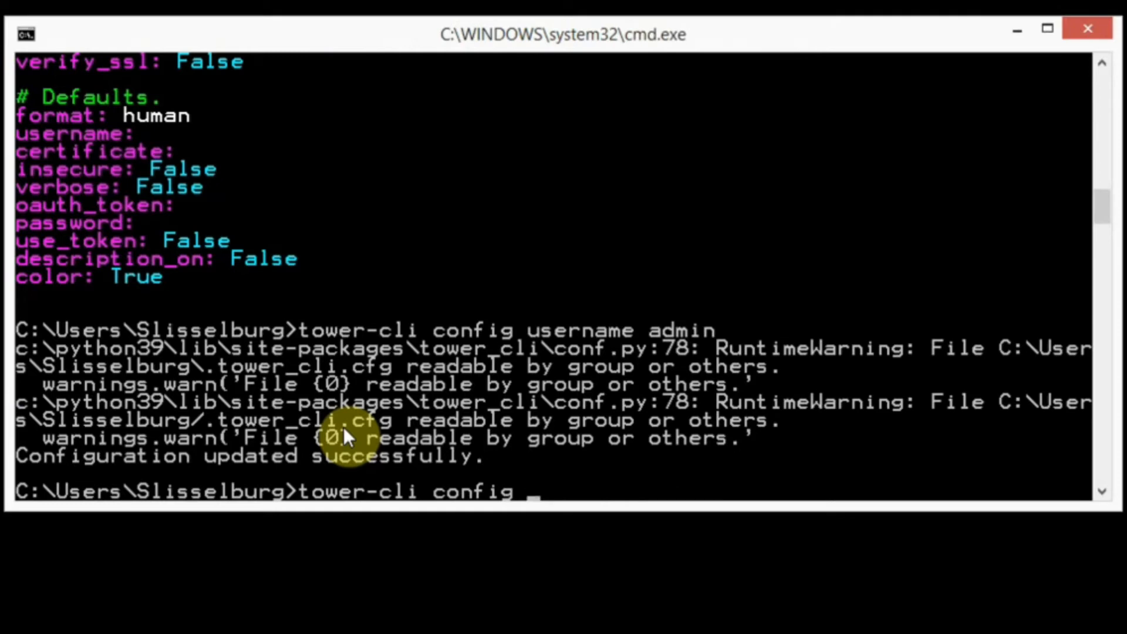
text(passs)
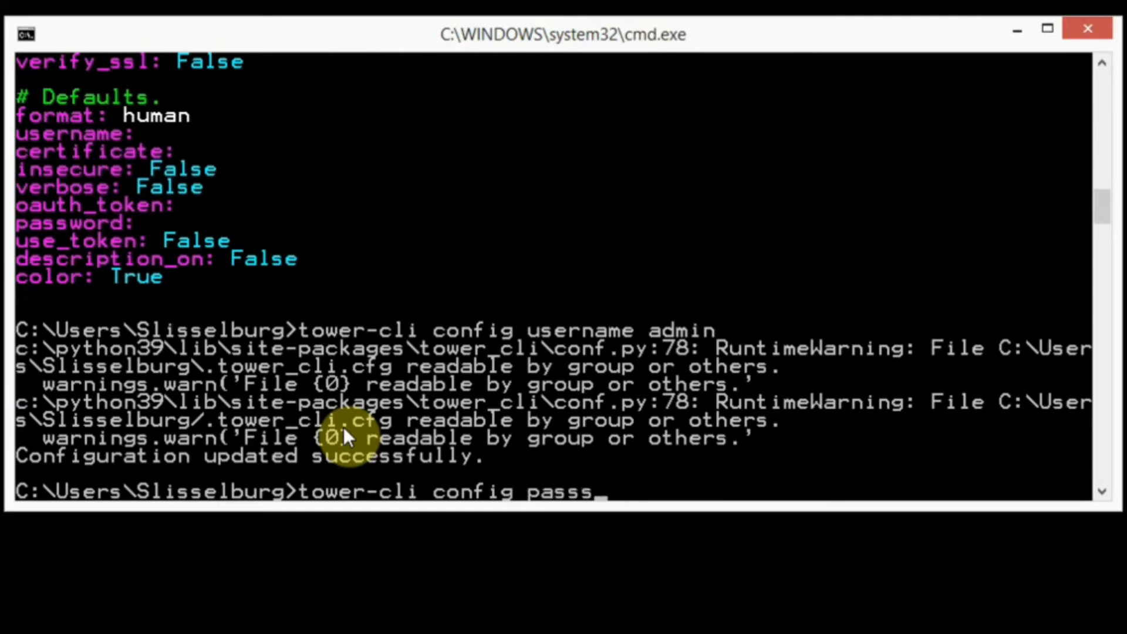
text(word)
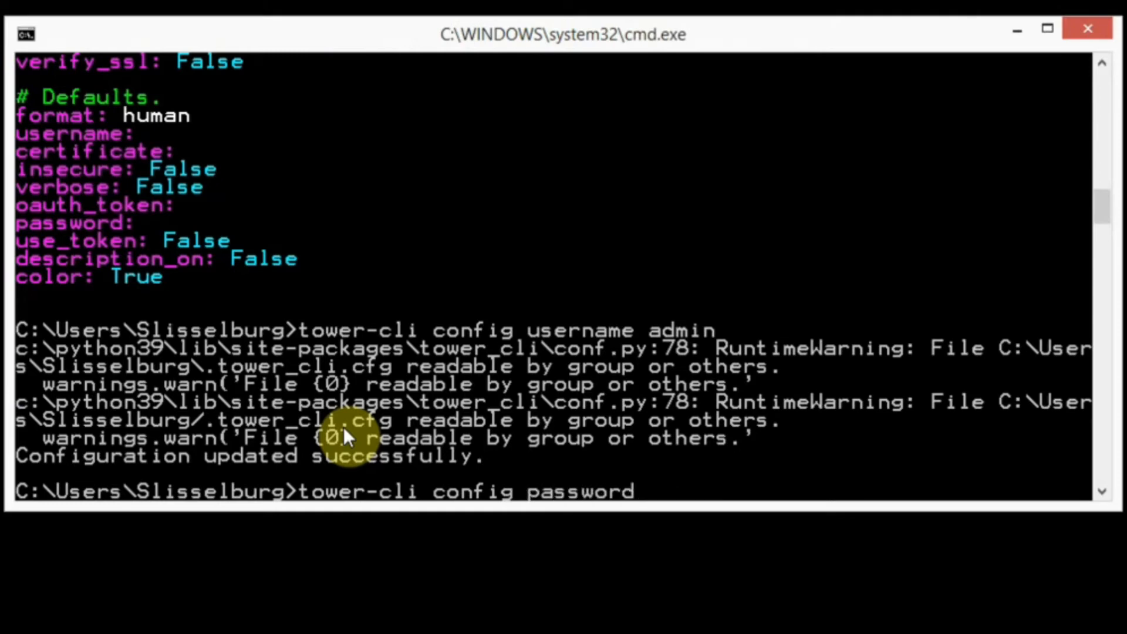
text(password)
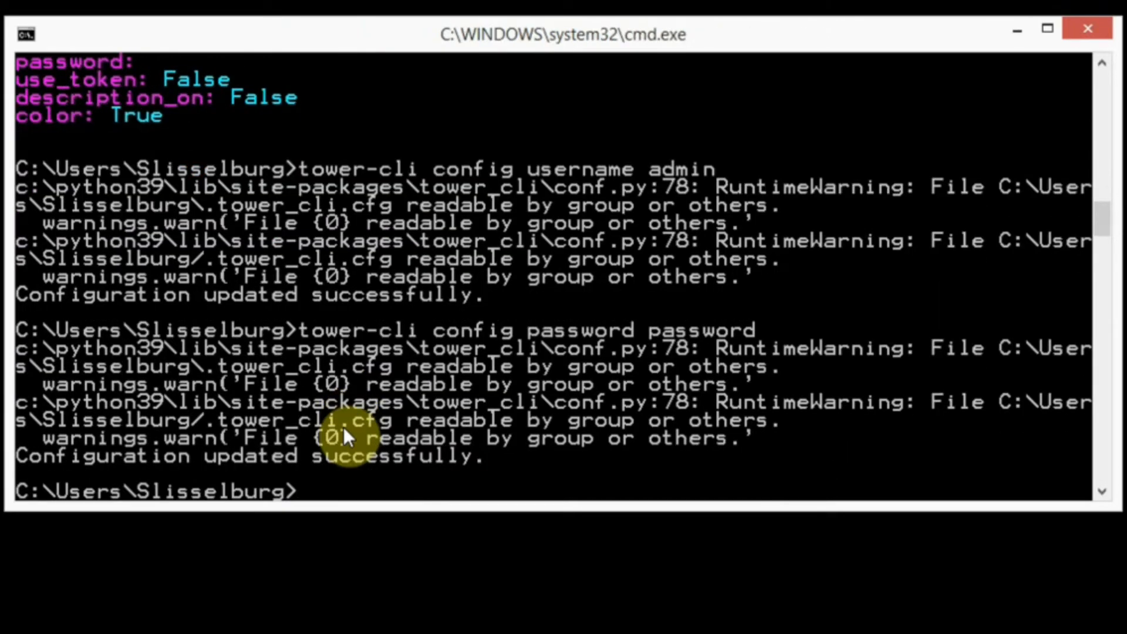
text(t)
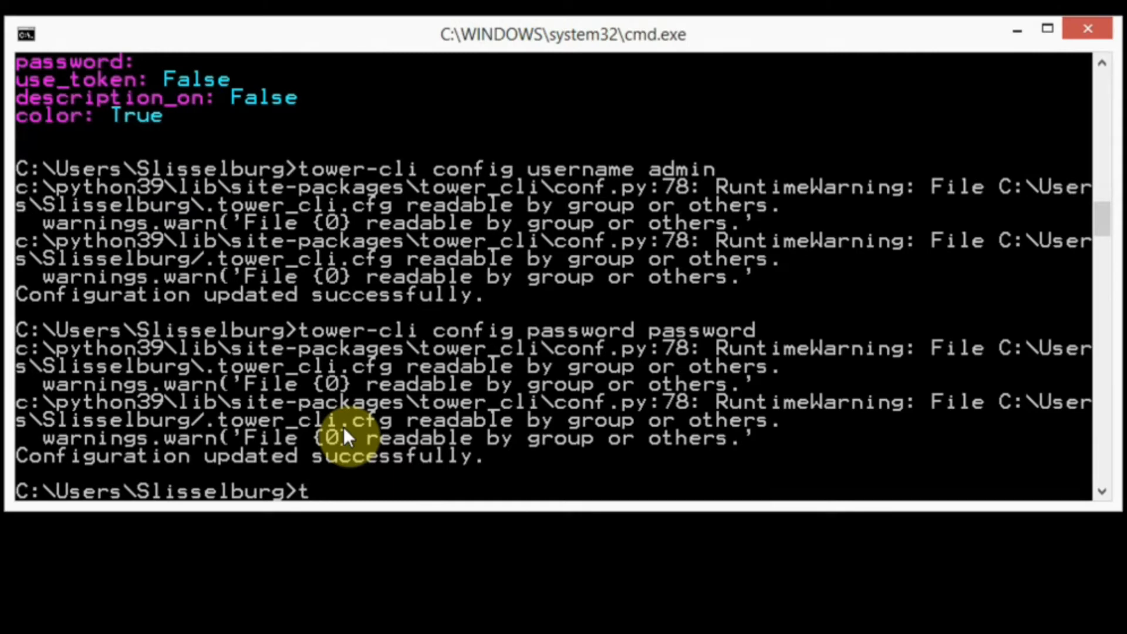
text(ower)
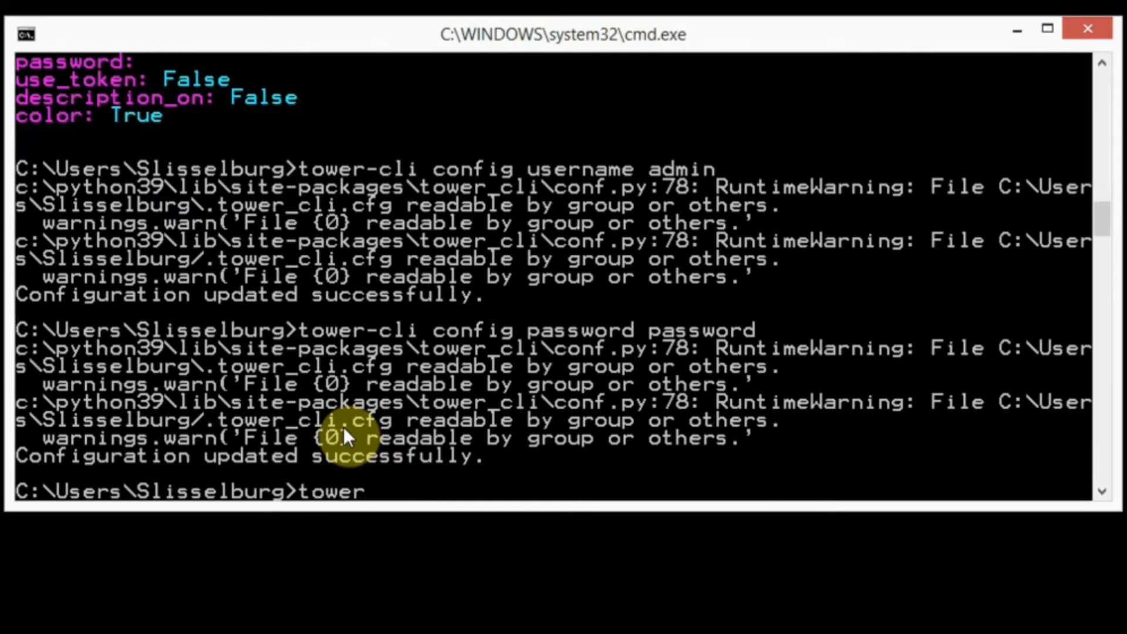
text(-cli)
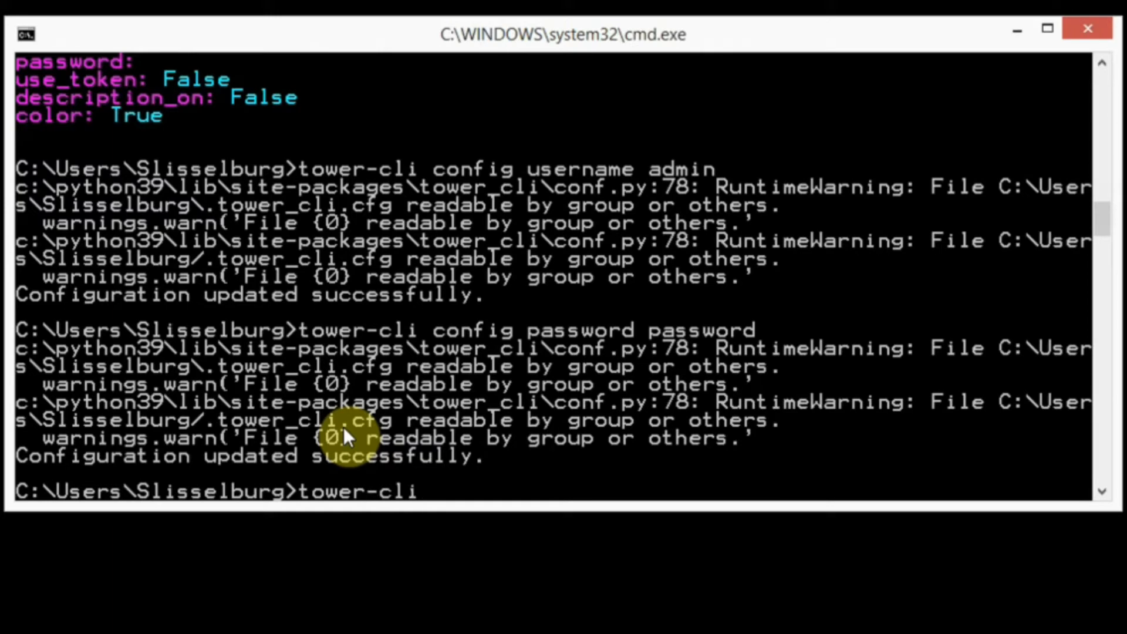
key(Return)
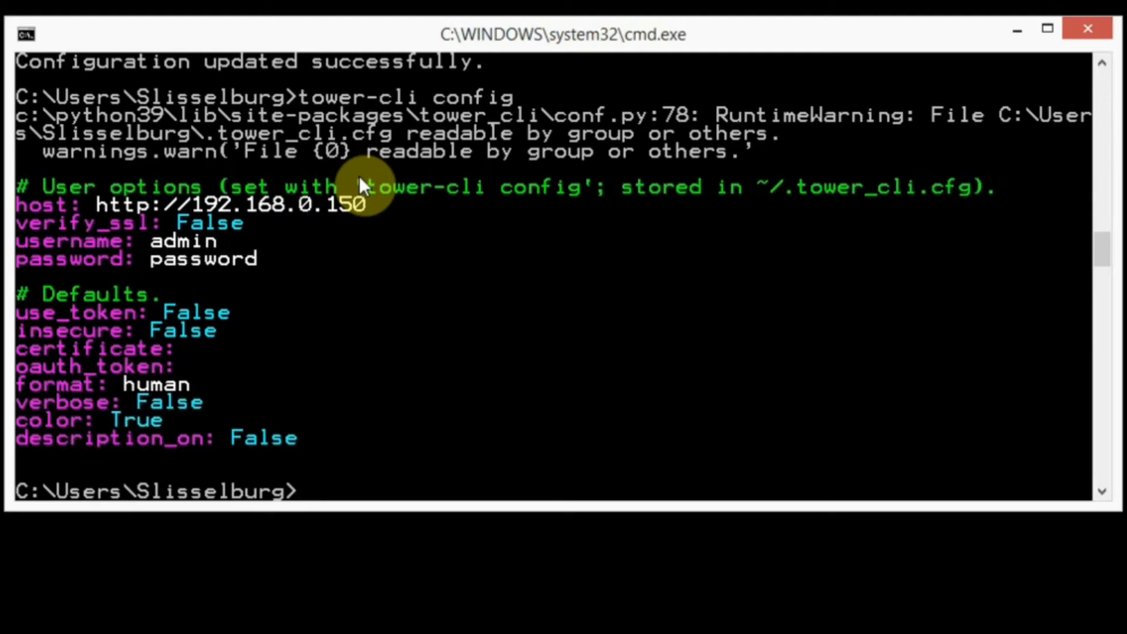
text(tower)
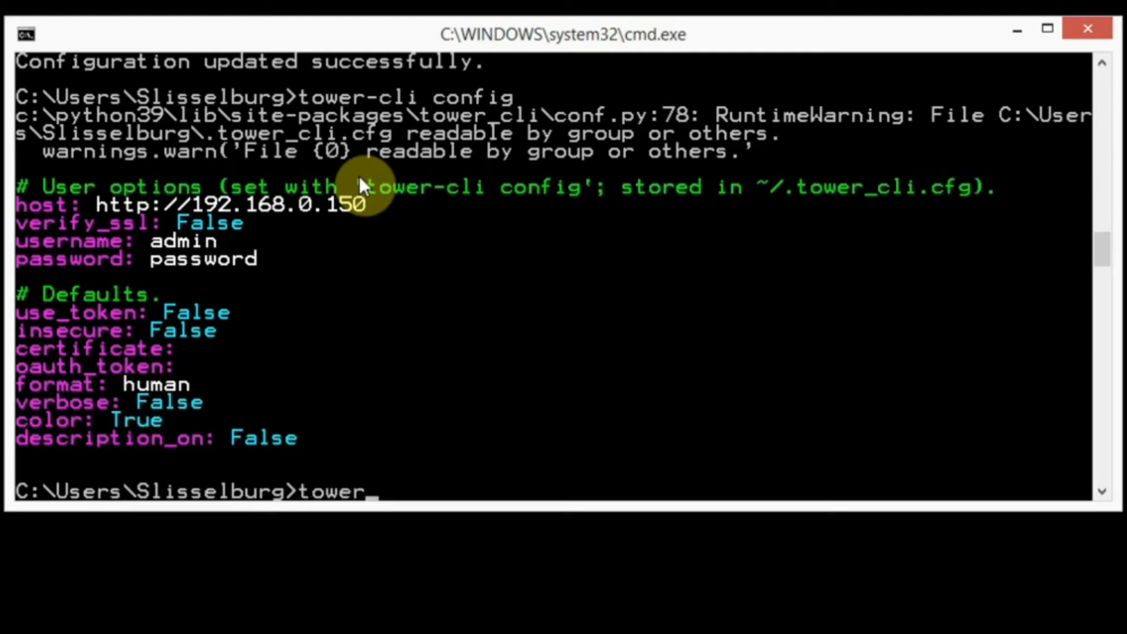
text(cli)
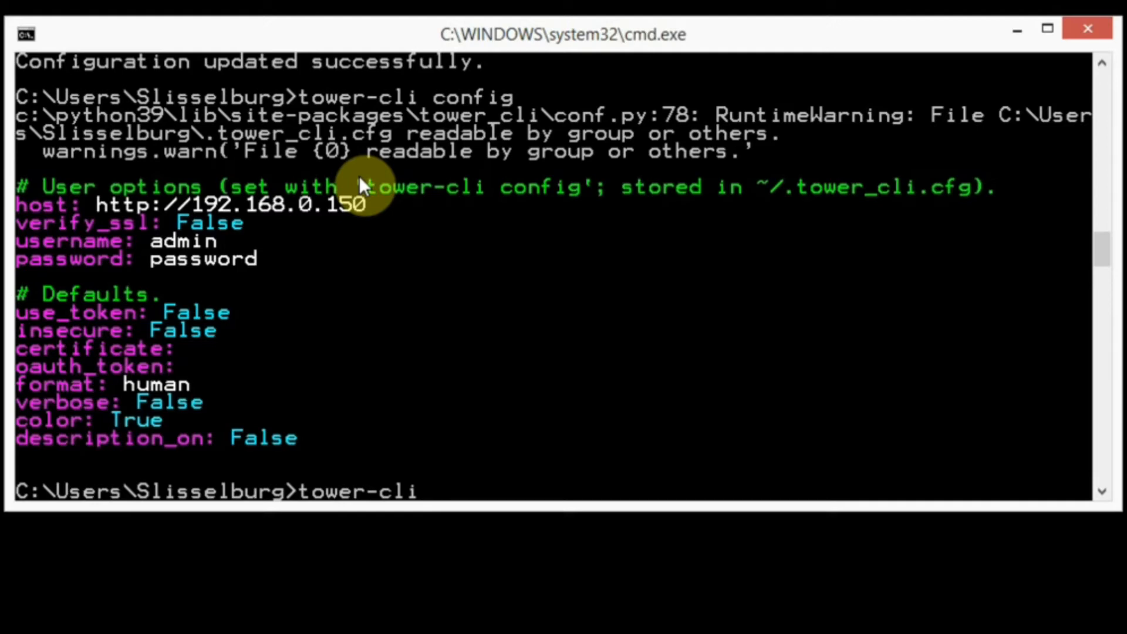
- Enter tower-cli inventory create for 'My inventory' in organization 'Default', without running it
text(inven)
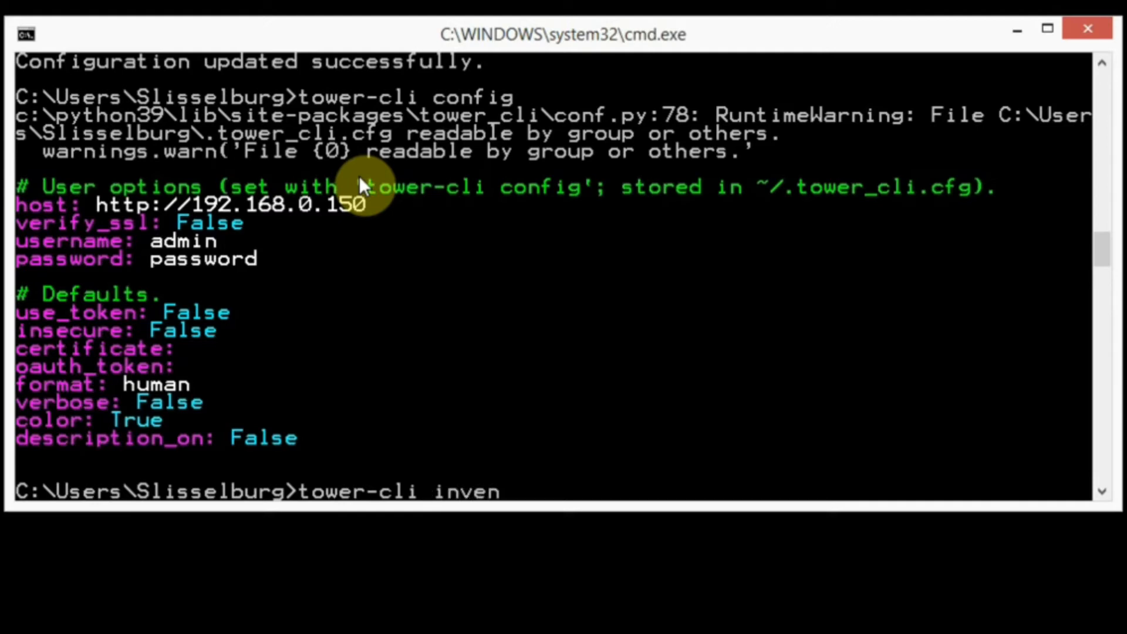
text(tory cre)
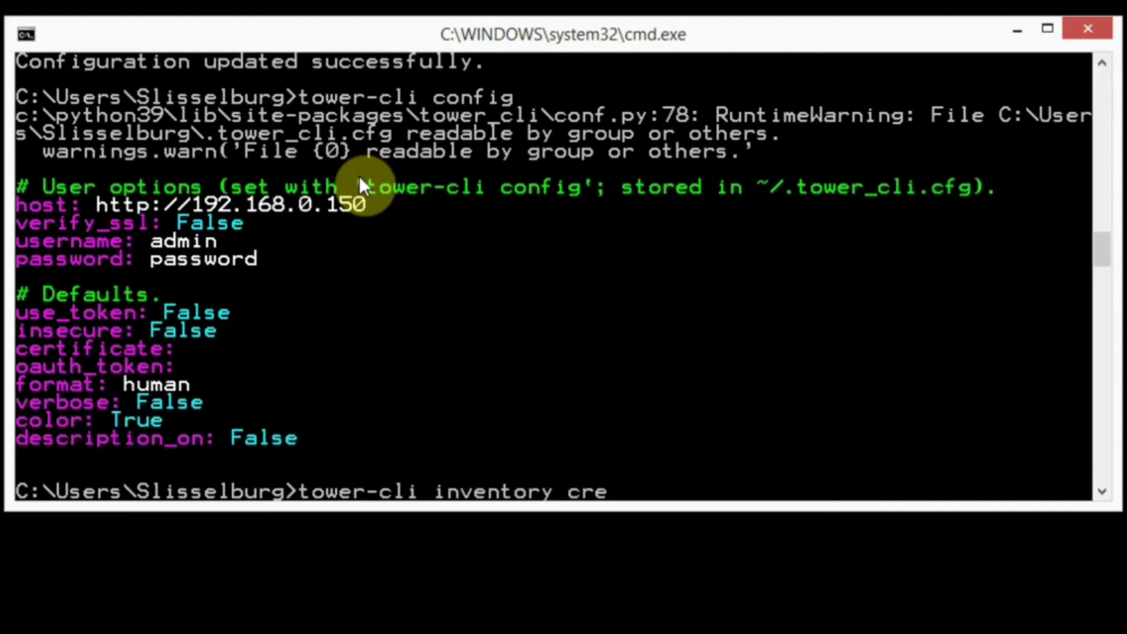
text(ate)
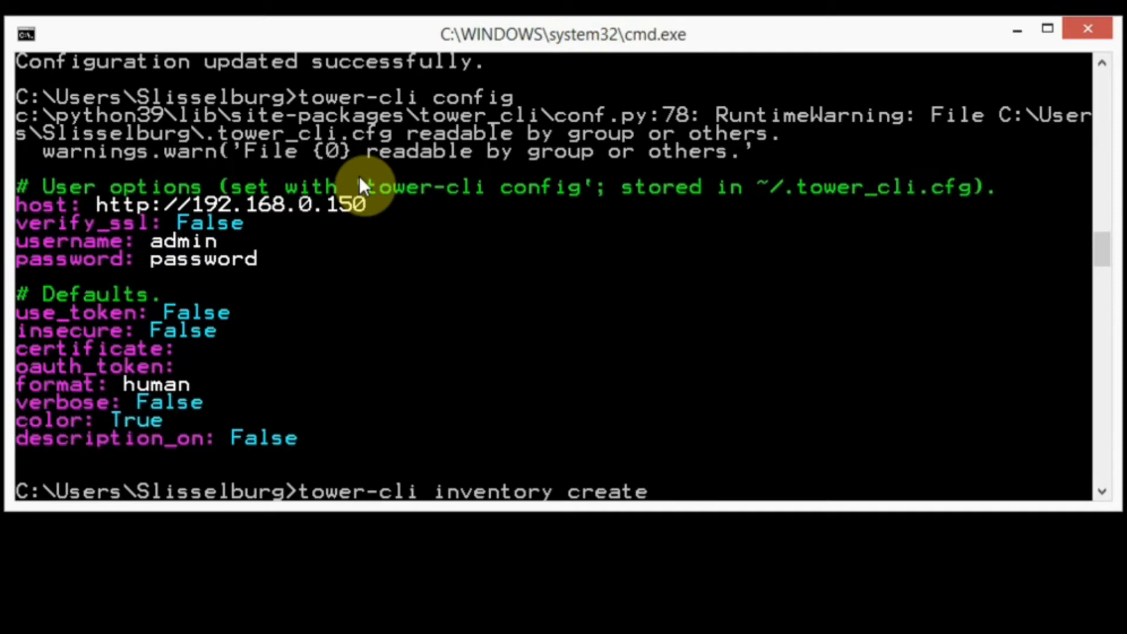
text(--or)
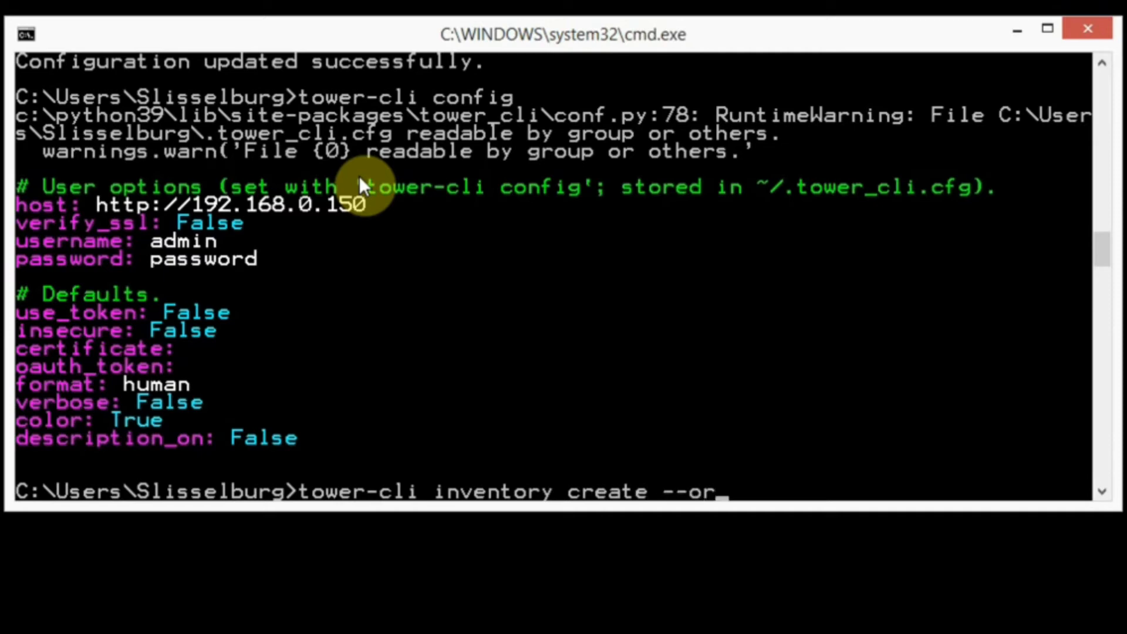
text(ganiza)
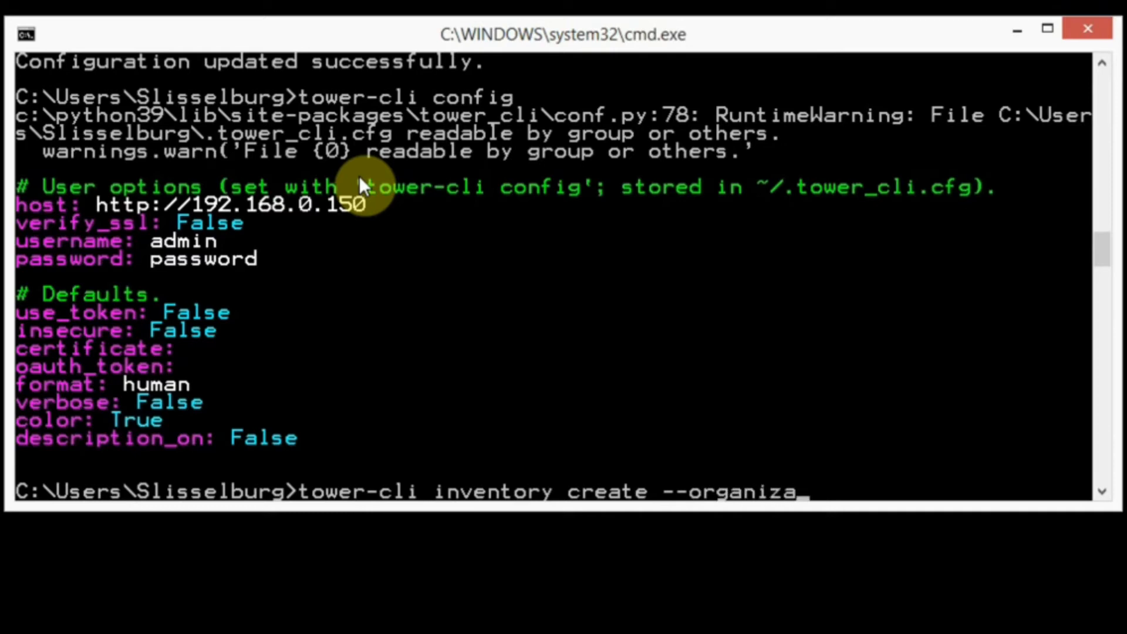
text(tion)
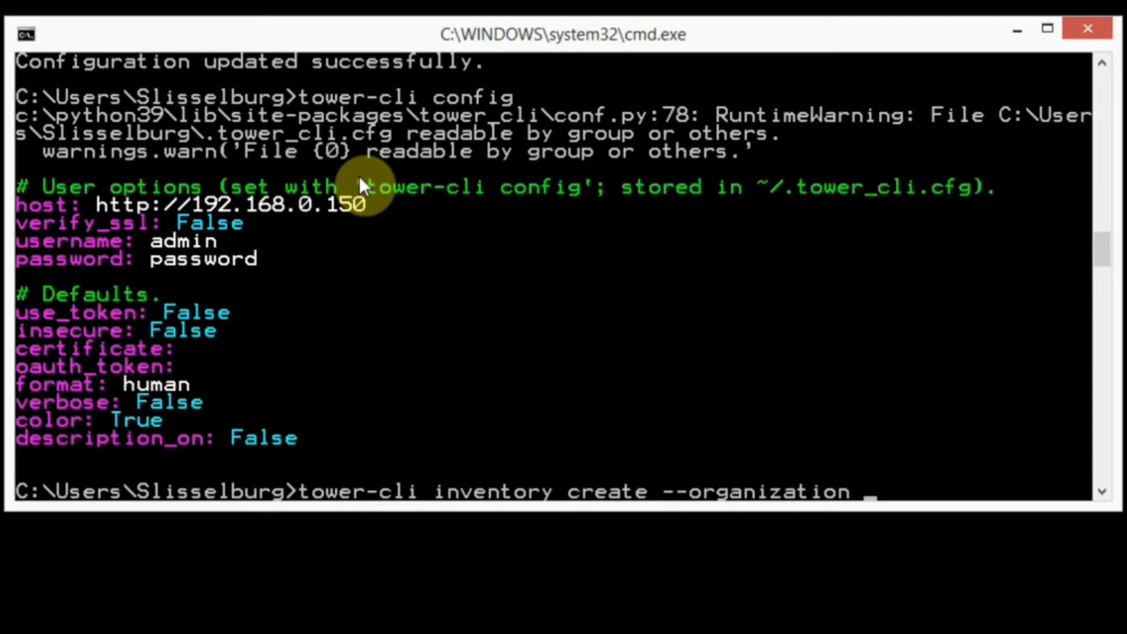
text("De)
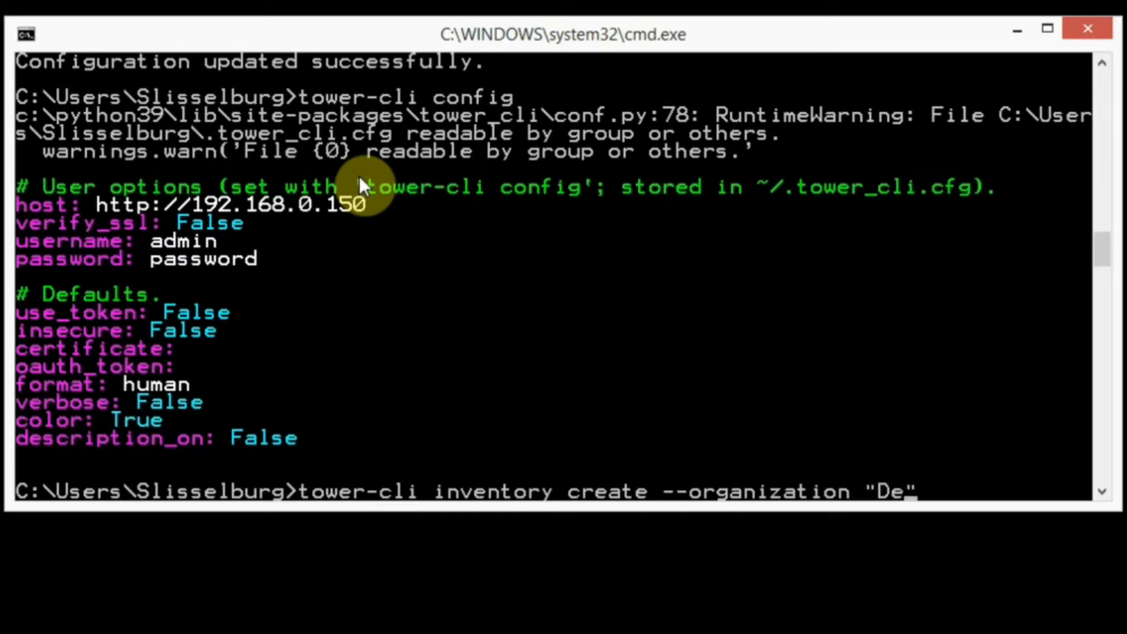
text(fault)
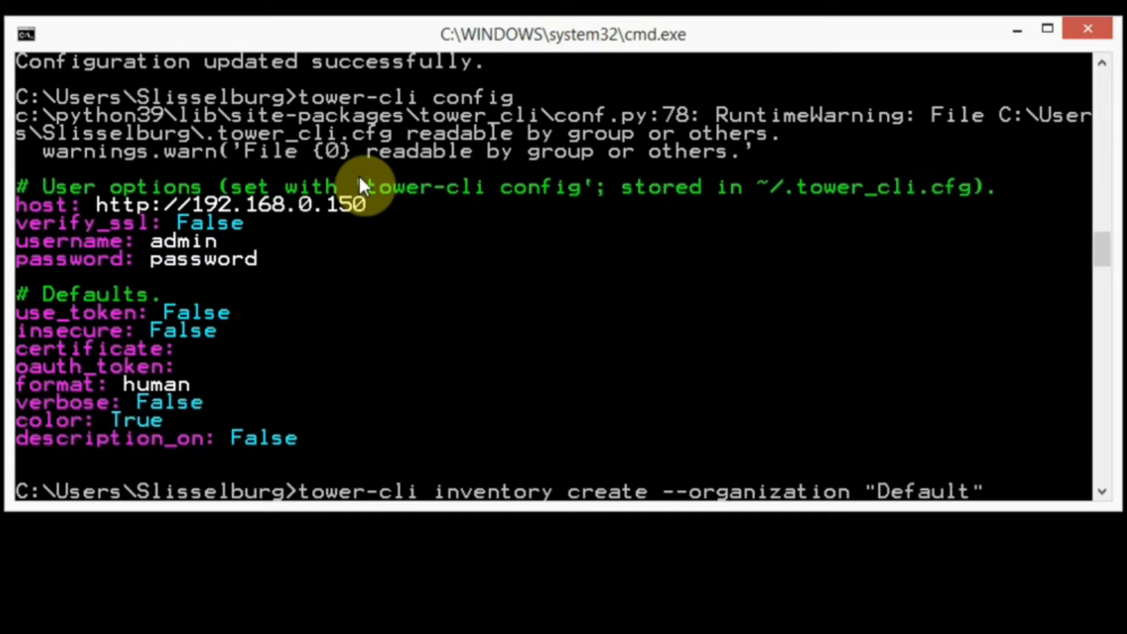
text(--)
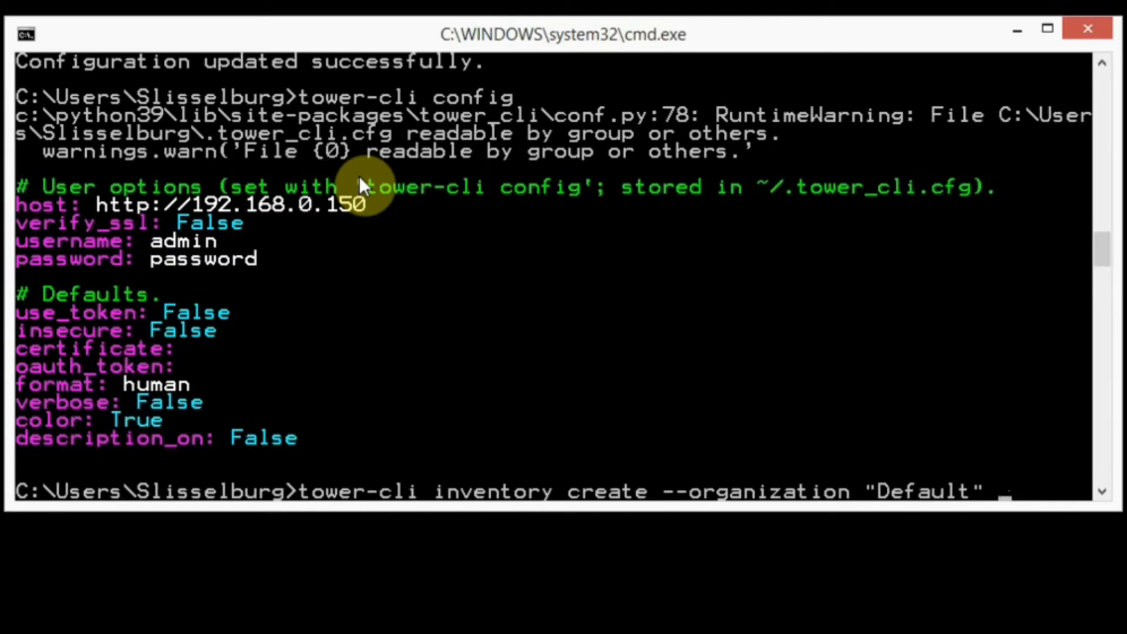
text(--name "My i")
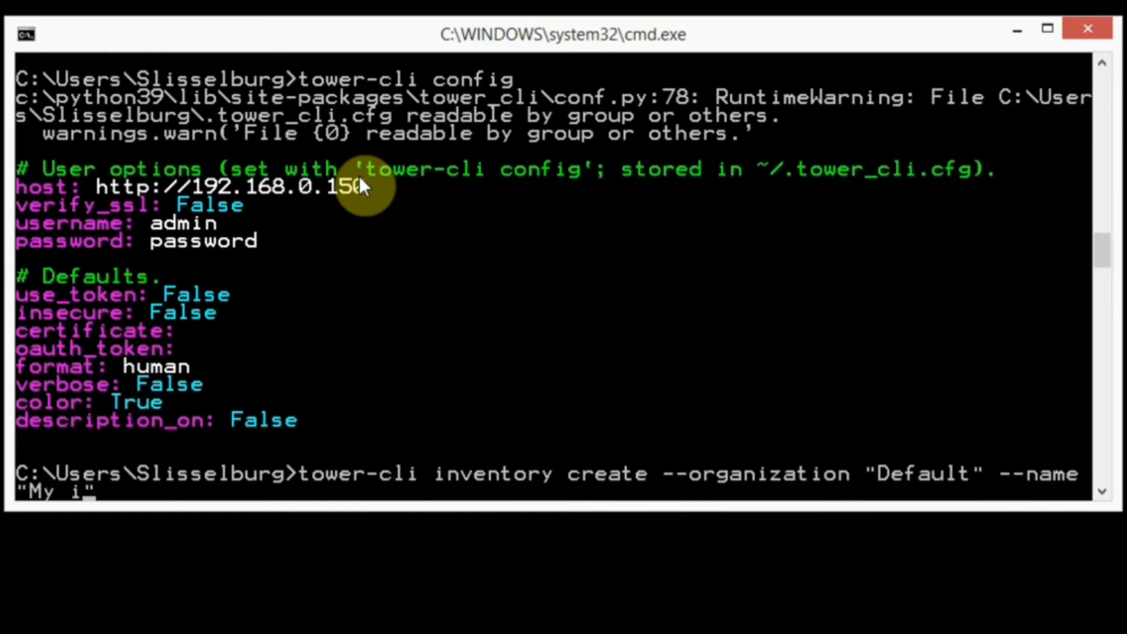
text(nventory)
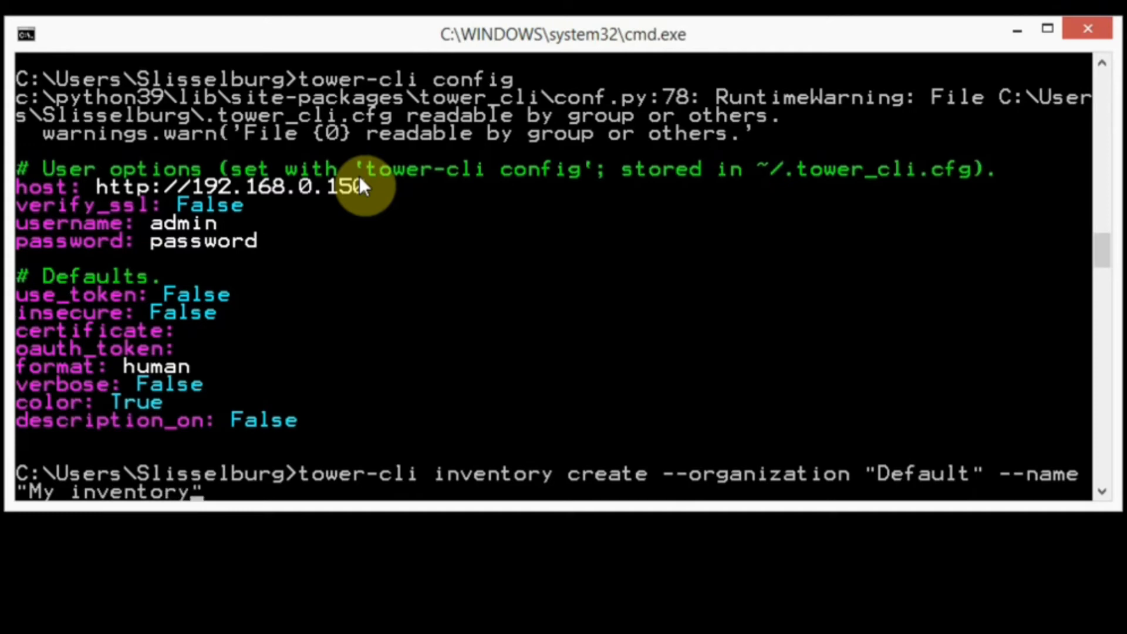
mouse_move(388, 577)
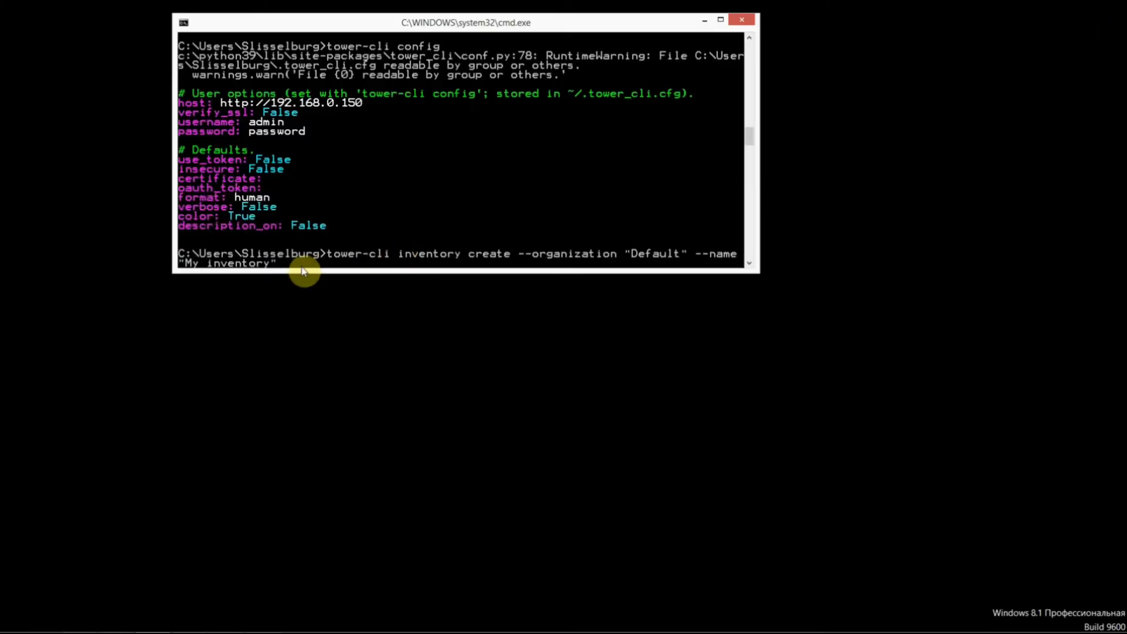
mouse_move(324, 308)
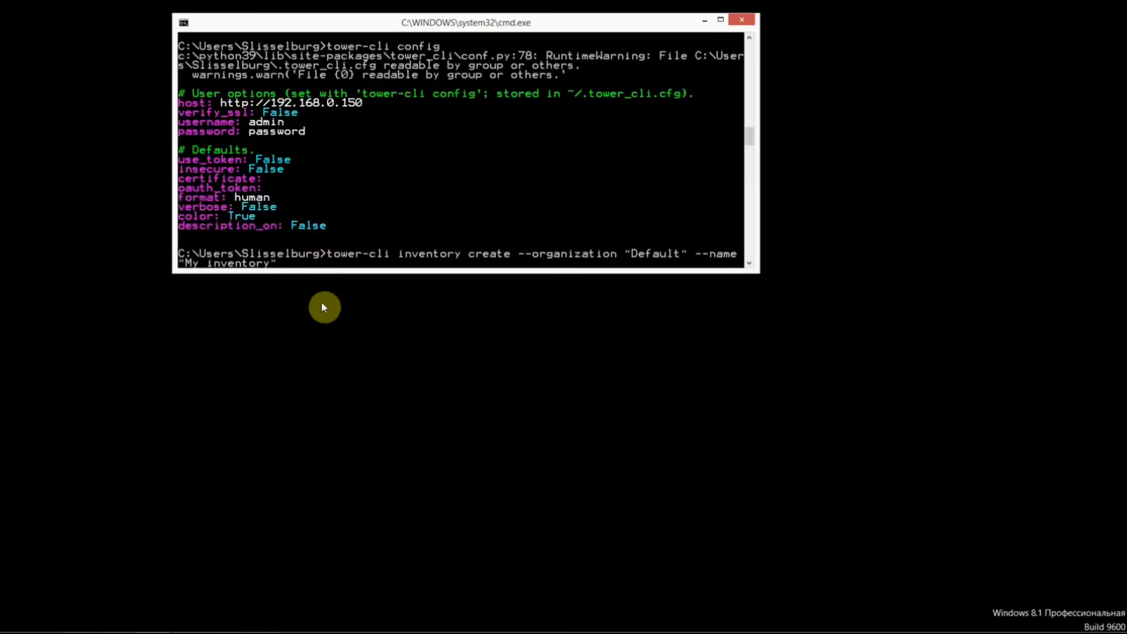
- Run the inventory create command, creating My inventory with id 23 under organization 1
key(Return)
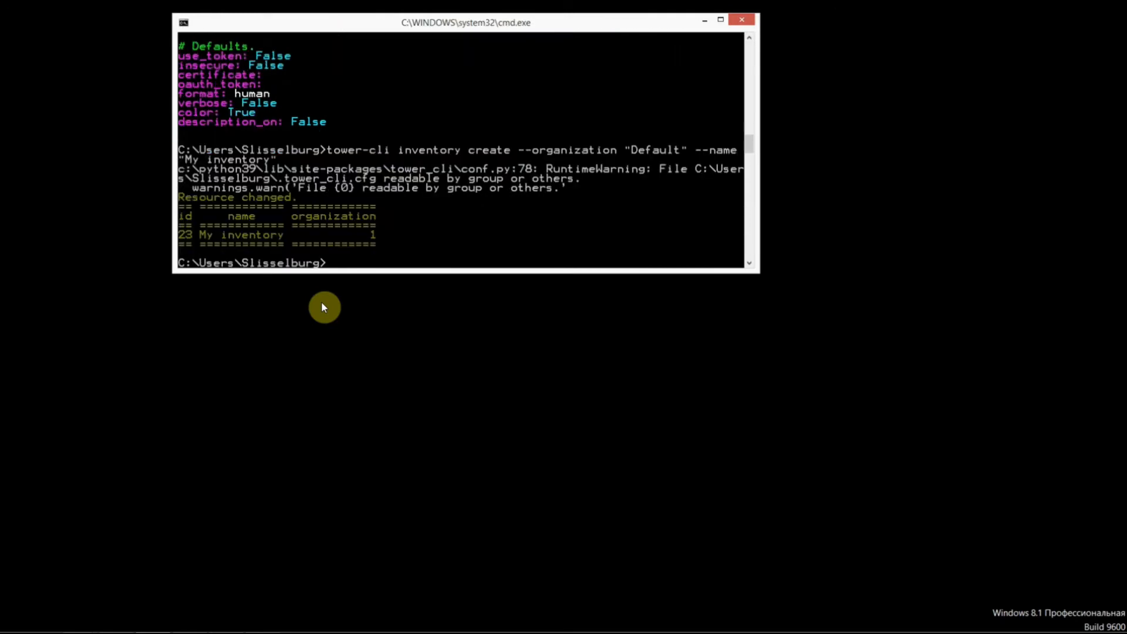
mouse_move(306, 285)
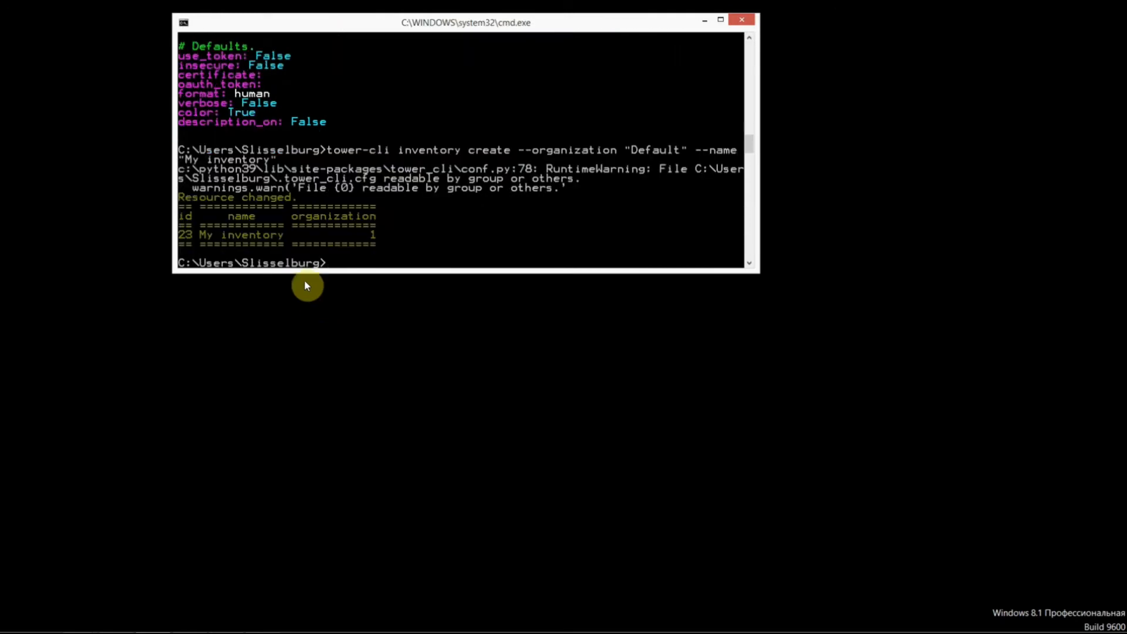
mouse_move(182, 240)
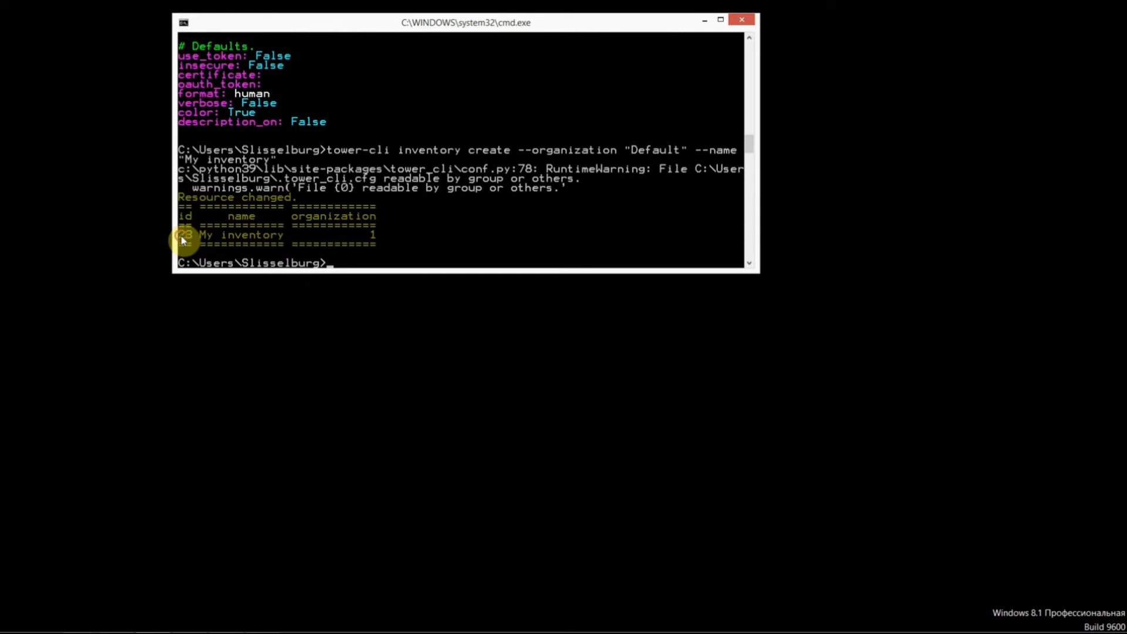
mouse_move(371, 242)
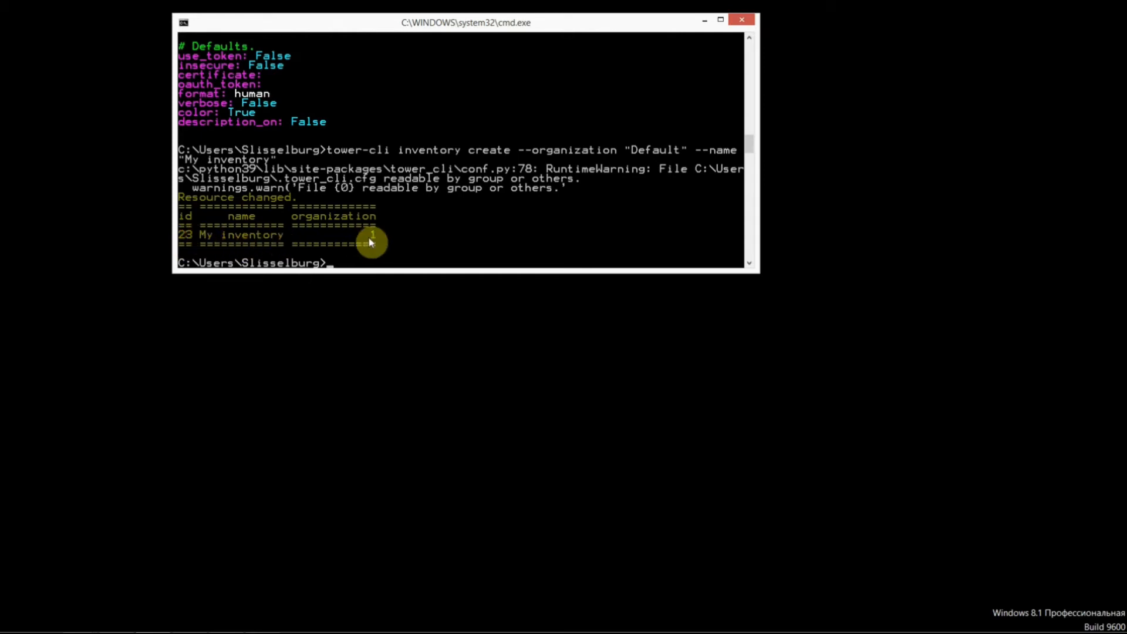
mouse_move(287, 224)
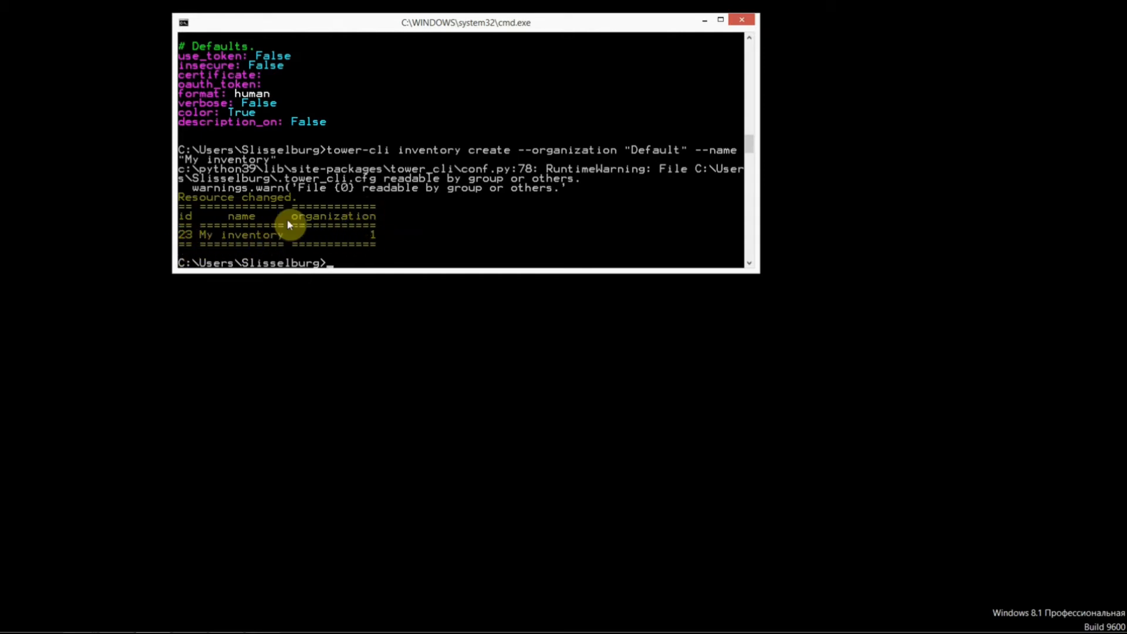
mouse_move(259, 239)
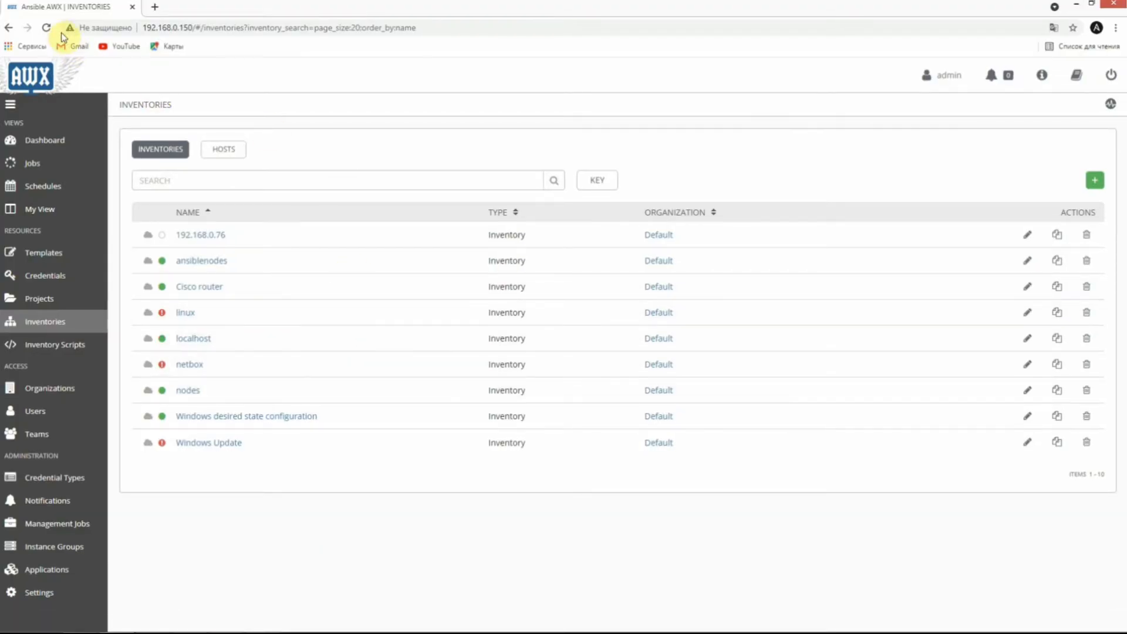
- Refresh AWX inventories, confirm My inventory's Hosts tab is empty, and return to cmd
click(1054, 28)
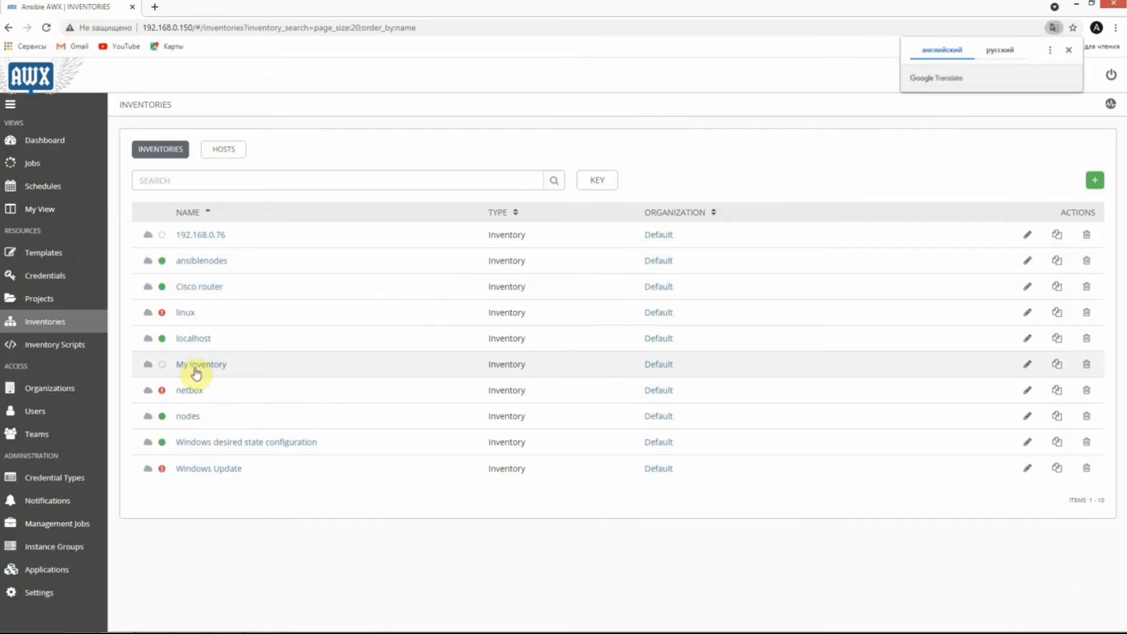
mouse_move(223, 384)
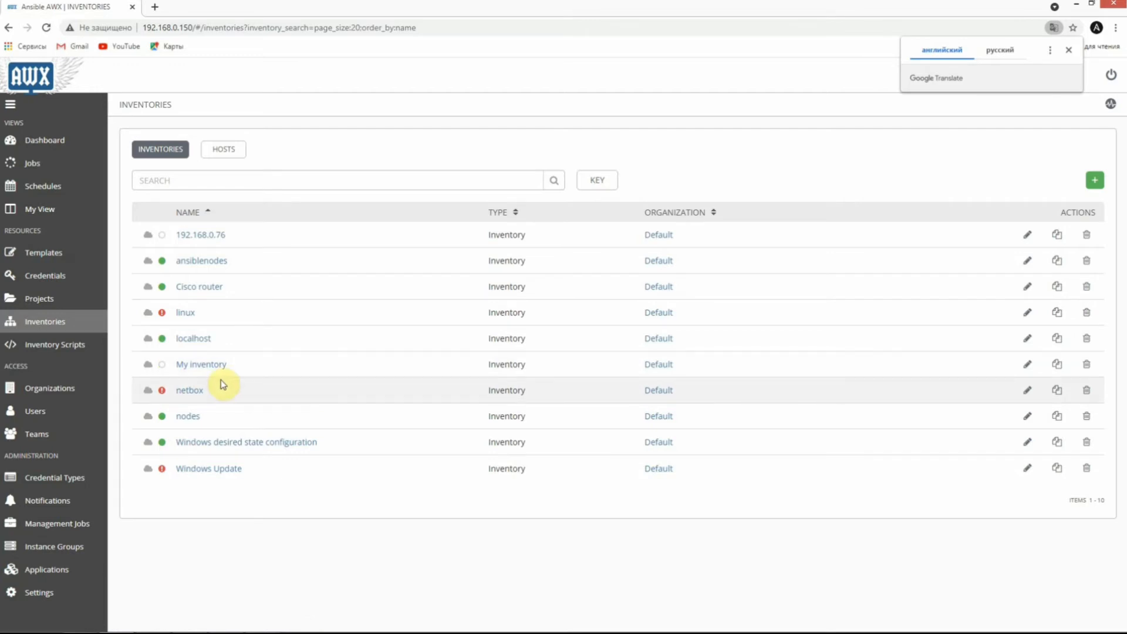
click(202, 364)
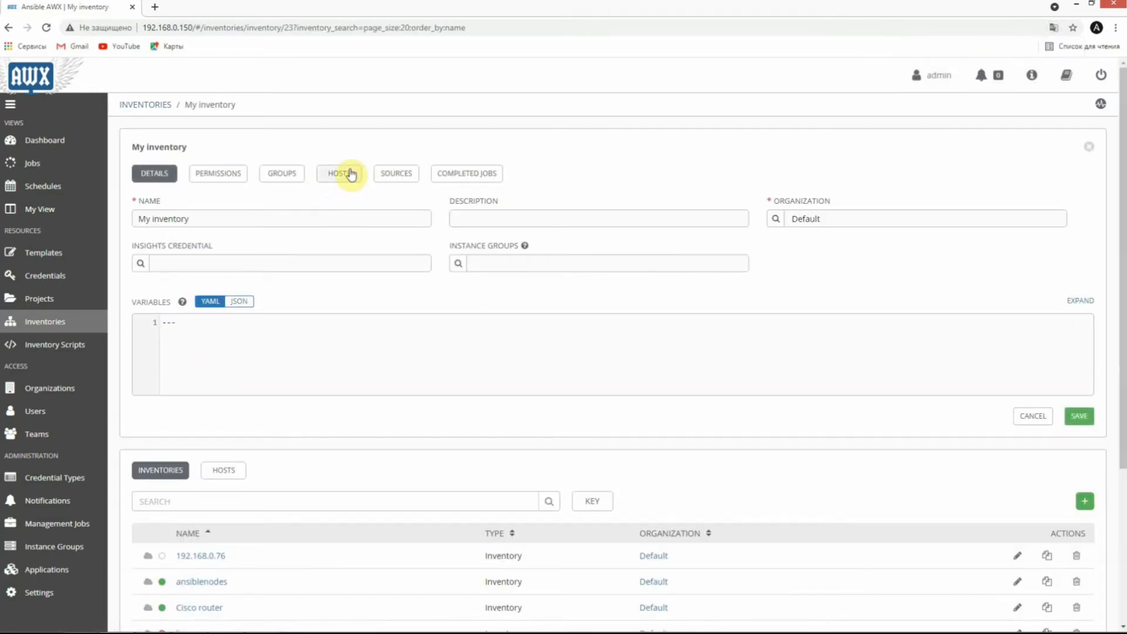
click(339, 173)
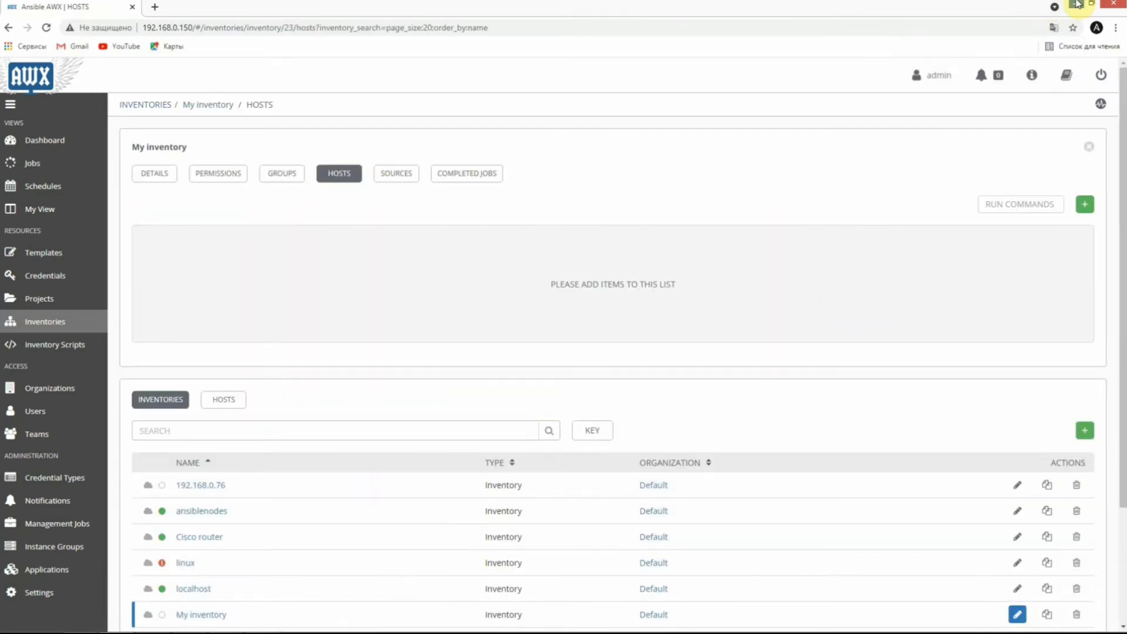
mouse_move(746, 212)
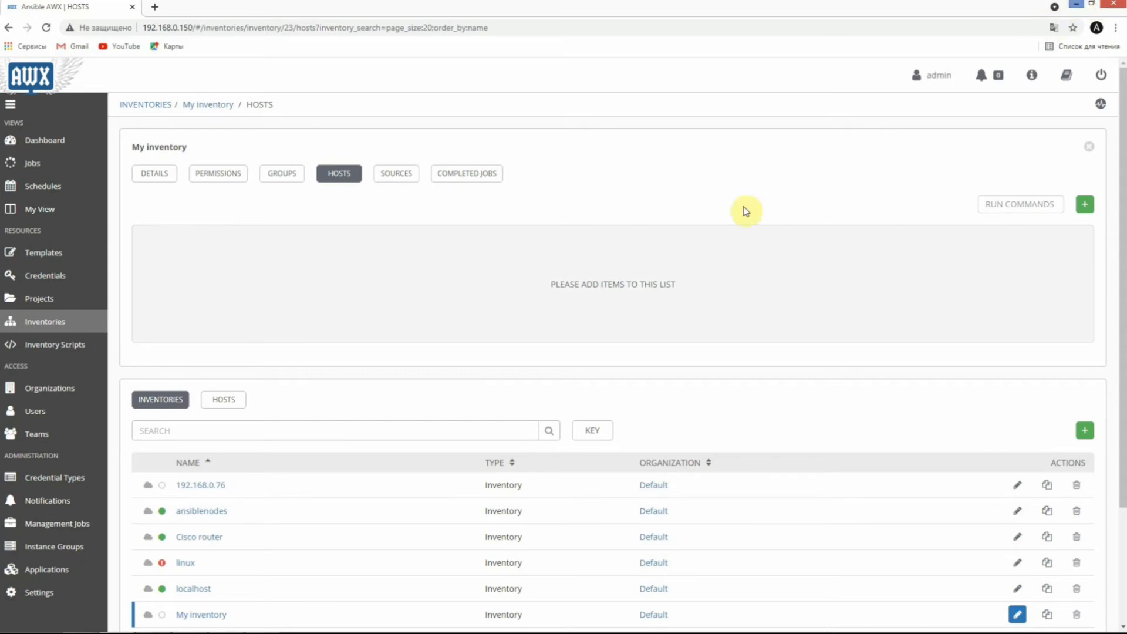
mouse_move(198, 574)
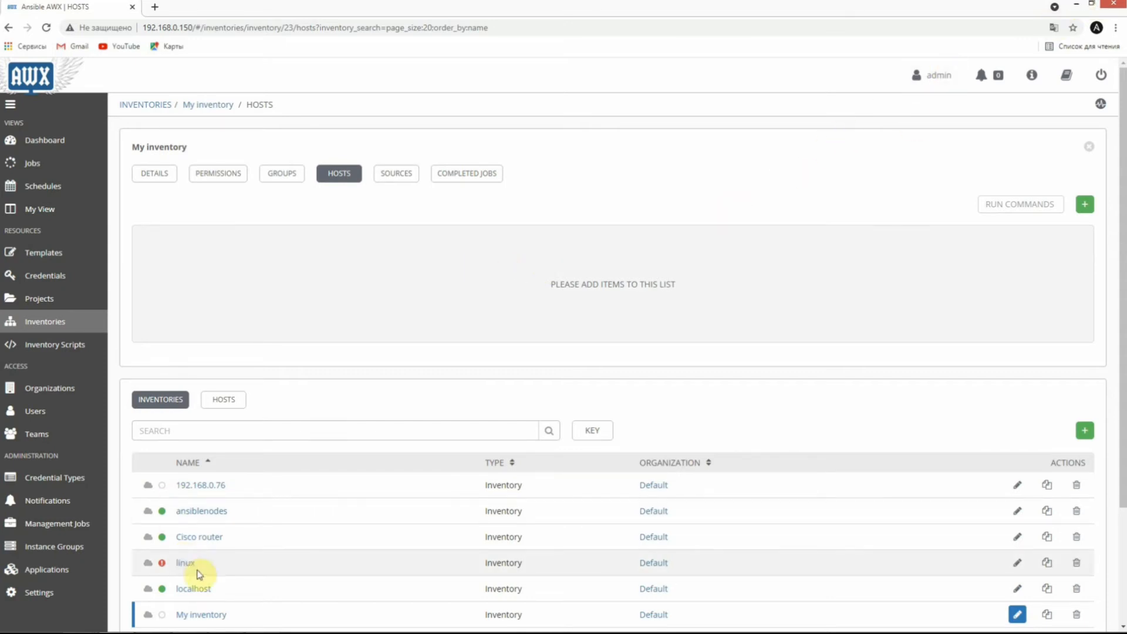
click(152, 620)
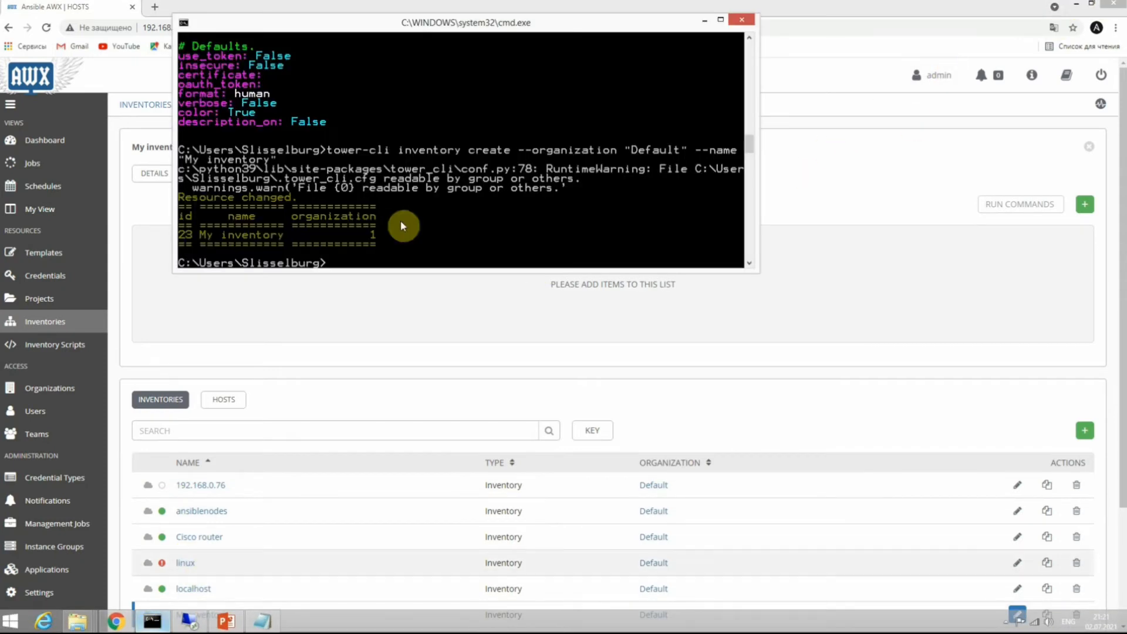
- Type tower-cli host create --name "Webserver" --inventory "My inventory" at the prompt
text(tower-cli host)
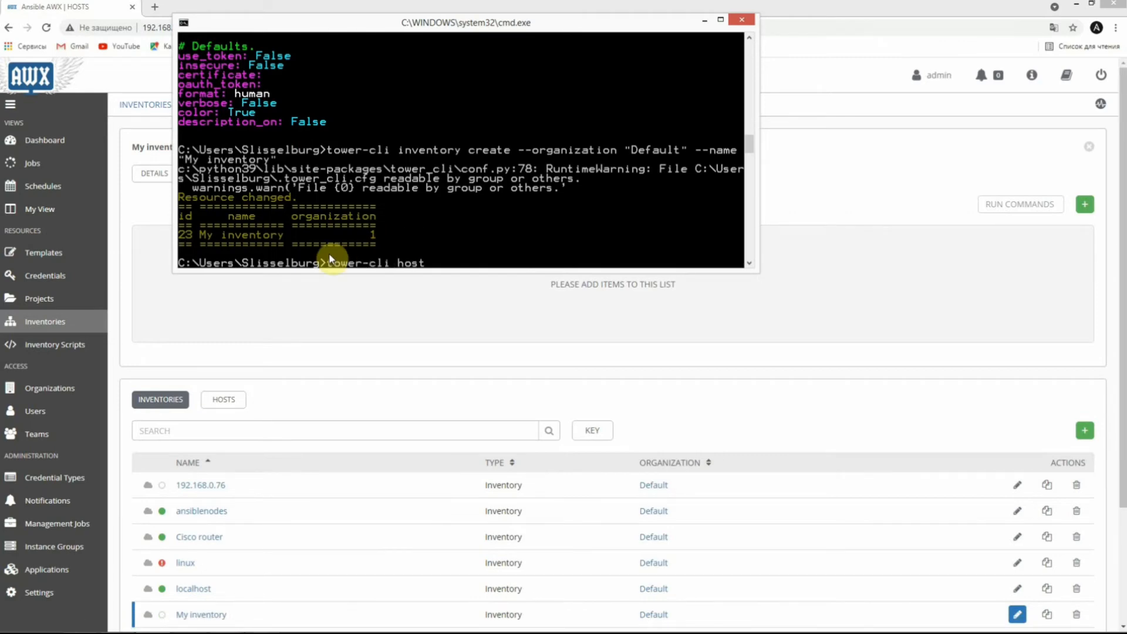
text(cl)
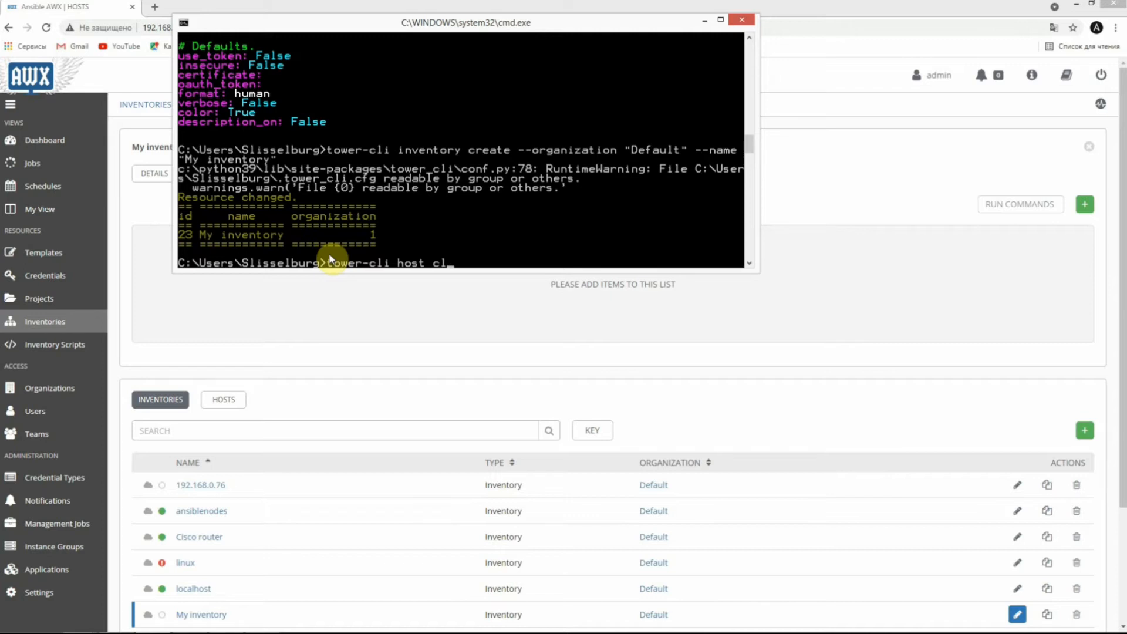
text(reate --name ")
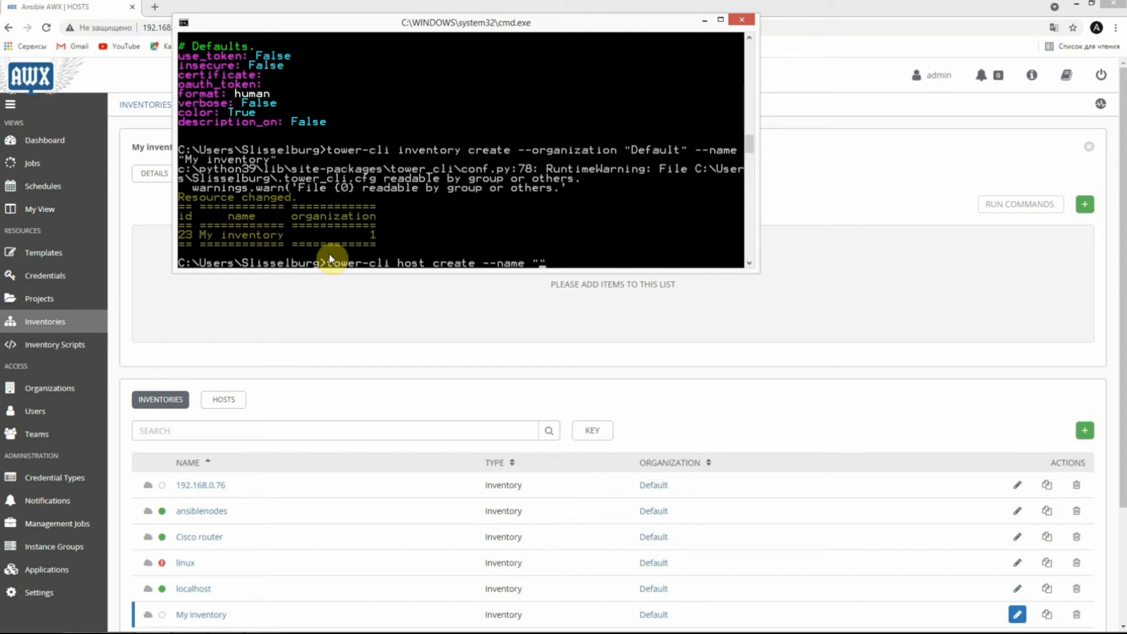
text(Webserver)
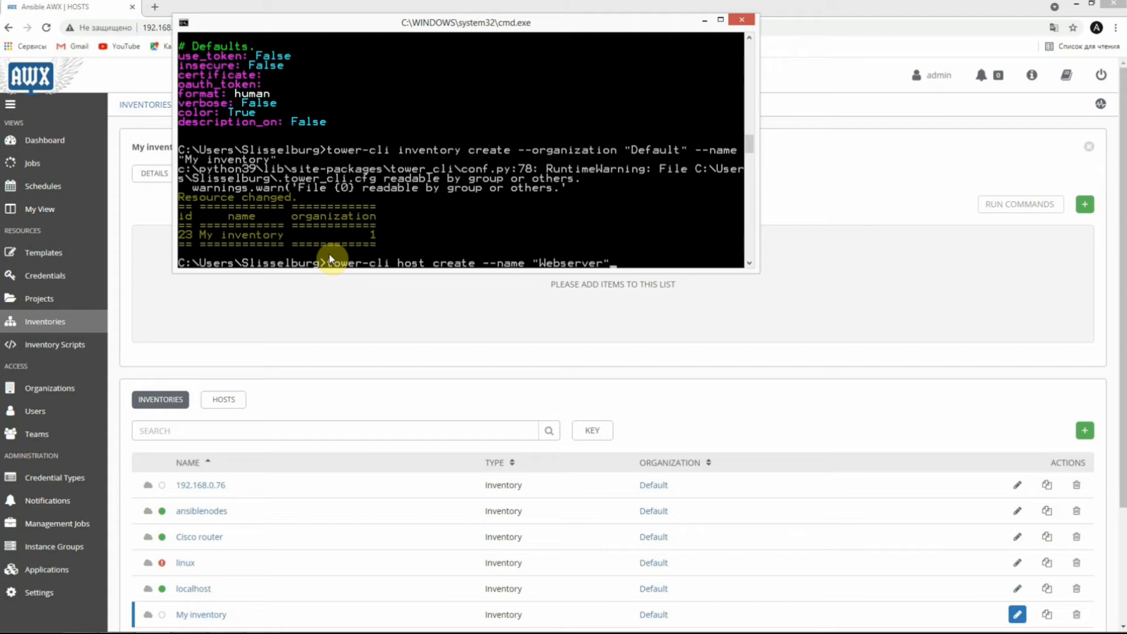
text(--)
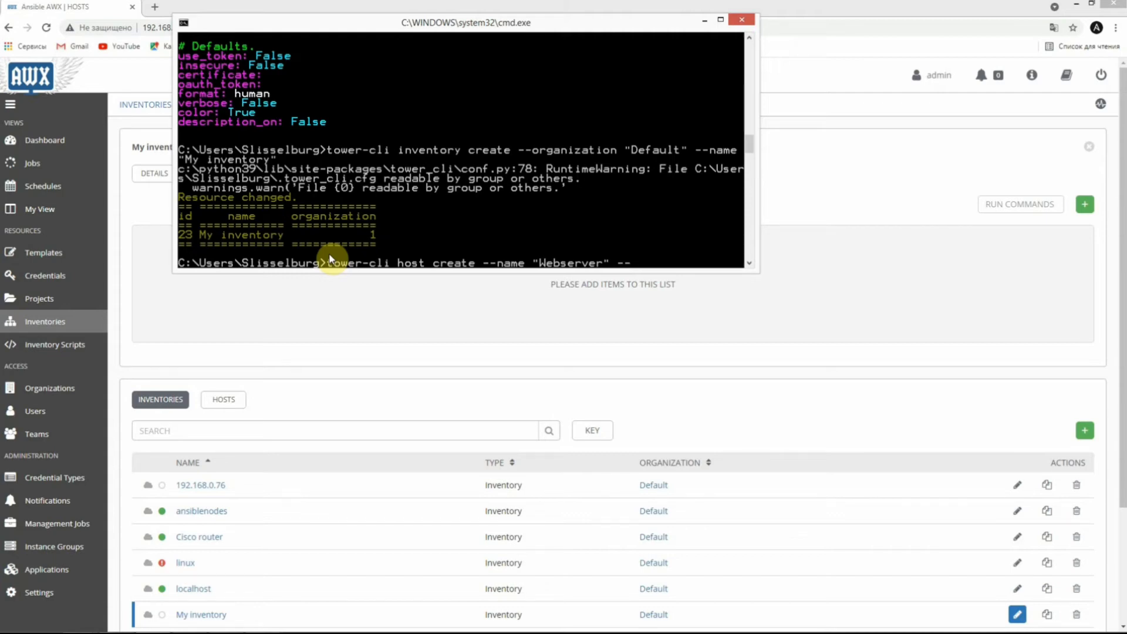
text(inventory)
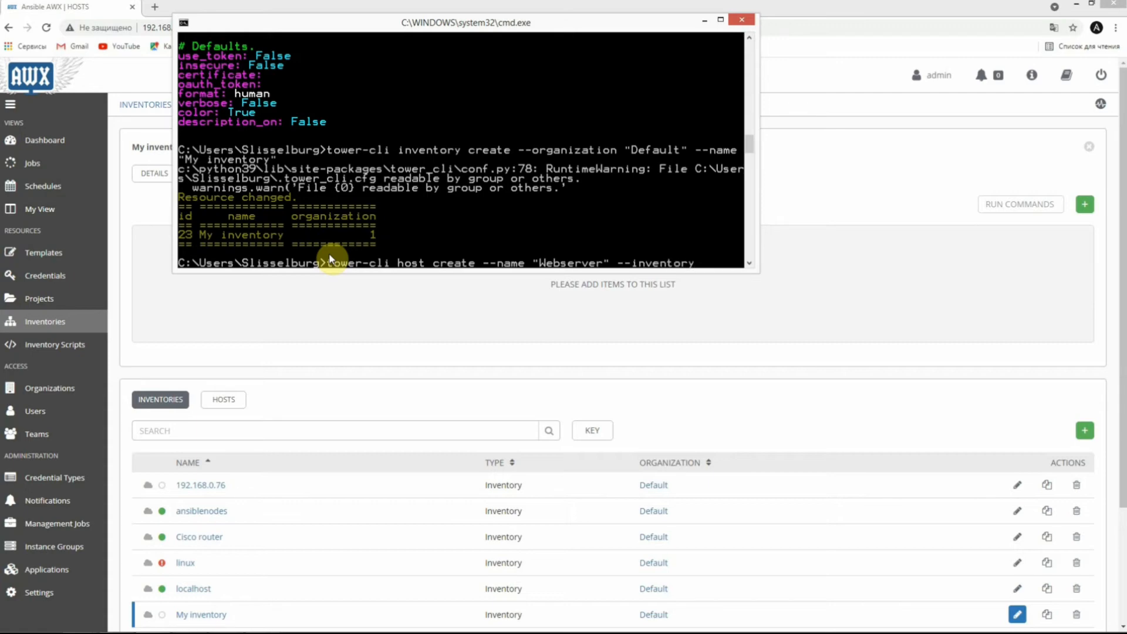
text("")
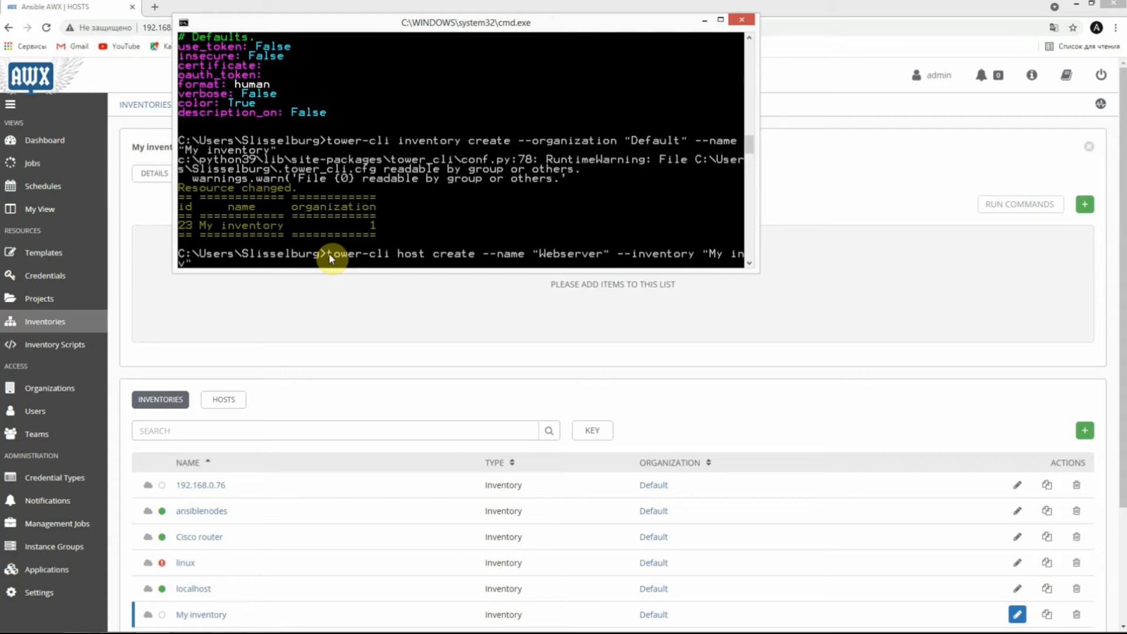
text(entory")
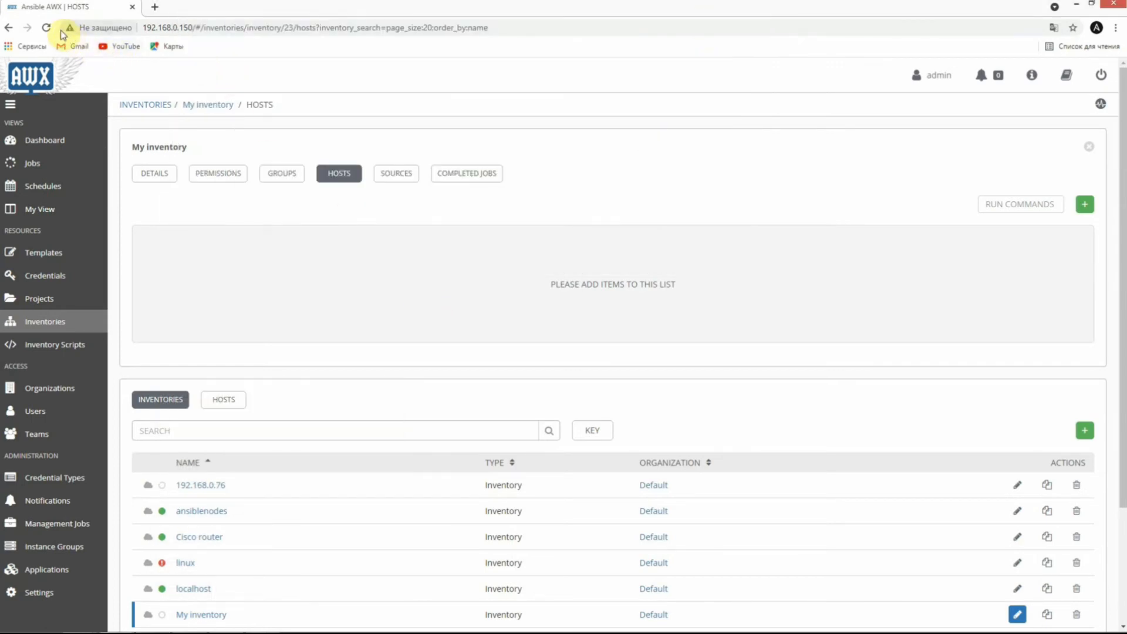
- Confirm Webserver appears enabled in My inventory's Hosts tab, then minimize Chrome
scroll(down, 3)
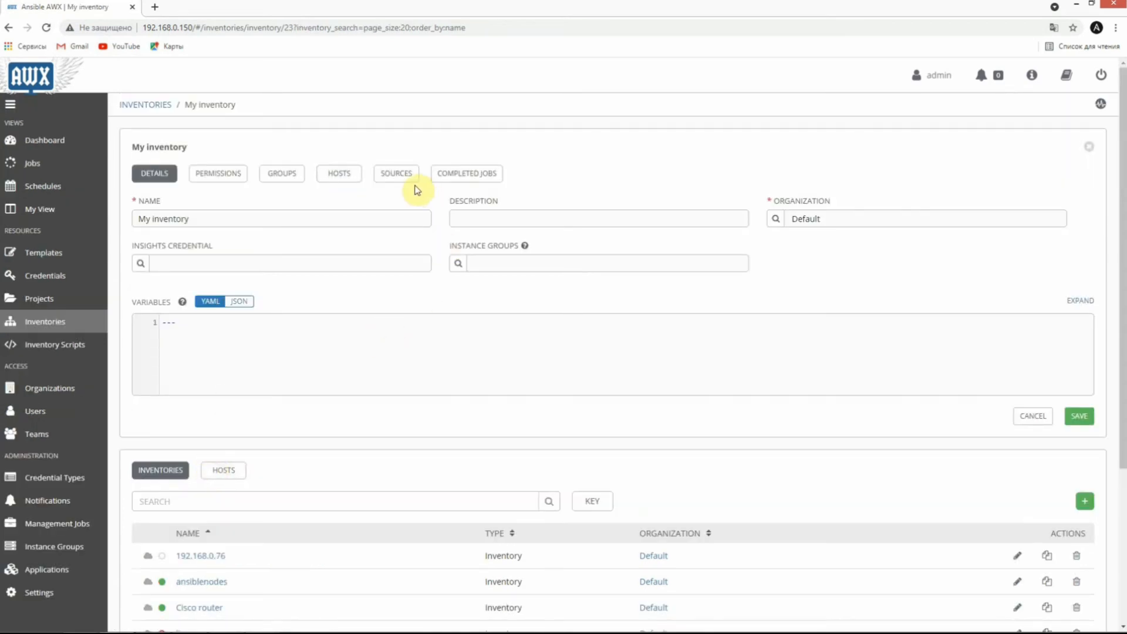
click(338, 173)
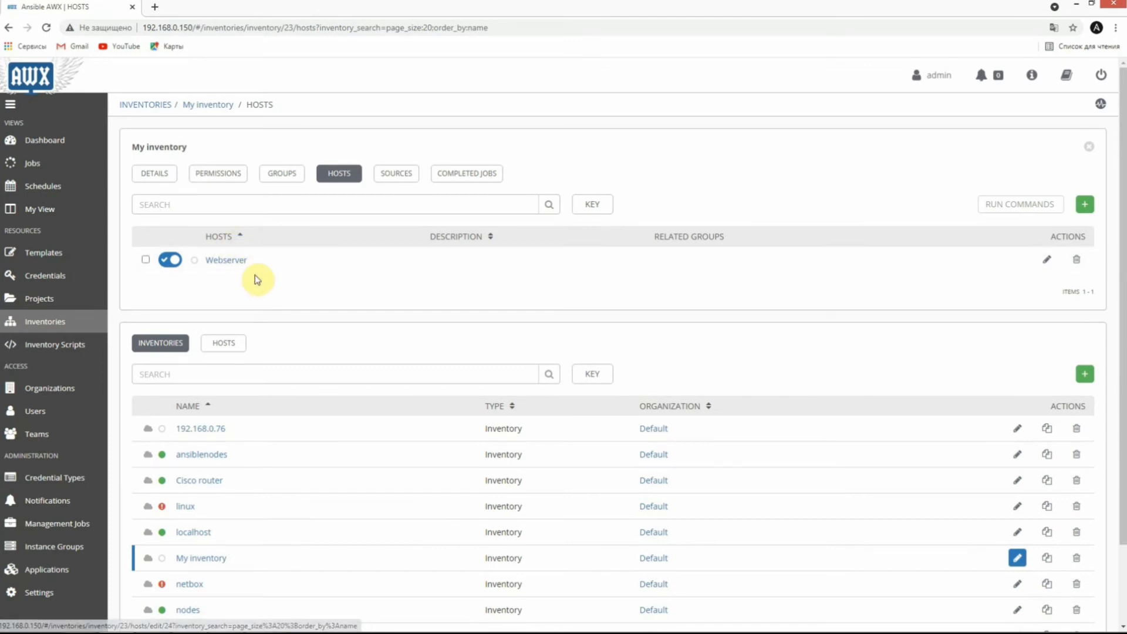
mouse_move(236, 280)
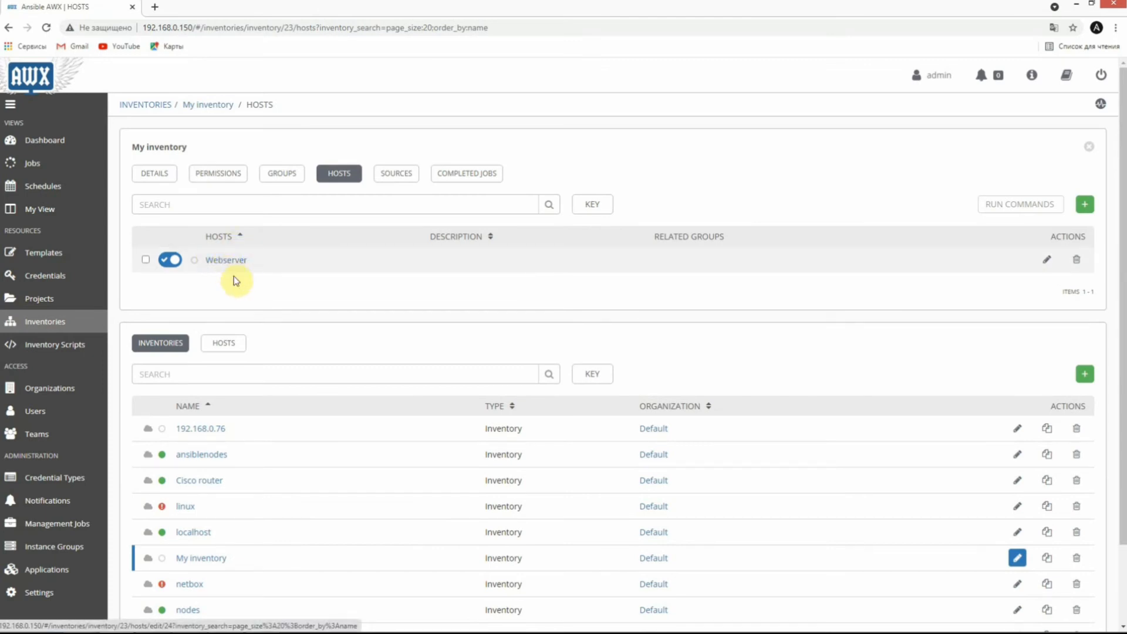
mouse_move(347, 560)
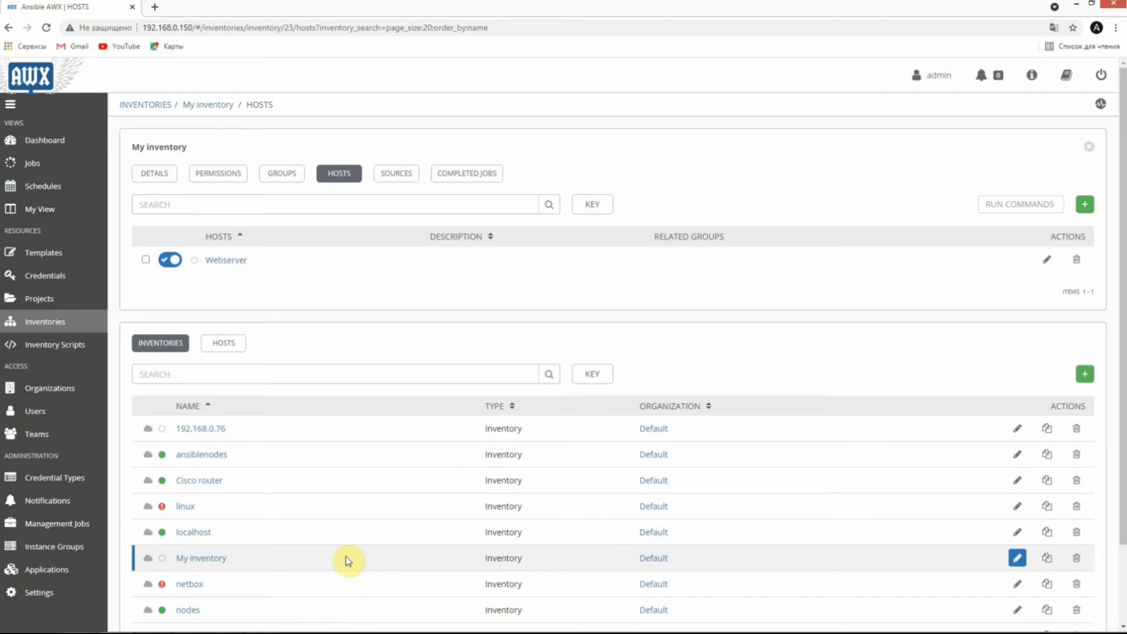
scroll(down, 3)
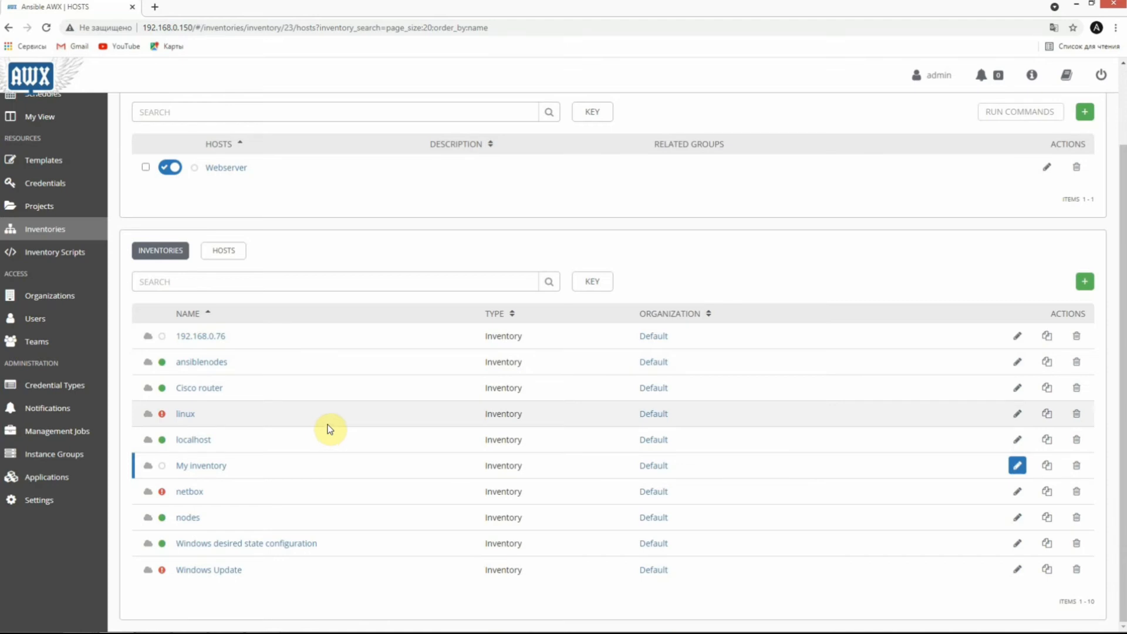
mouse_move(286, 322)
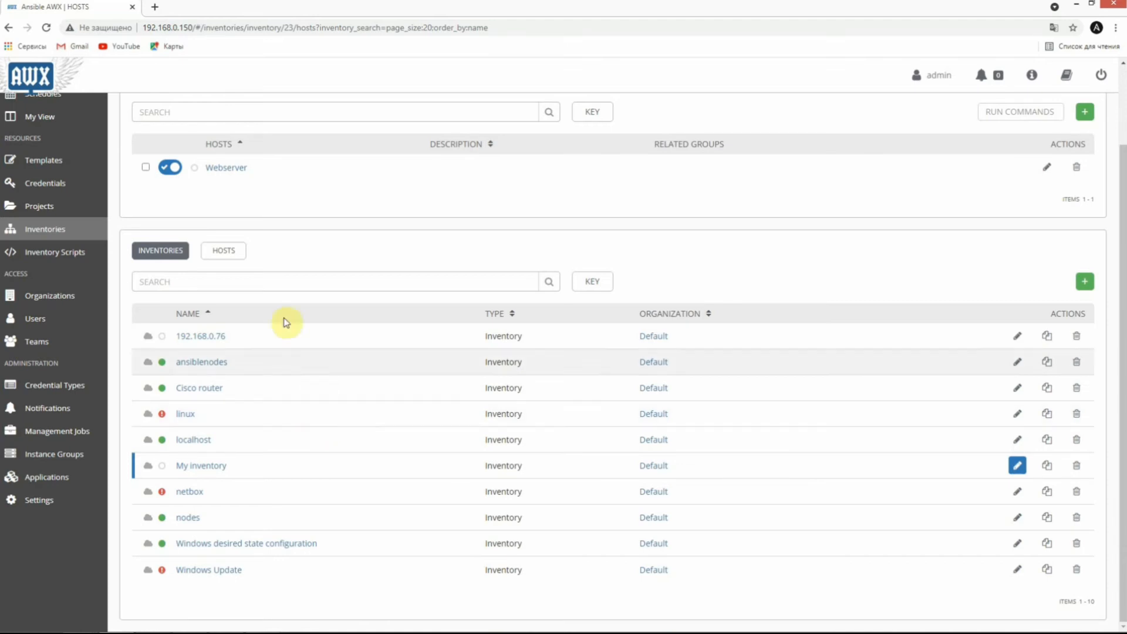
mouse_move(212, 173)
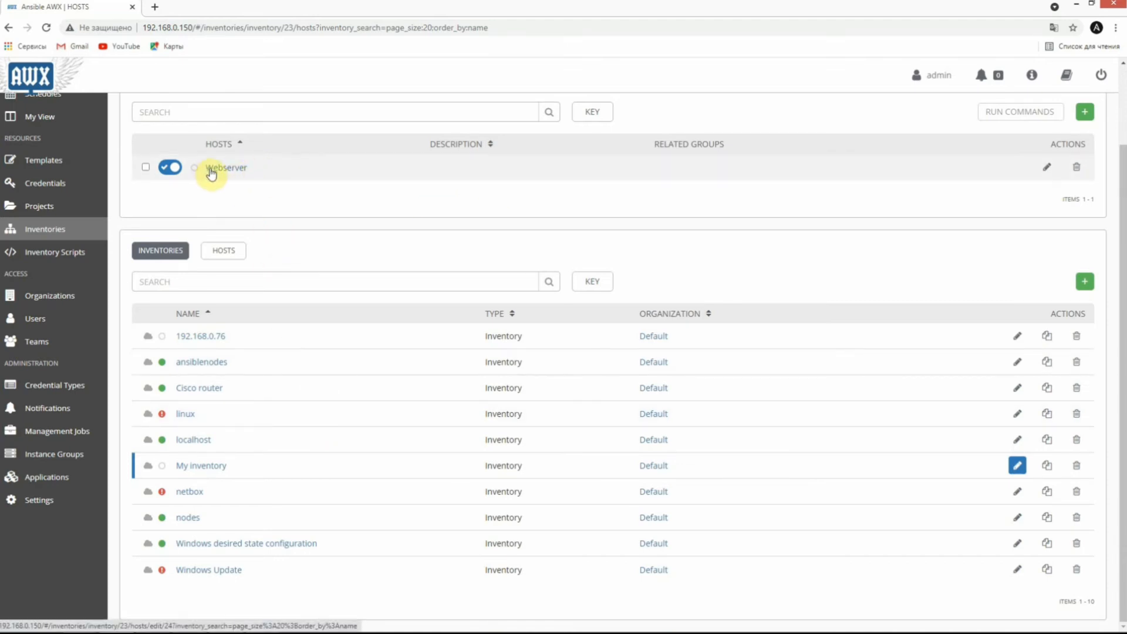
mouse_move(338, 554)
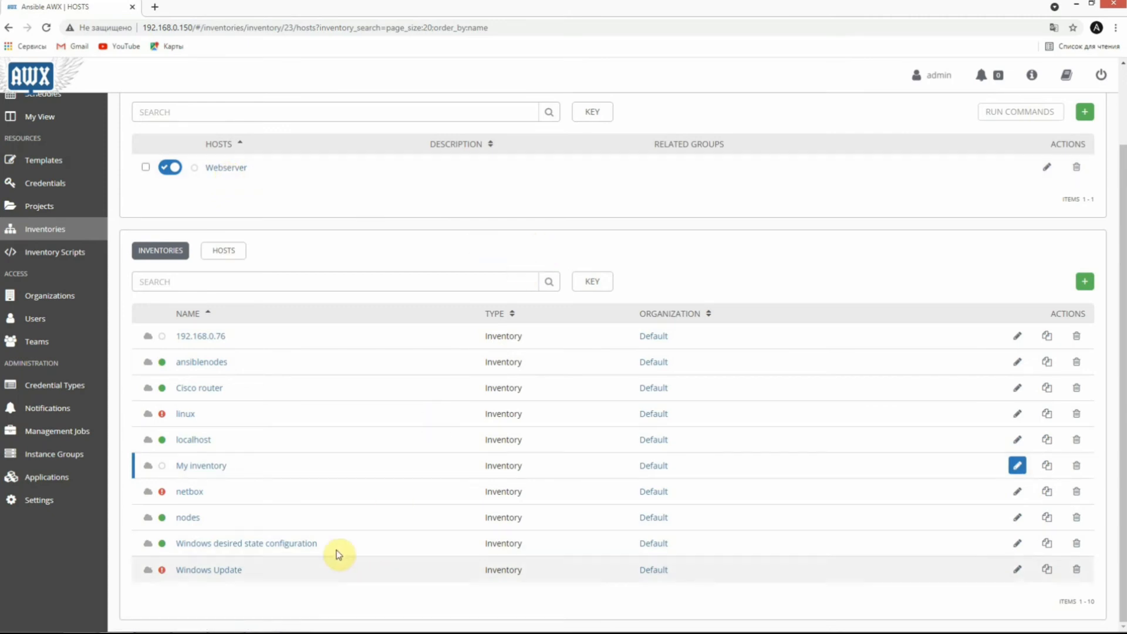
mouse_move(240, 185)
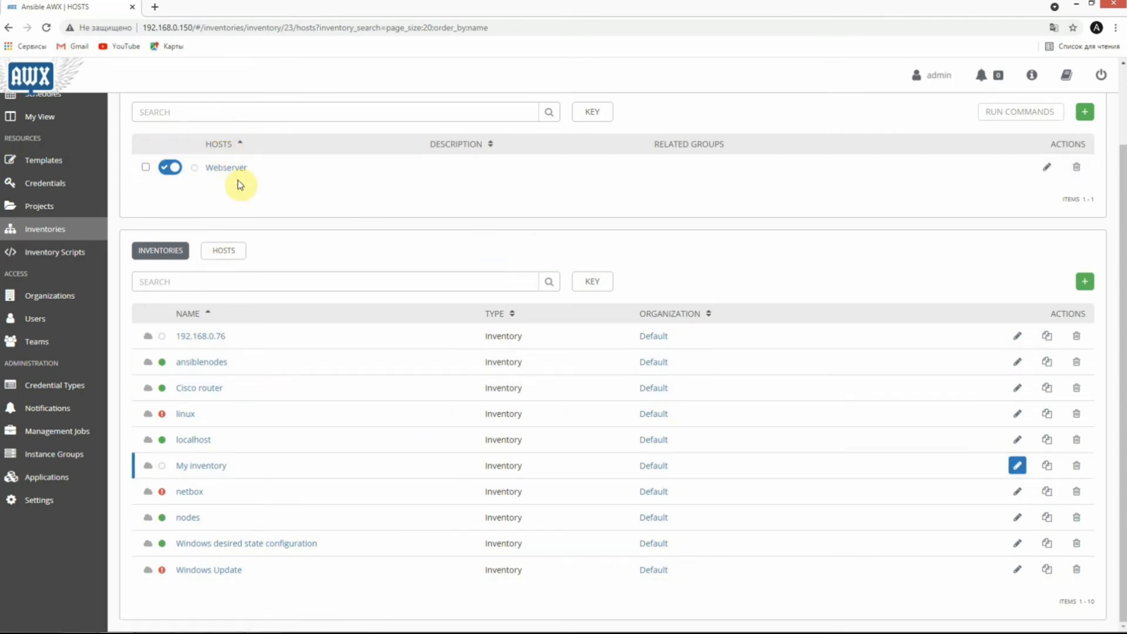
click(1047, 167)
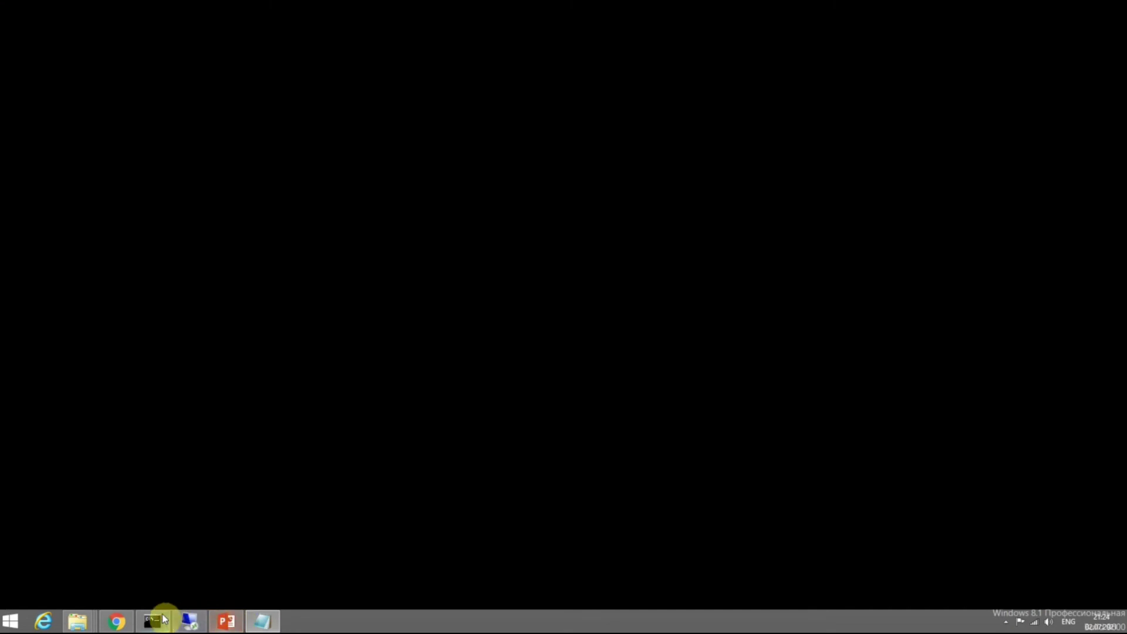
- Run tower-cli host modify 24 --enabled false in the command window
click(151, 620)
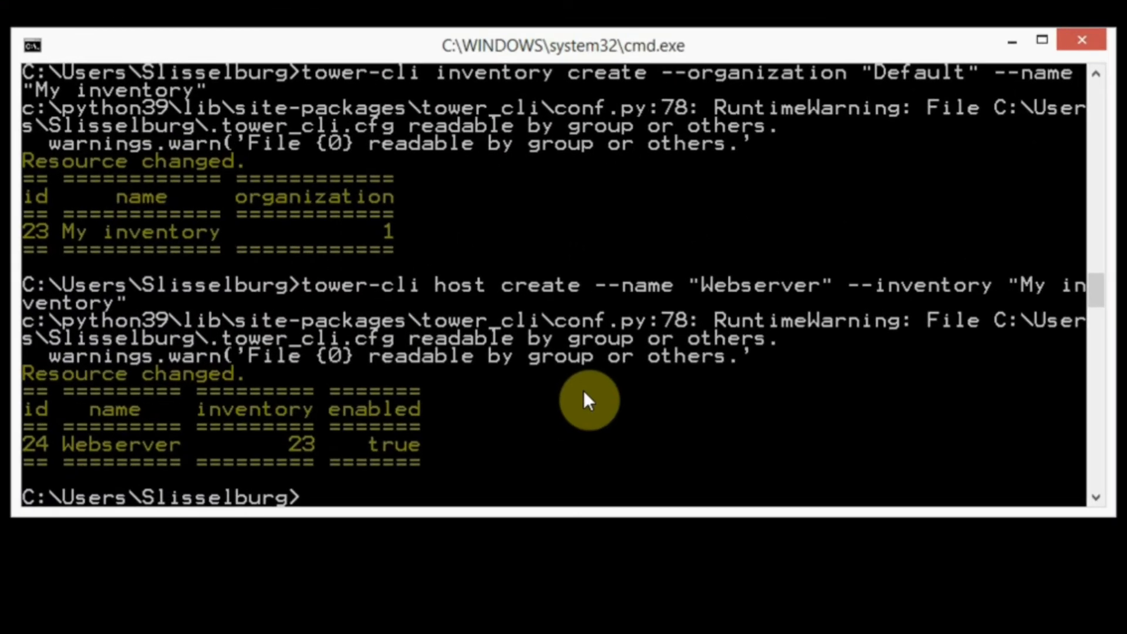
text(tower-cli host)
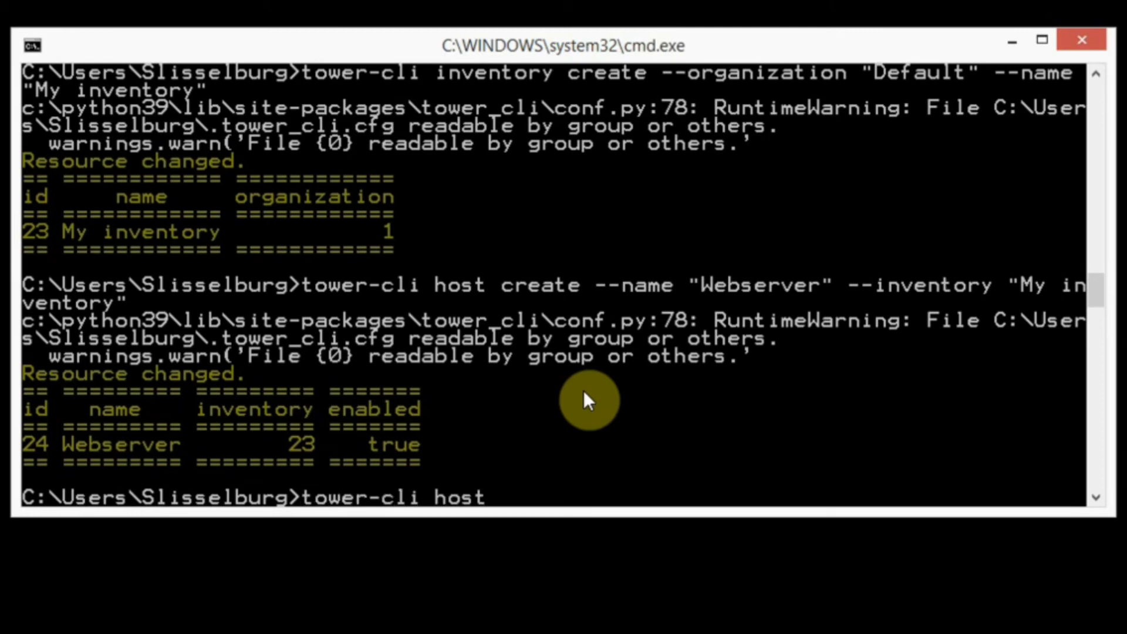
text(modify)
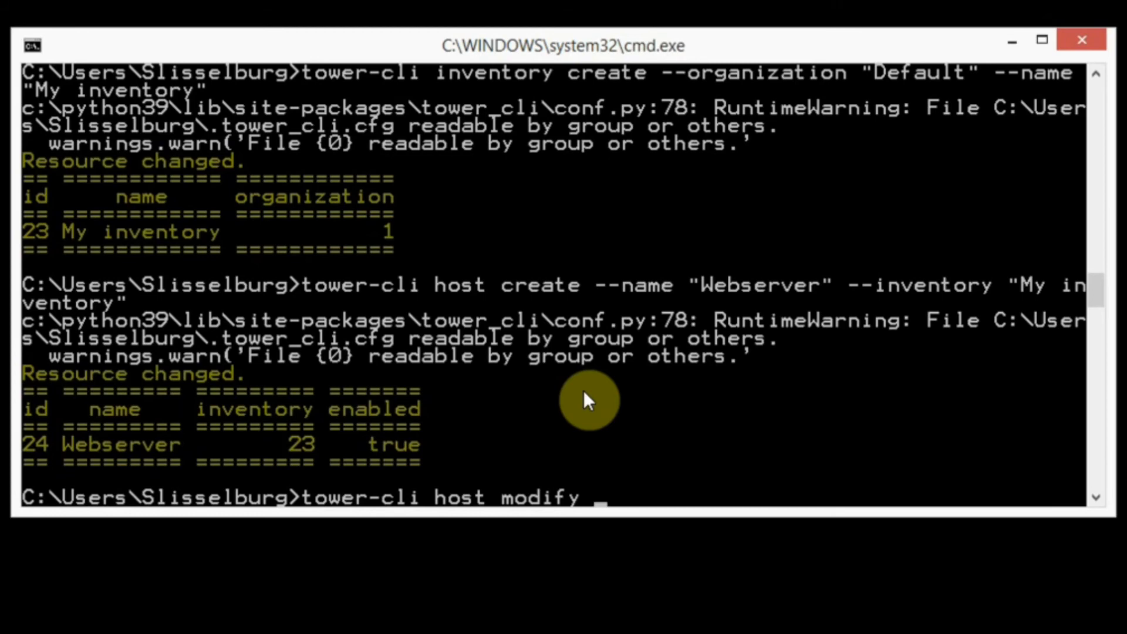
text(24 -)
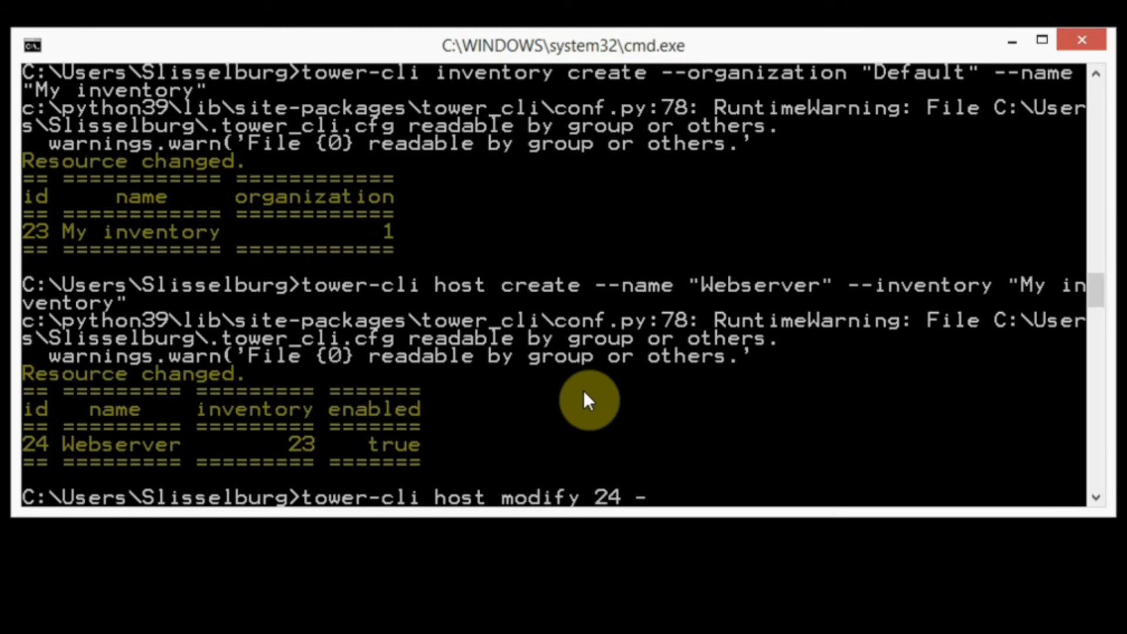
text(-enable)
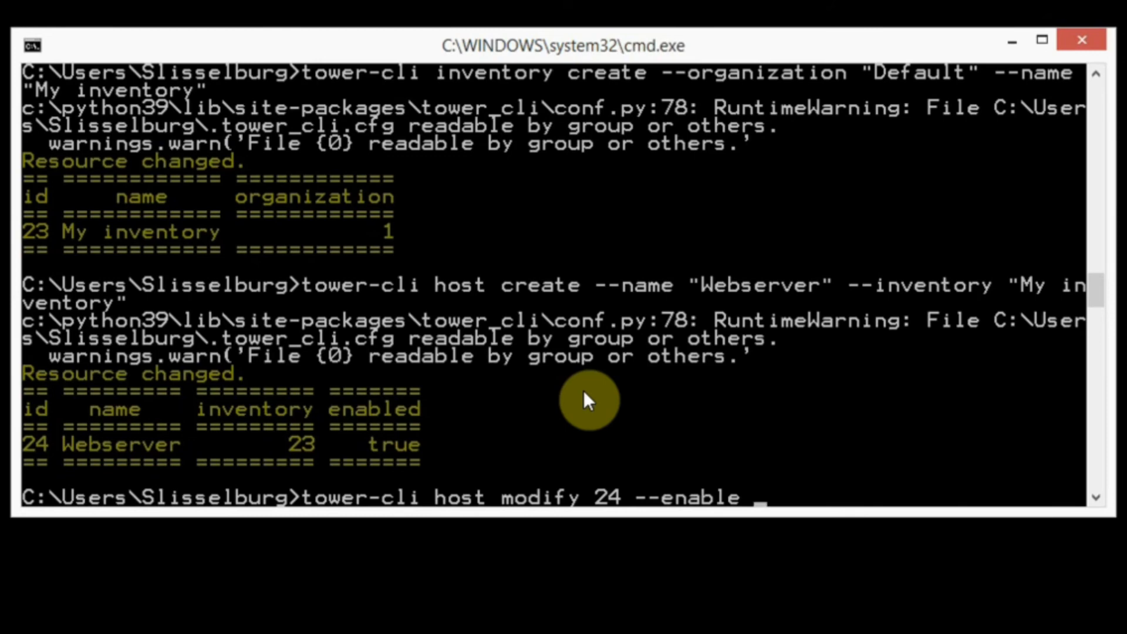
text(false)
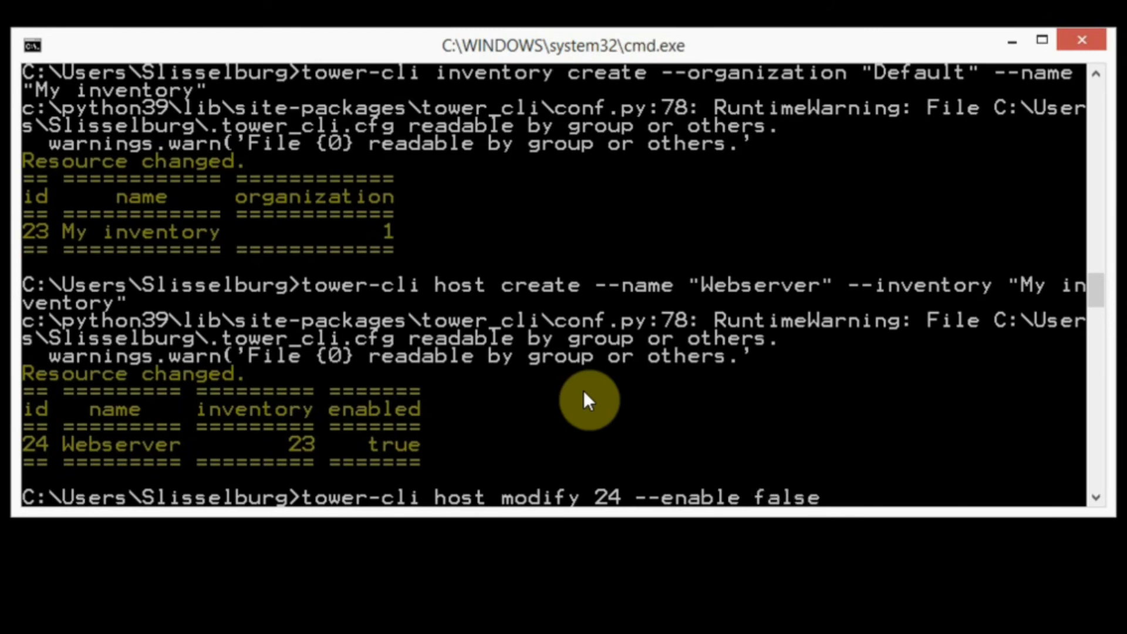
key(Return)
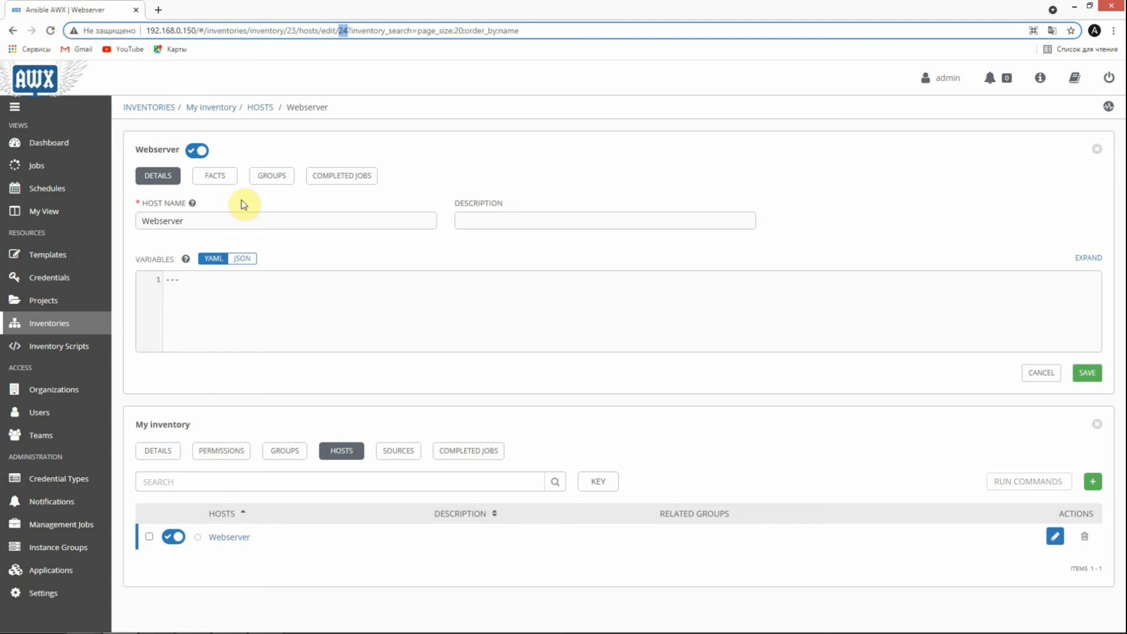
mouse_move(260, 106)
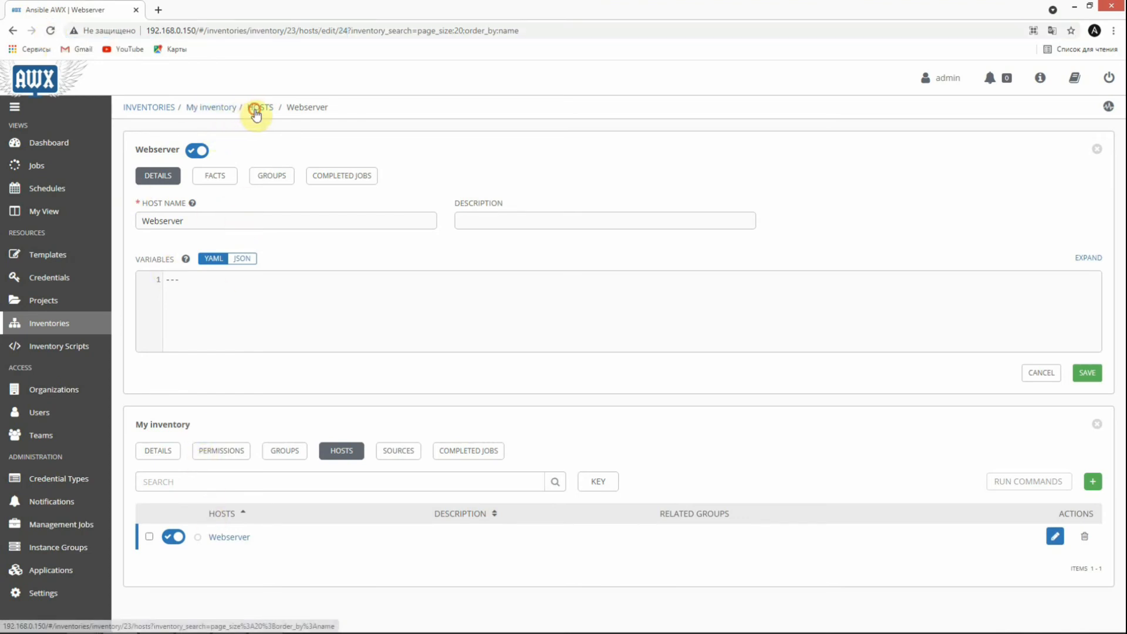
- Return to My inventory's hosts list and reload it to see Webserver disabled
click(260, 106)
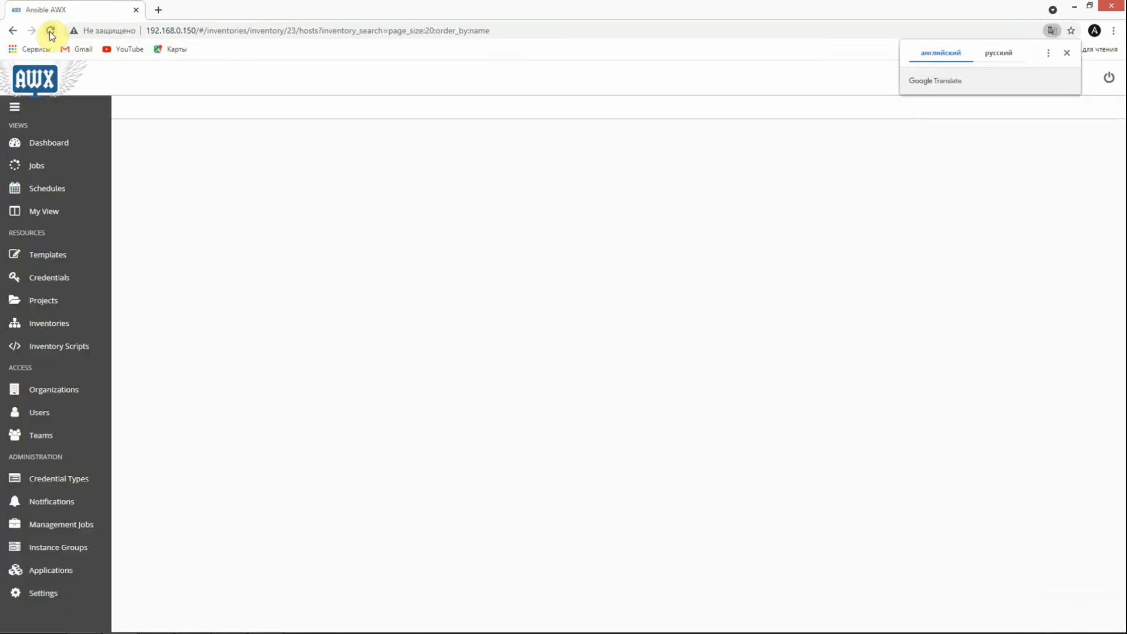
click(50, 30)
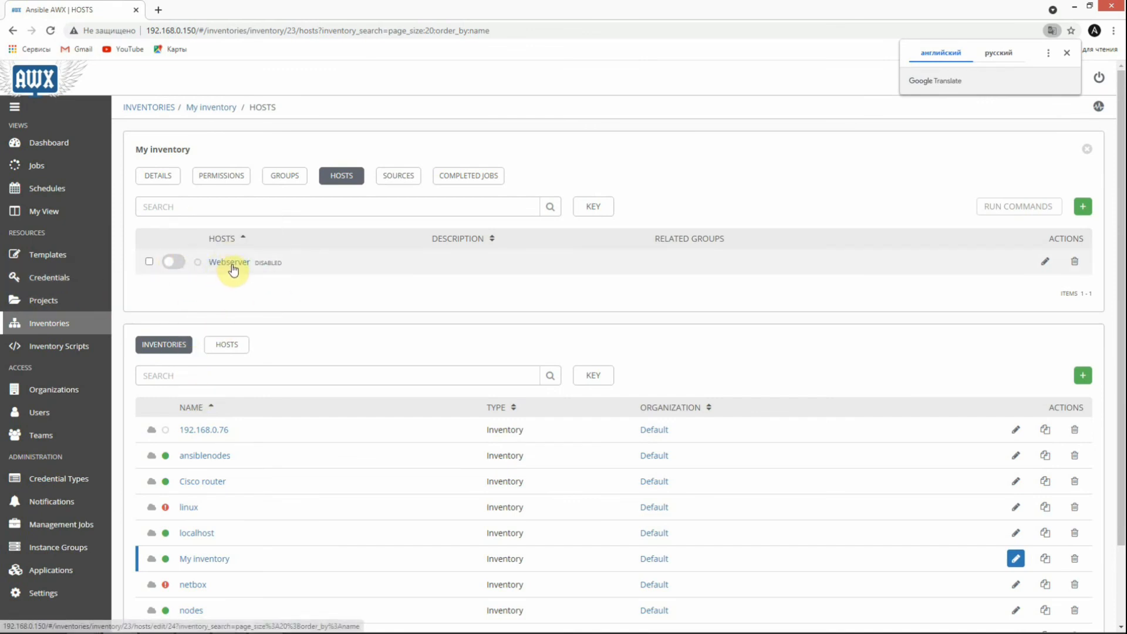
mouse_move(204, 397)
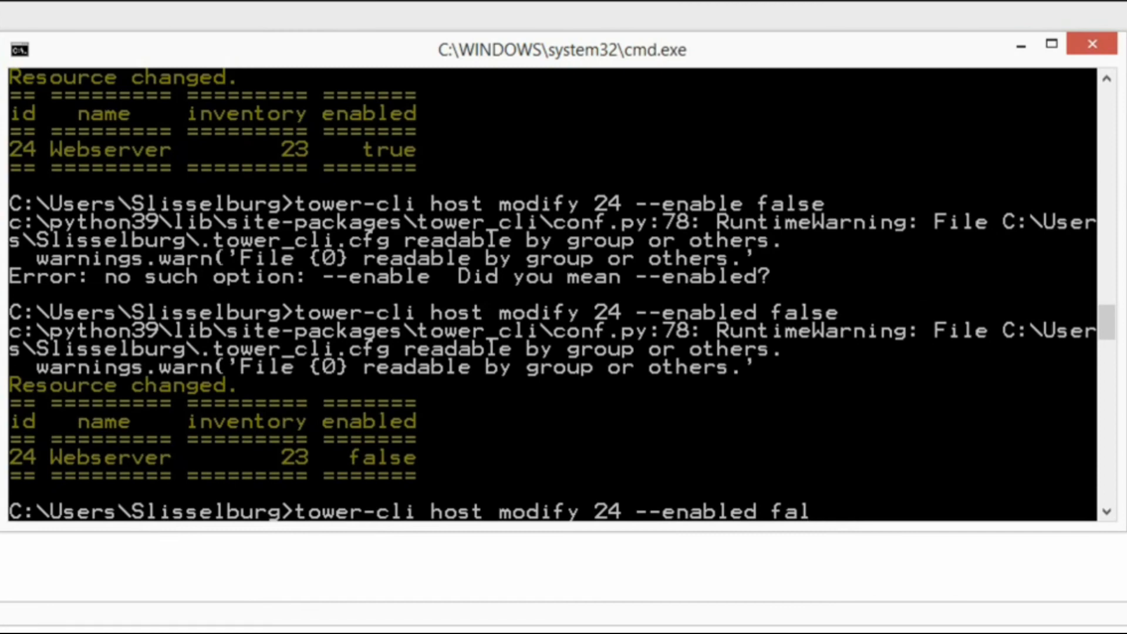
- Run tower-cli host delete 24, then switch to the browser
key(backspace)
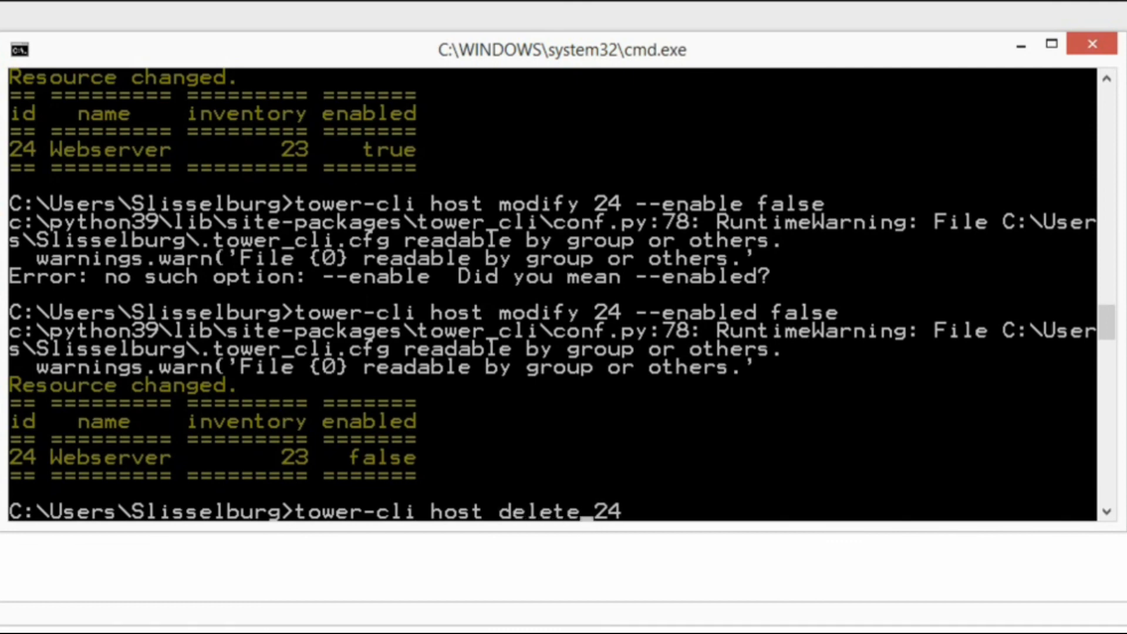
key(Return)
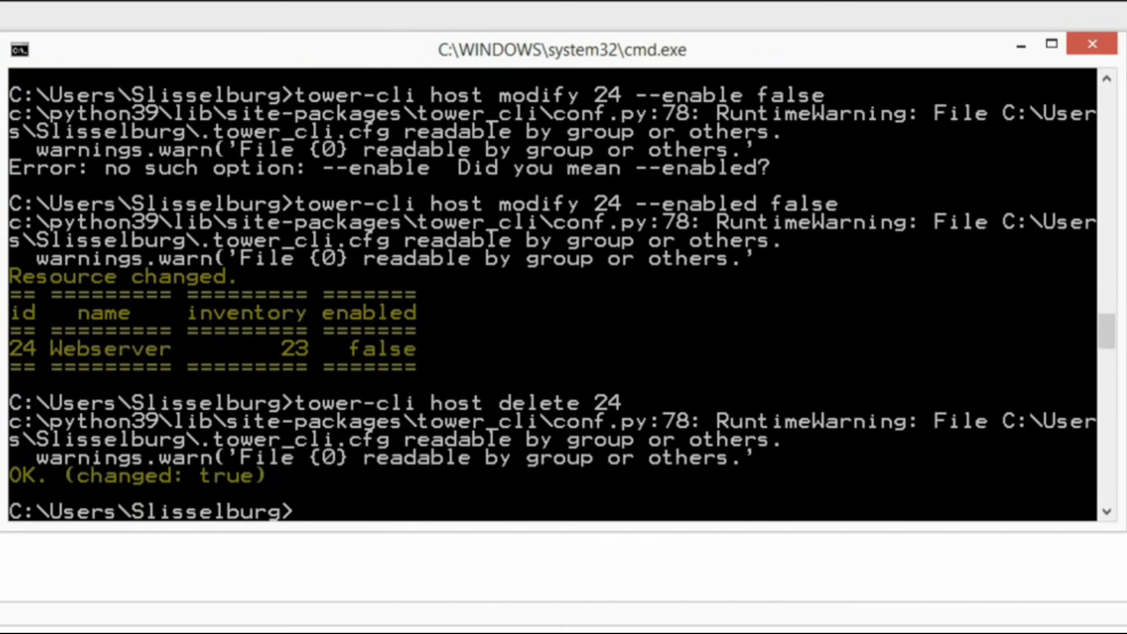
click(703, 22)
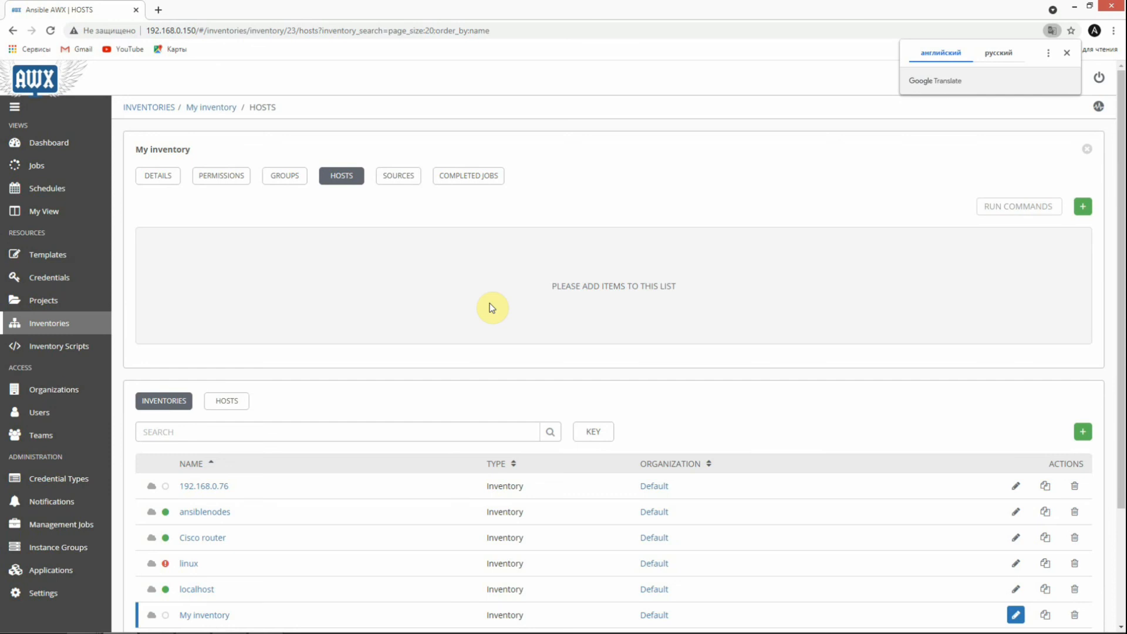
mouse_move(76, 151)
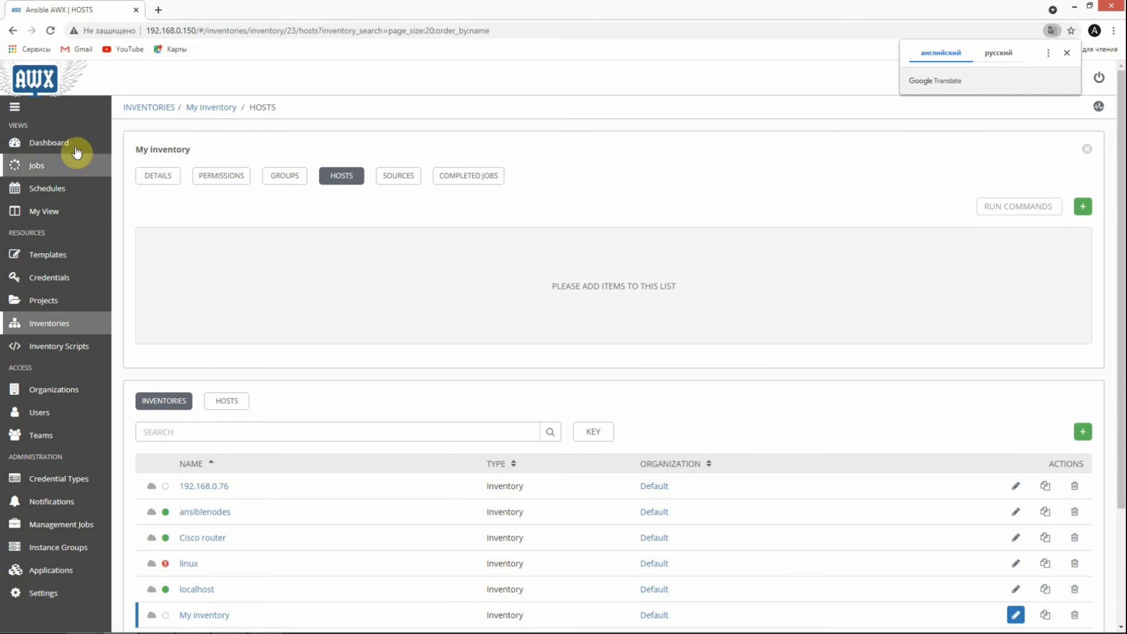
- Dismiss the translation prompt and go to the Templates page listing 22 job templates
click(1068, 52)
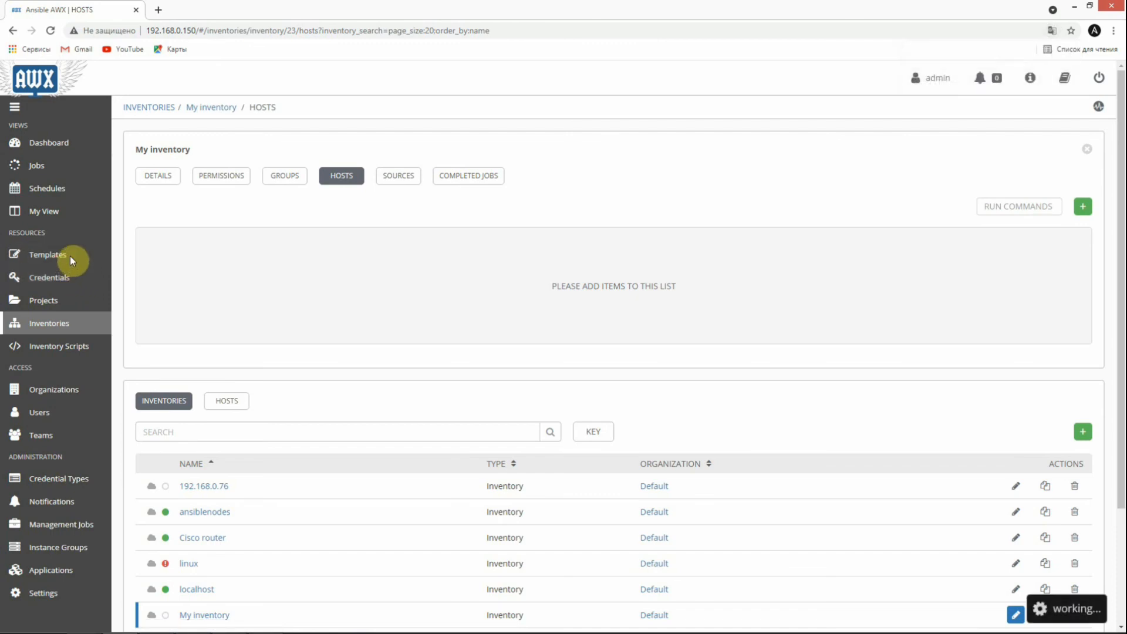
click(48, 254)
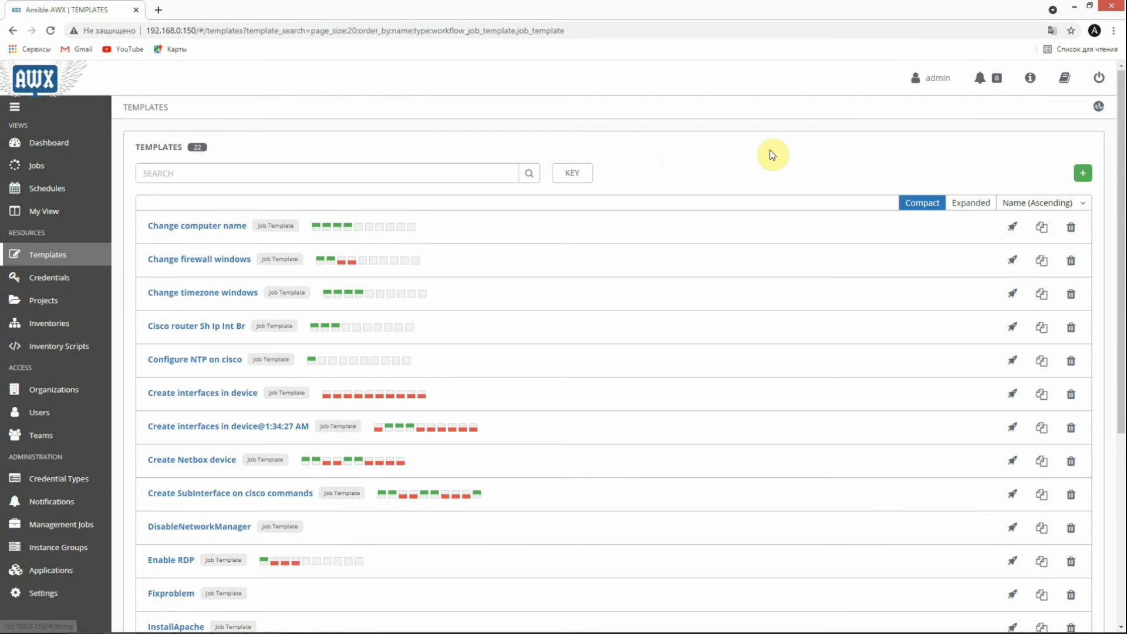
mouse_move(915, 113)
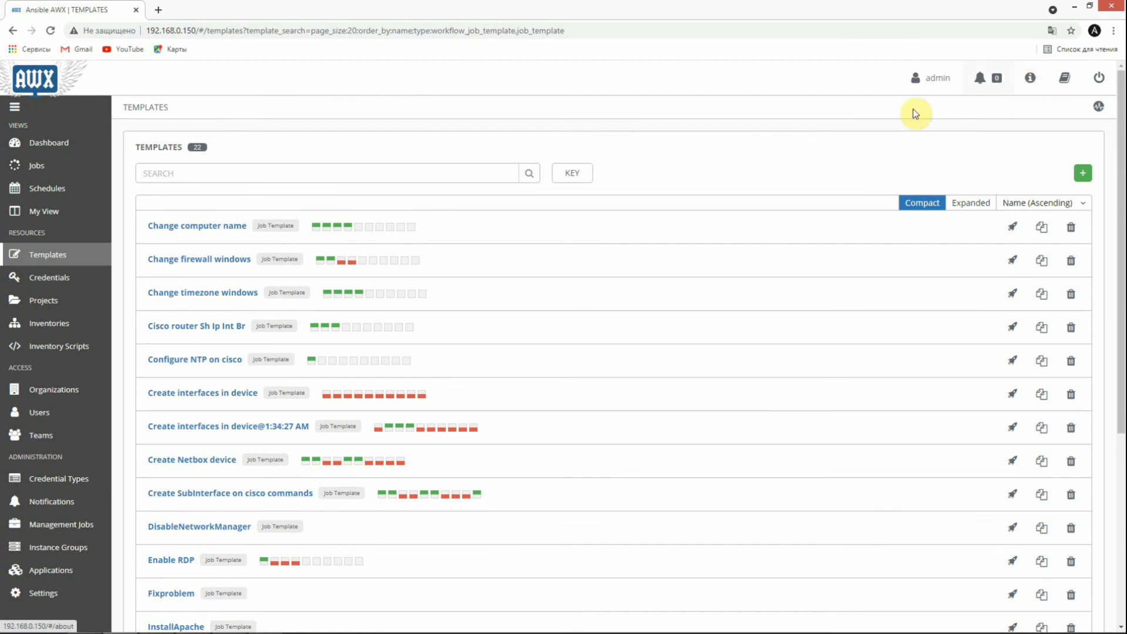
mouse_move(771, 109)
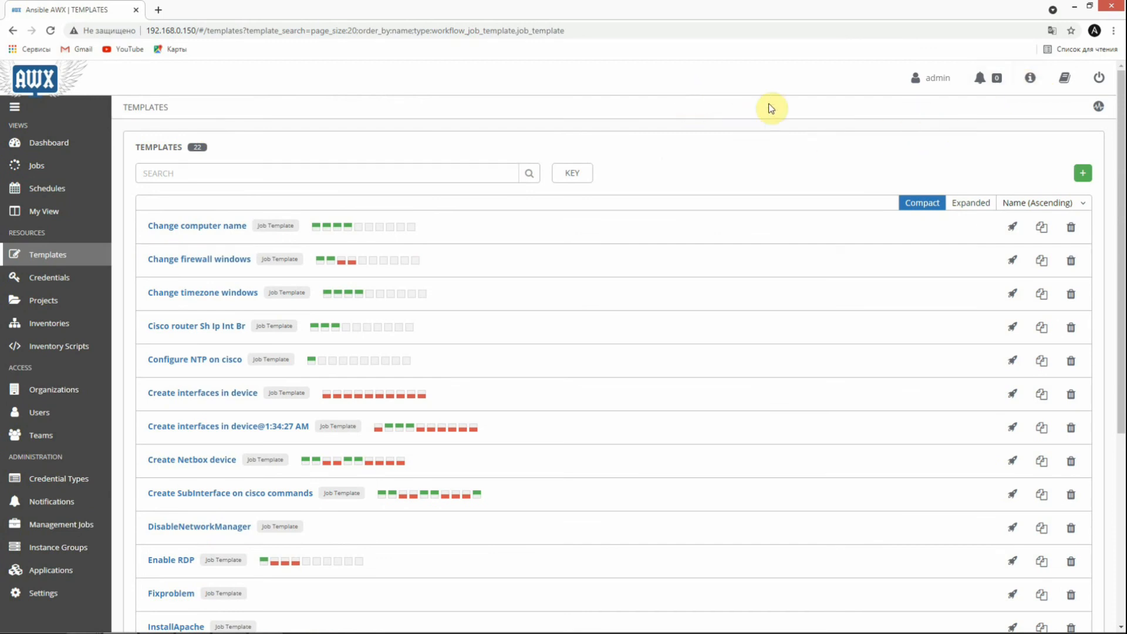